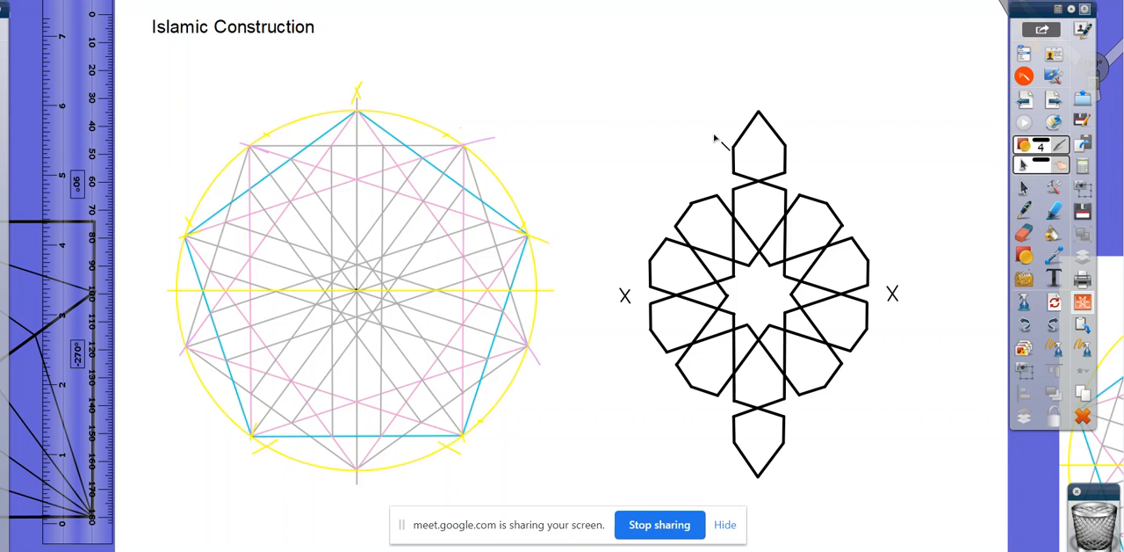
mouse_move(717, 183)
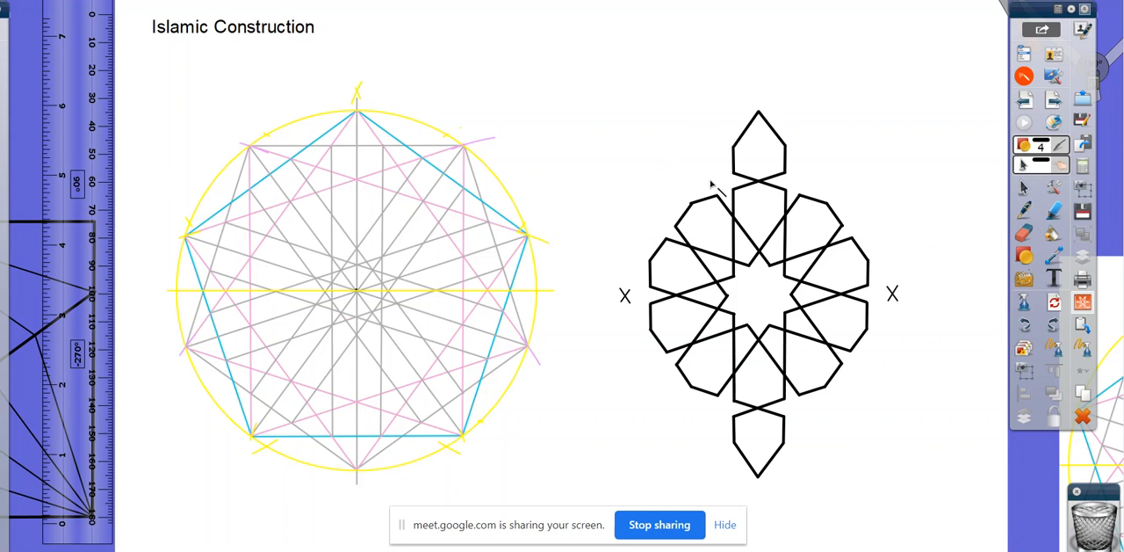
mouse_move(265, 272)
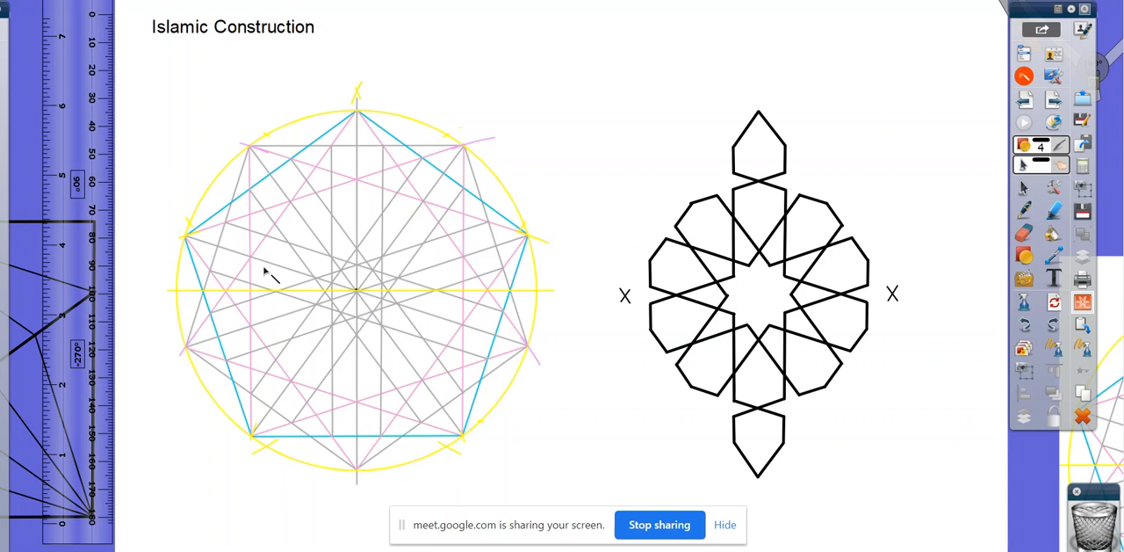
mouse_move(762, 130)
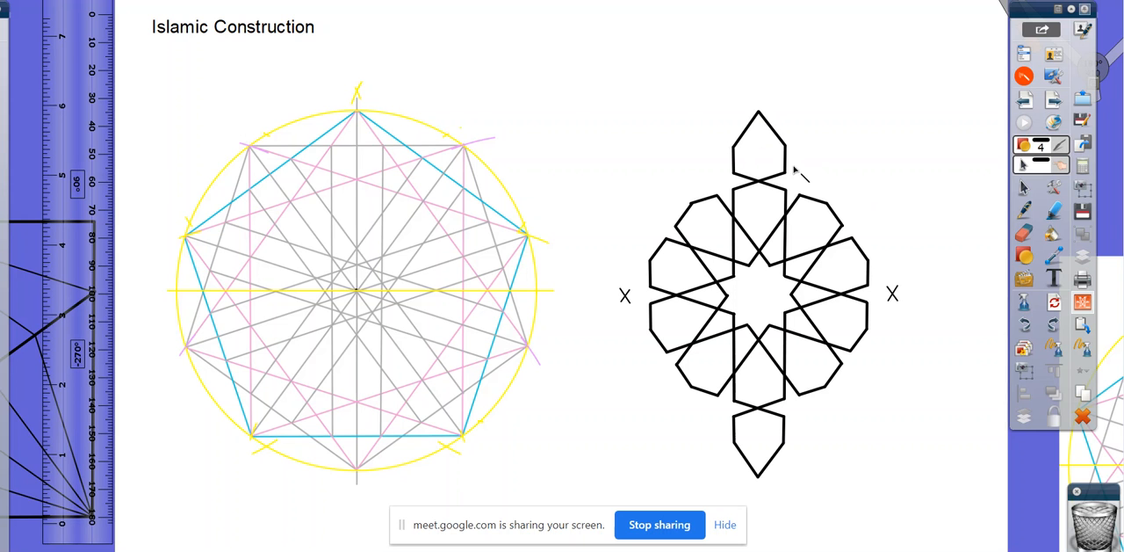
mouse_move(731, 119)
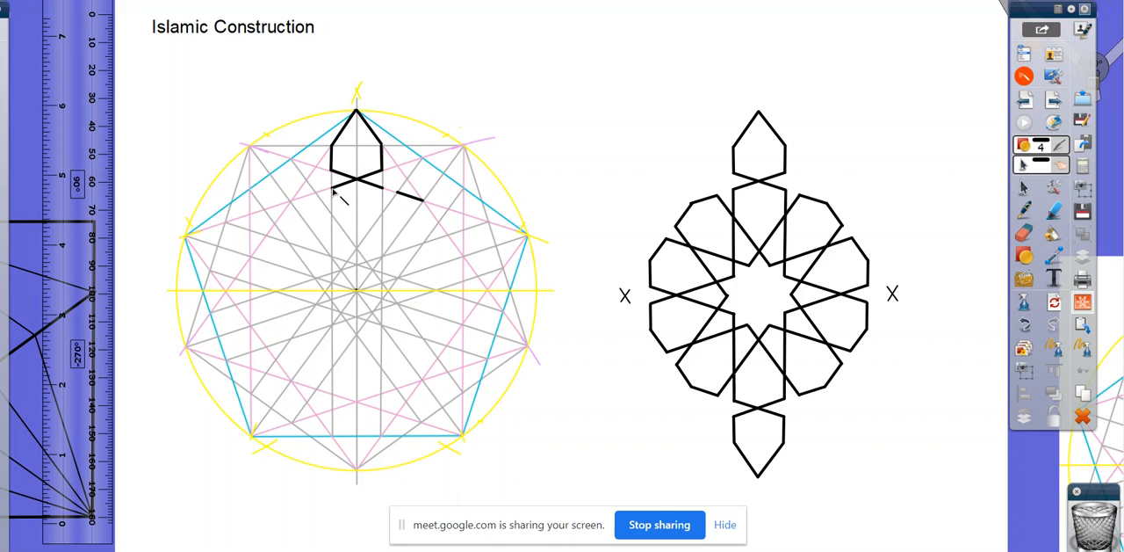
mouse_move(316, 200)
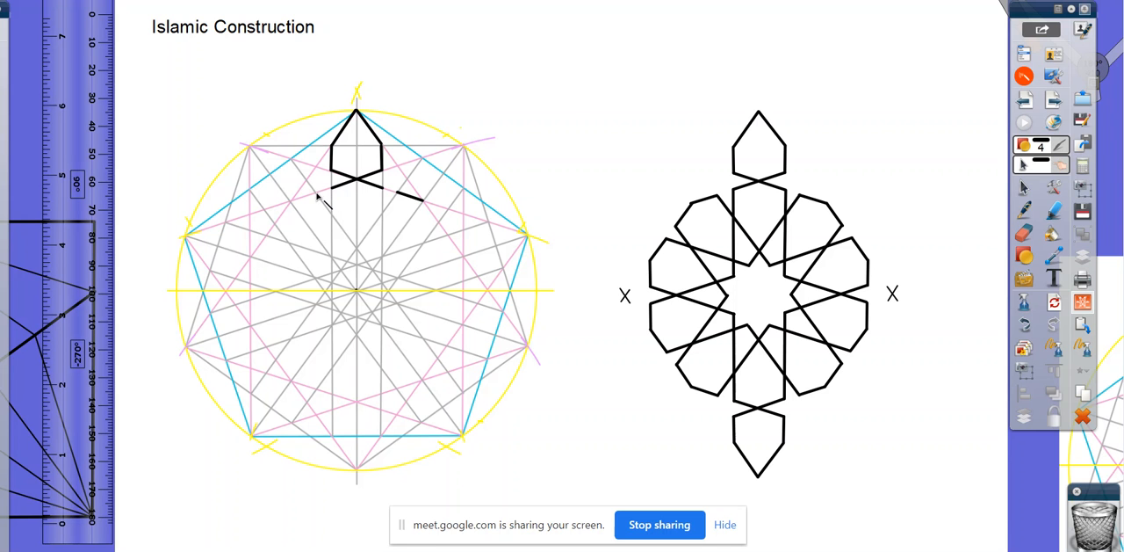
mouse_move(313, 201)
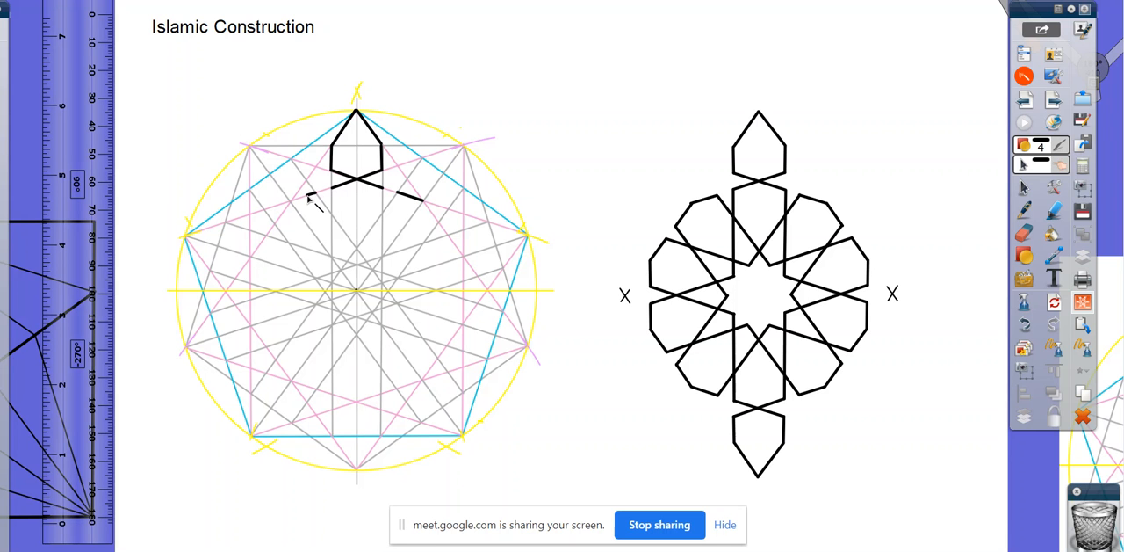
mouse_move(292, 204)
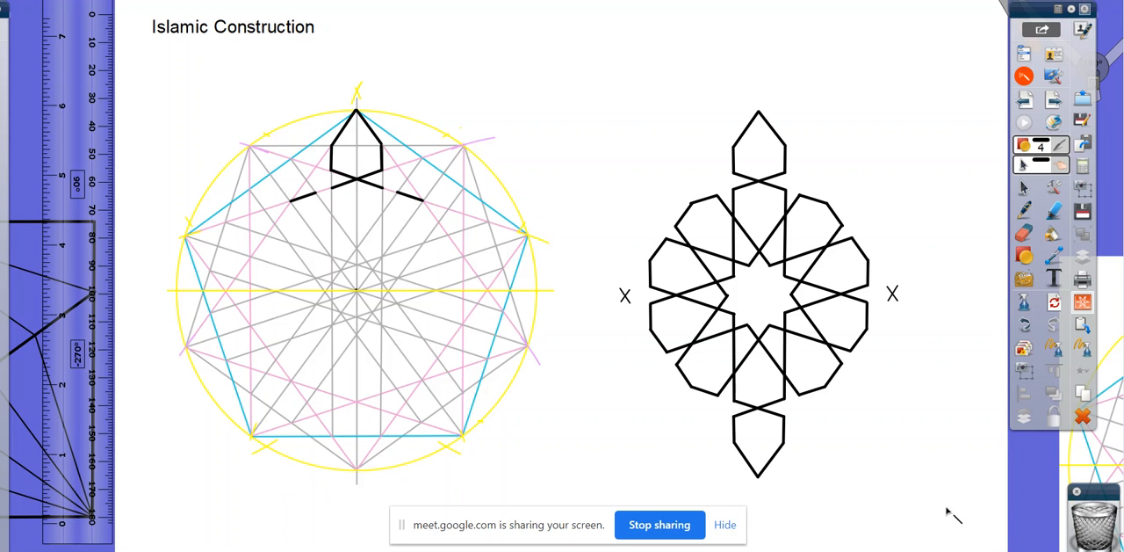
mouse_move(1033, 525)
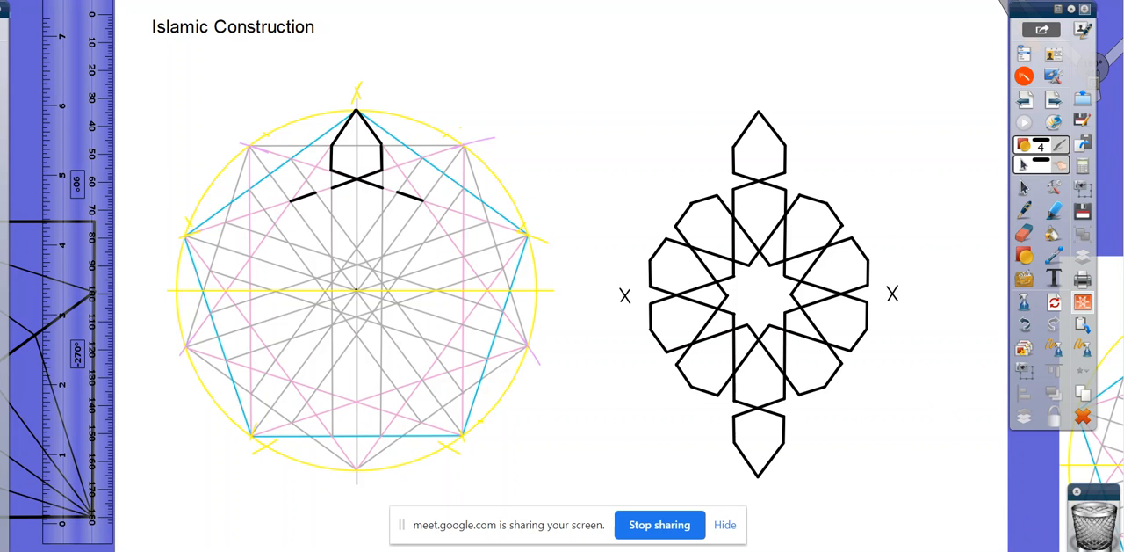
mouse_move(316, 202)
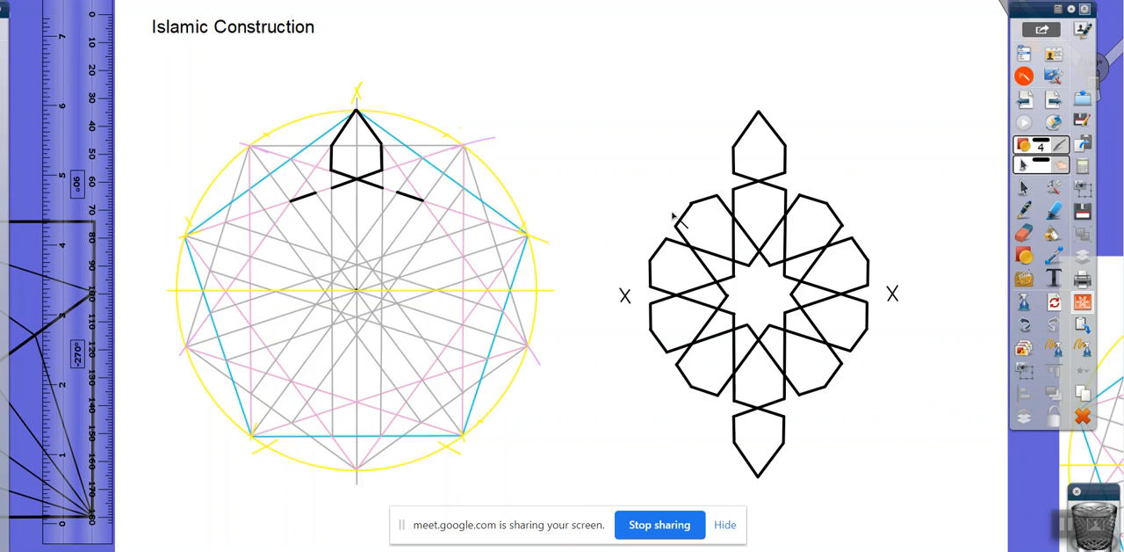
mouse_move(720, 197)
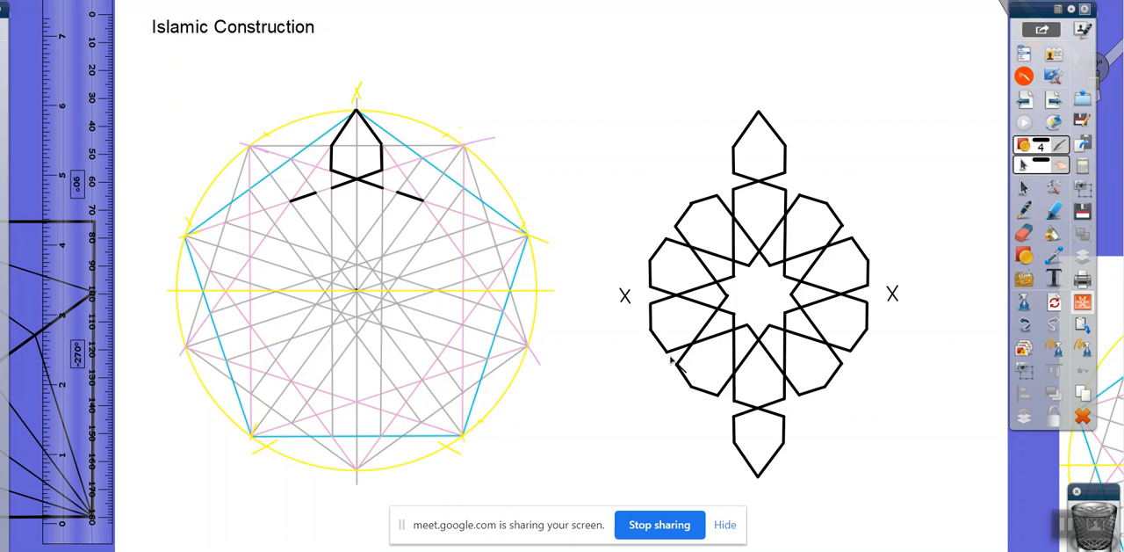
mouse_move(796, 411)
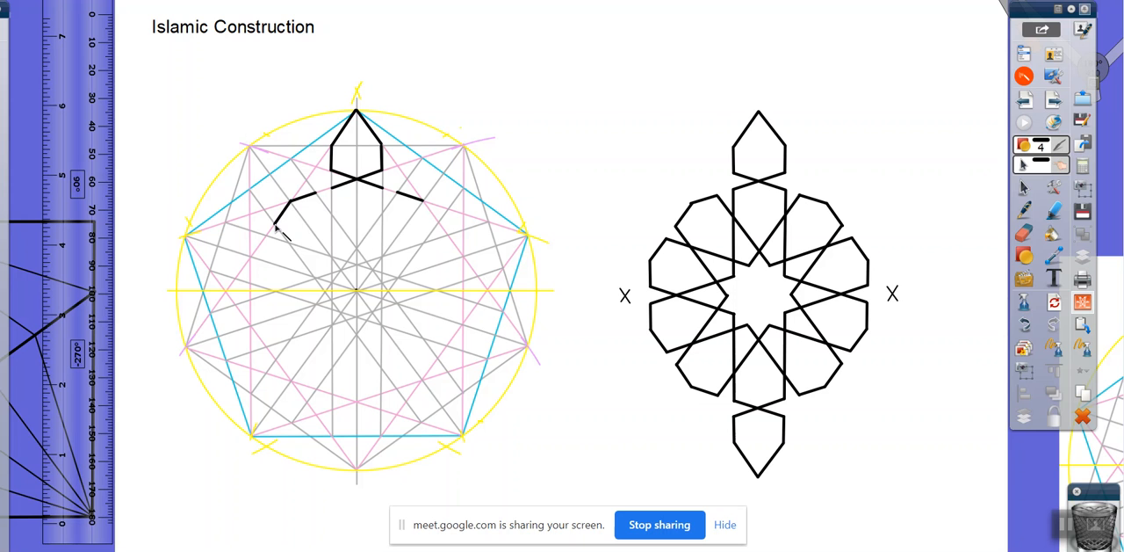
mouse_move(267, 242)
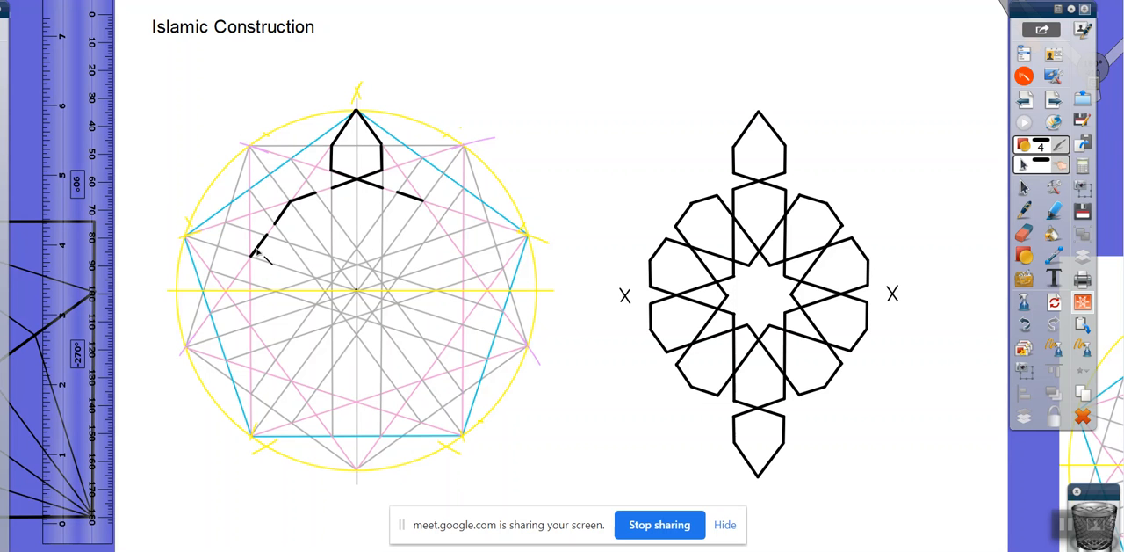
mouse_move(257, 274)
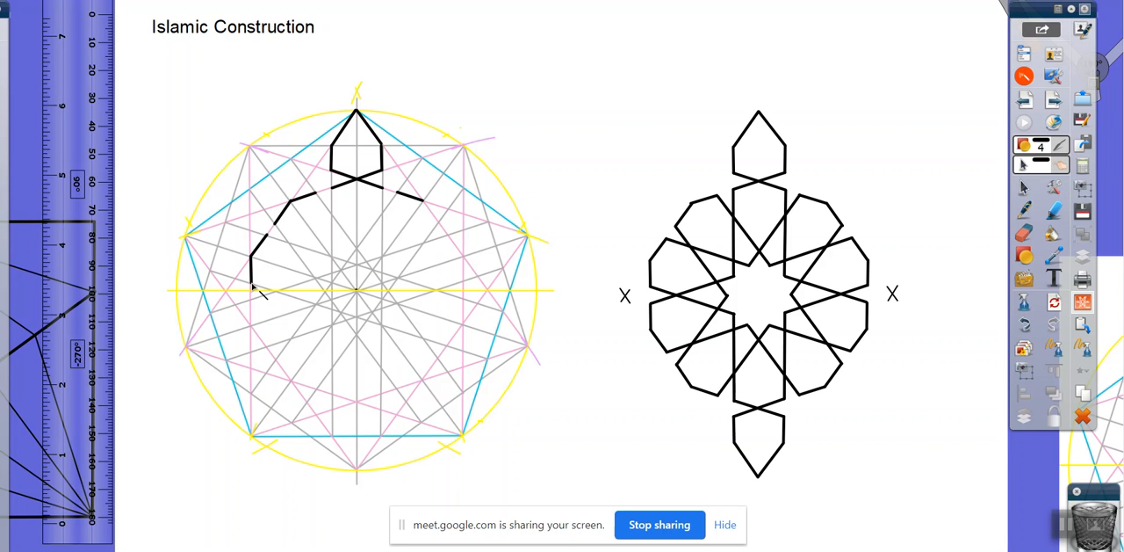
mouse_move(262, 283)
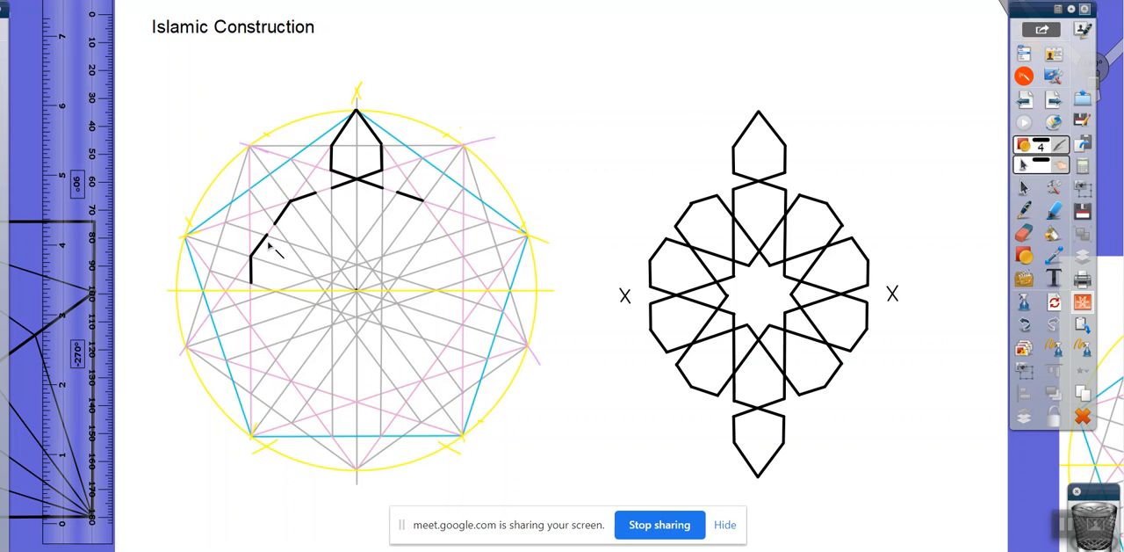
mouse_move(270, 279)
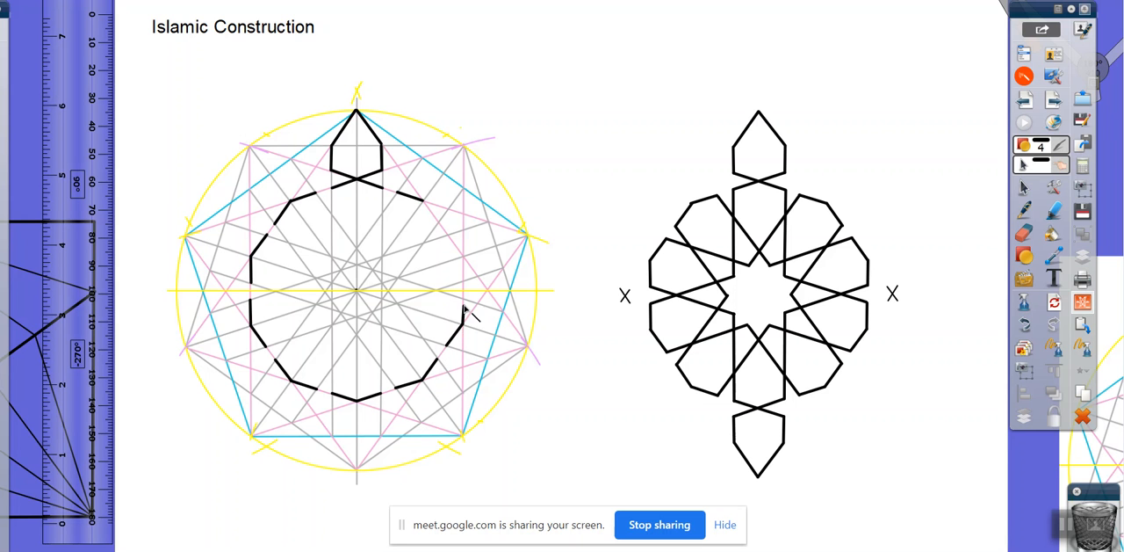
mouse_move(468, 309)
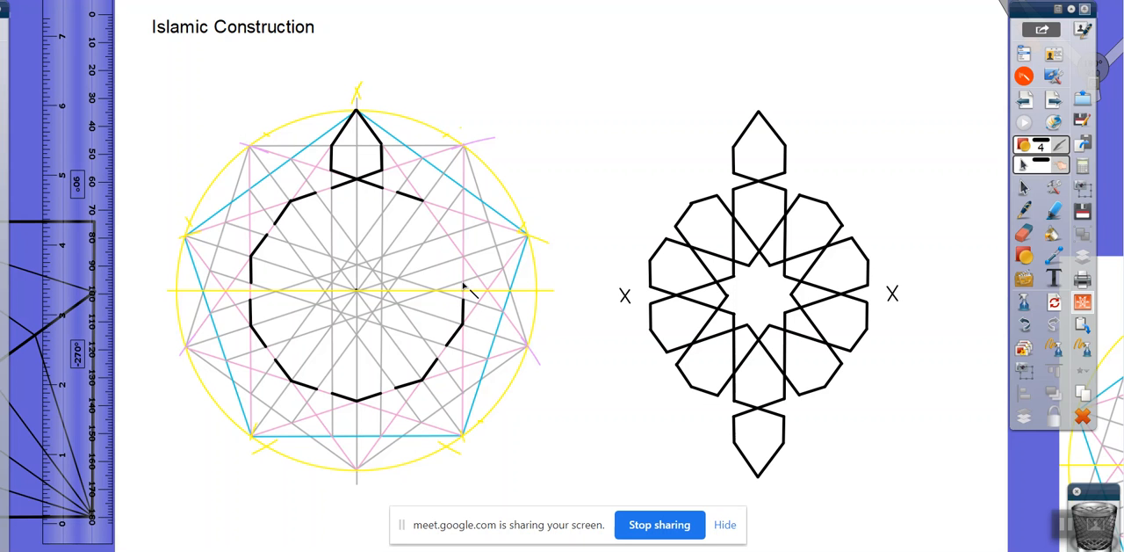
mouse_move(468, 267)
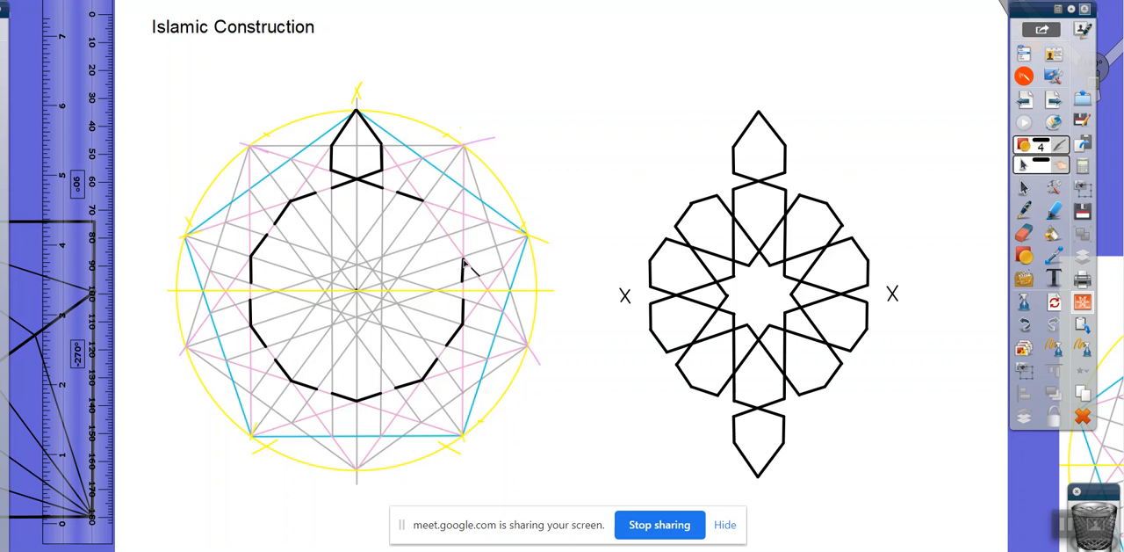
mouse_move(453, 246)
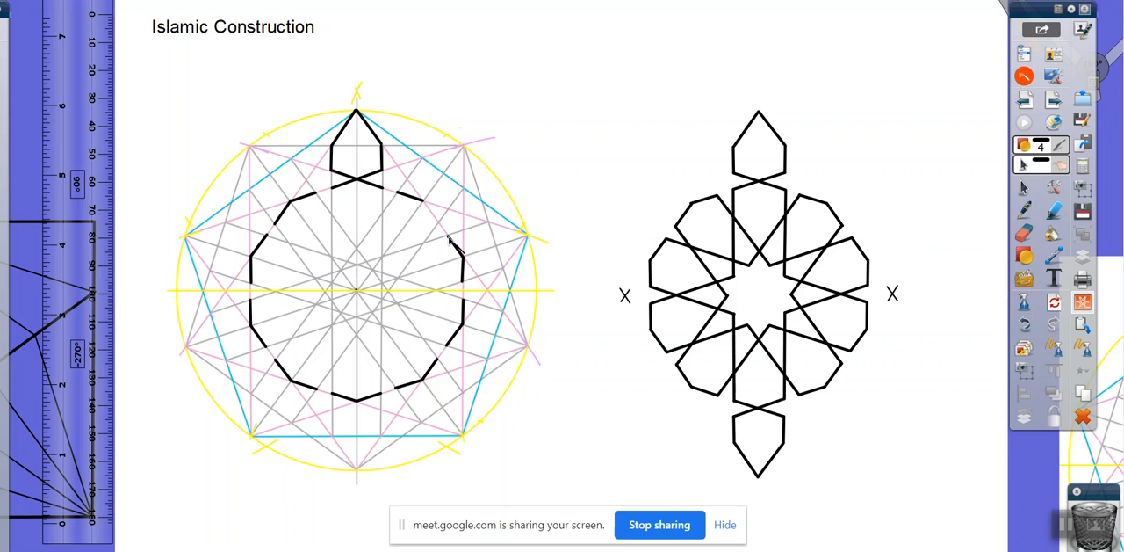
mouse_move(435, 229)
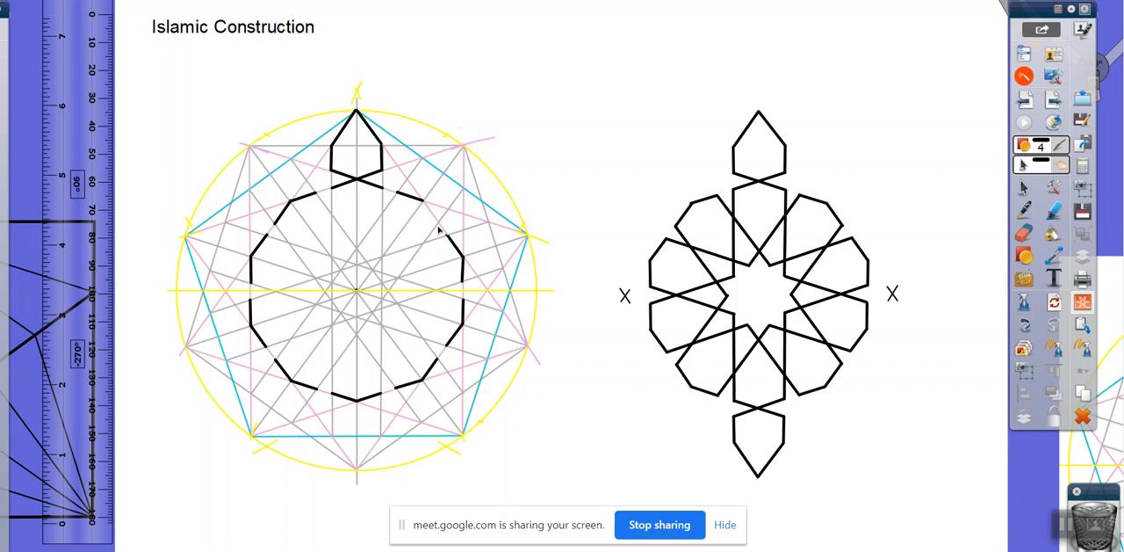
mouse_move(426, 203)
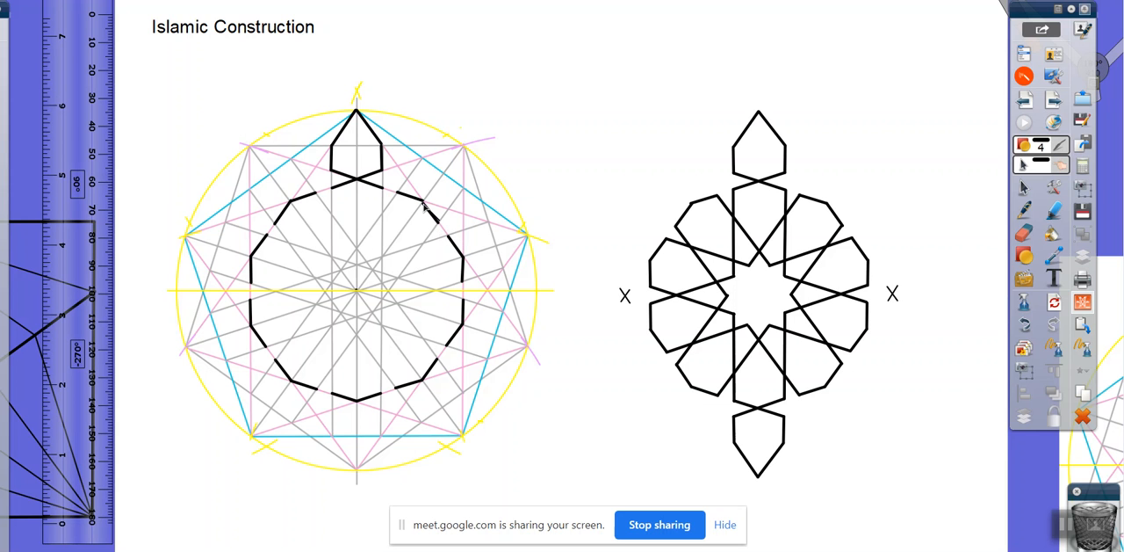
mouse_move(429, 209)
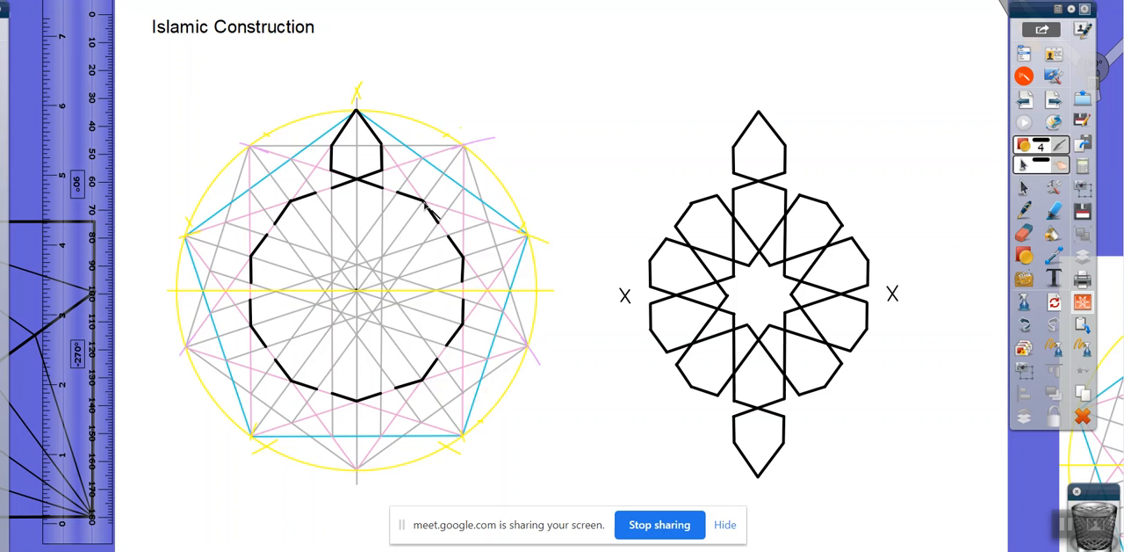
mouse_move(622, 474)
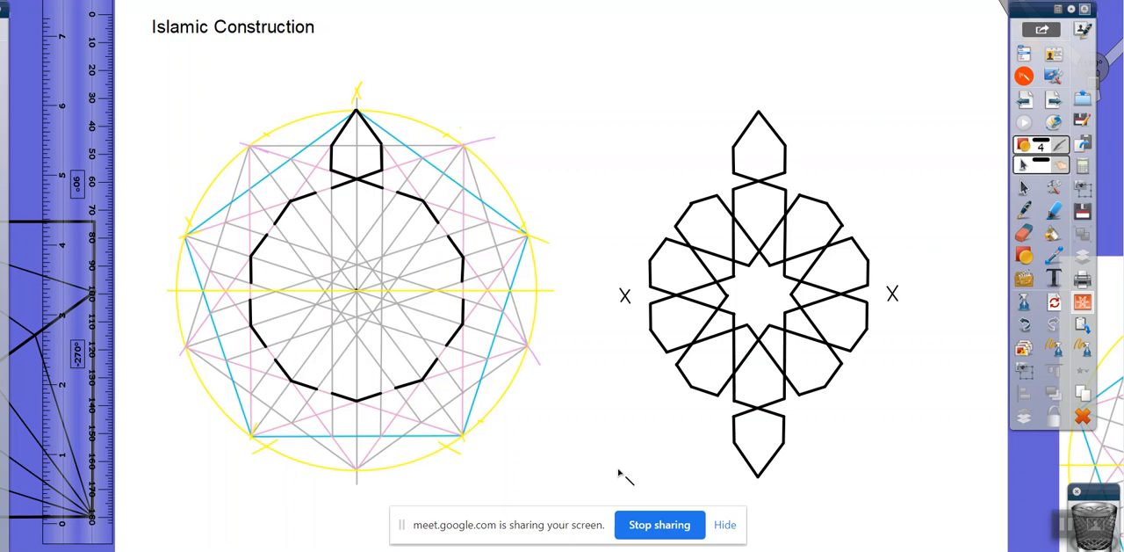
mouse_move(503, 530)
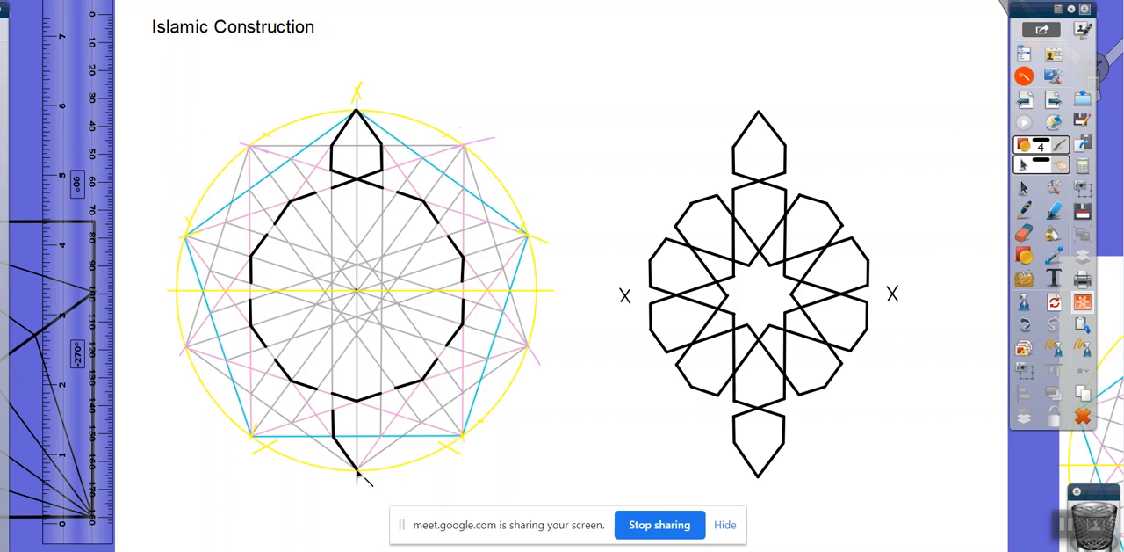
mouse_move(386, 448)
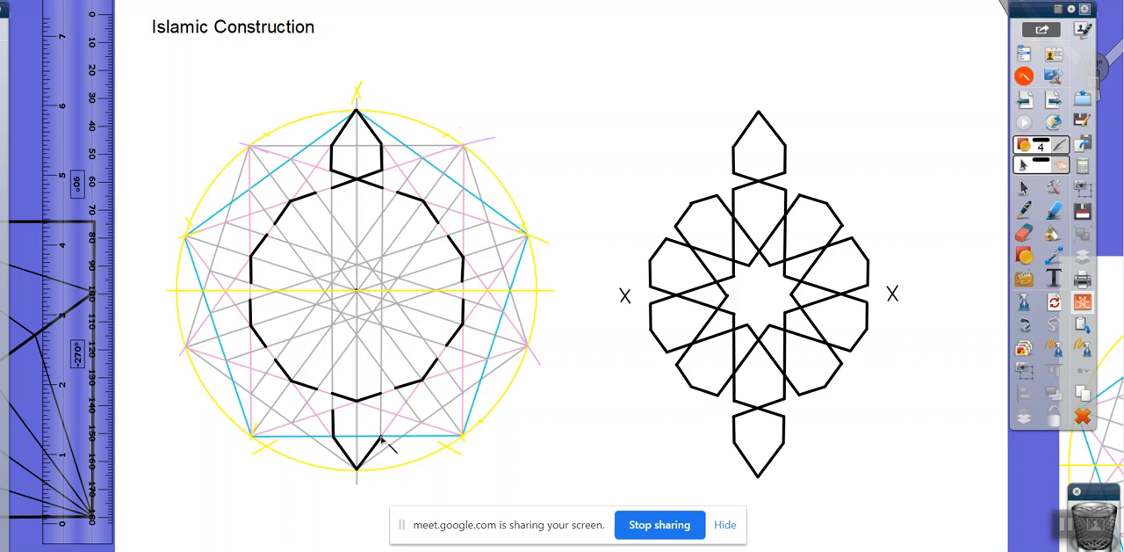
mouse_move(384, 418)
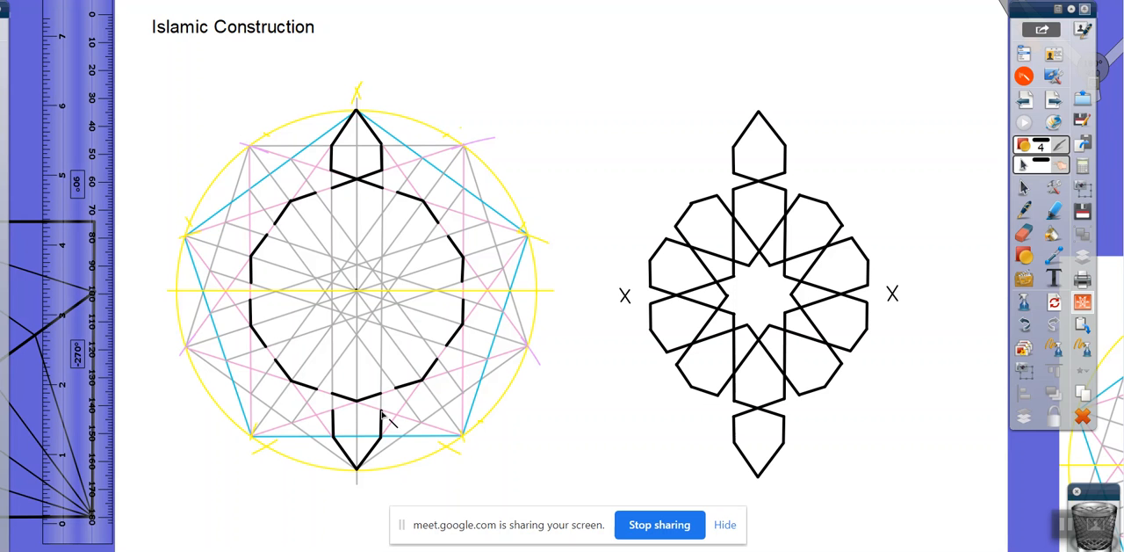
mouse_move(360, 405)
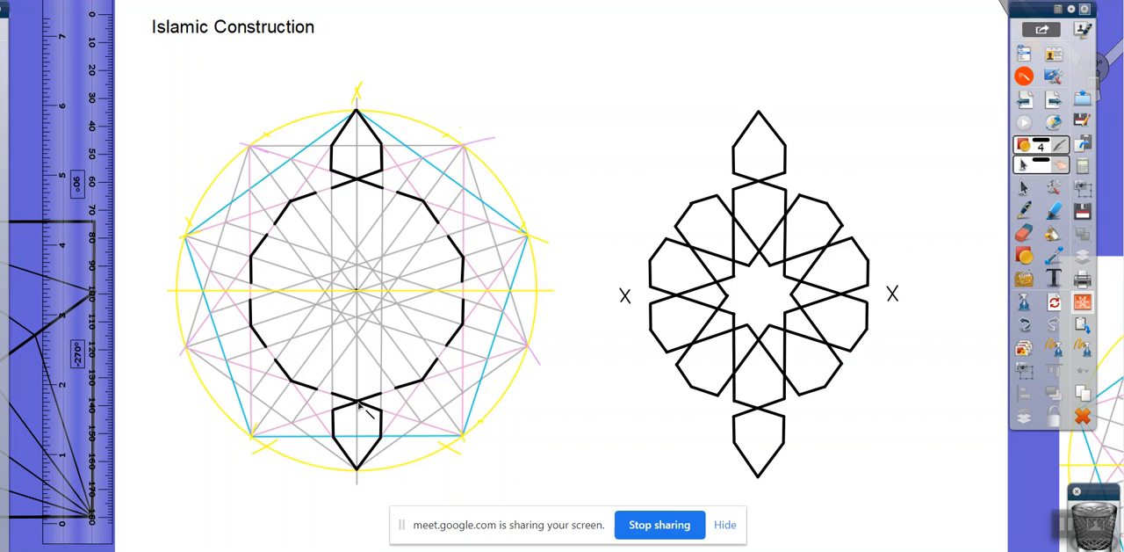
mouse_move(541, 429)
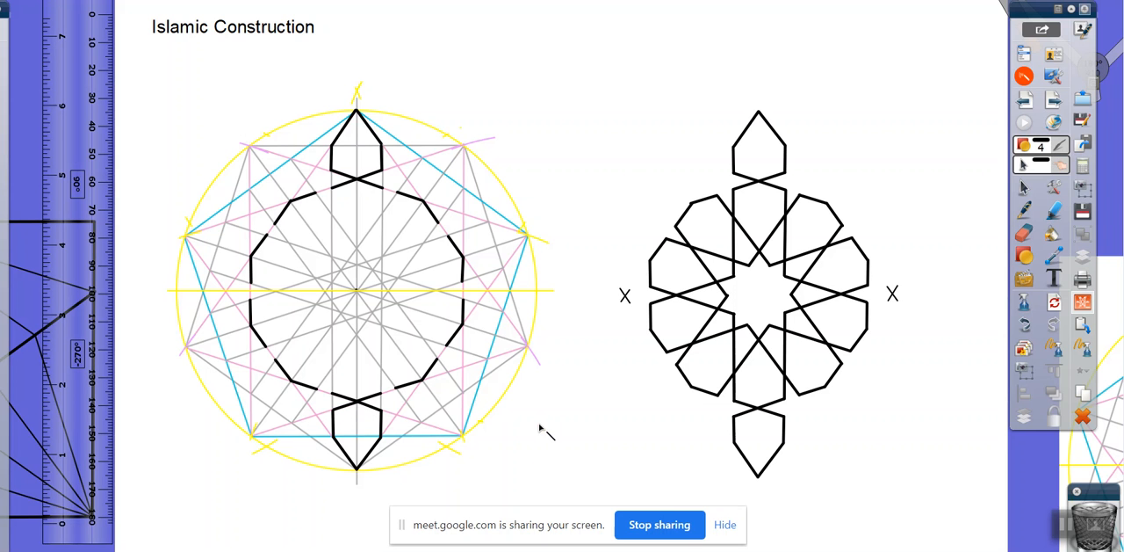
mouse_move(773, 351)
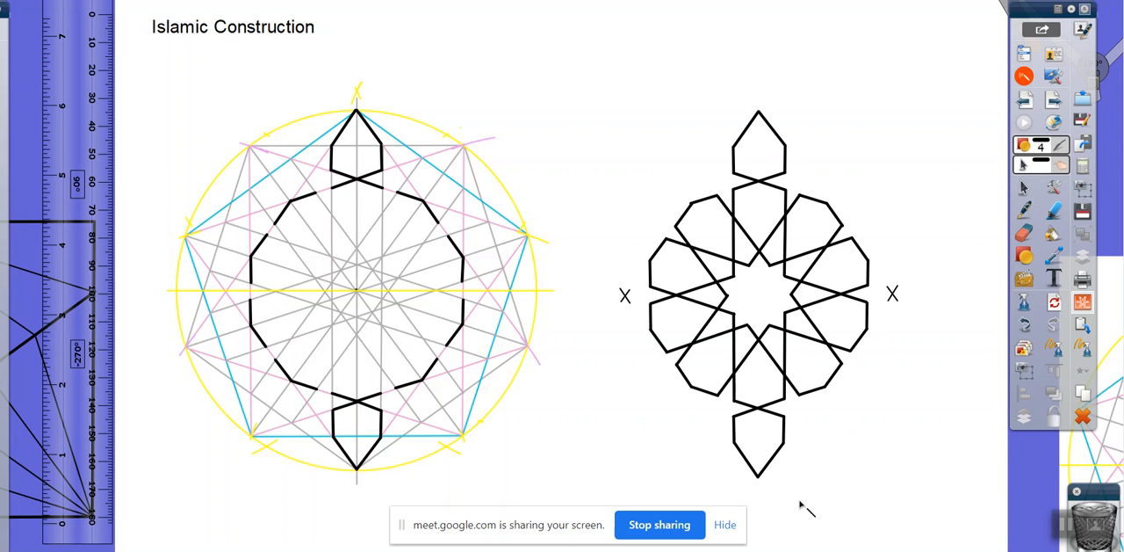
mouse_move(745, 448)
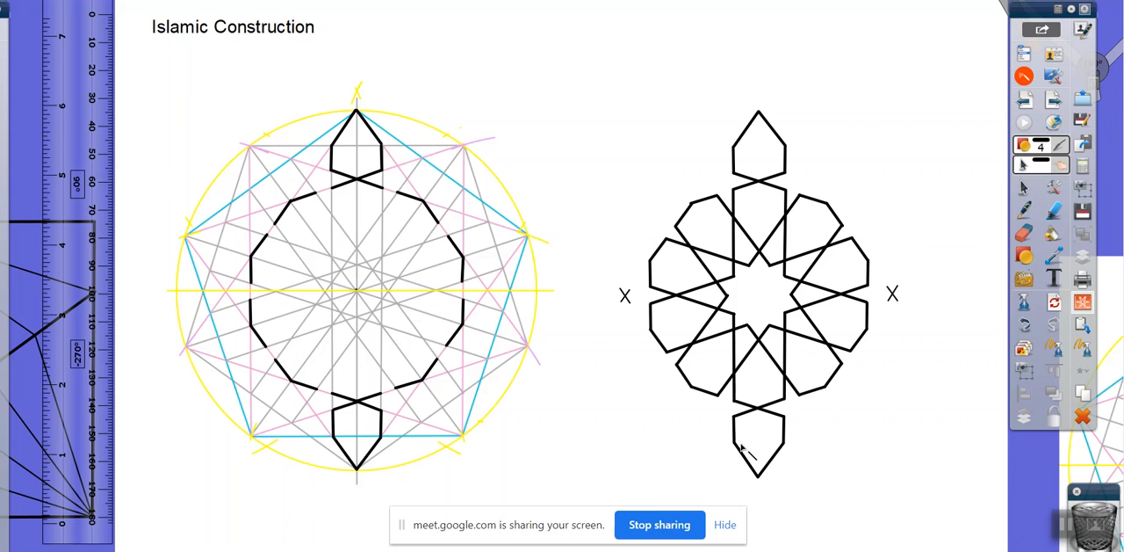
mouse_move(428, 302)
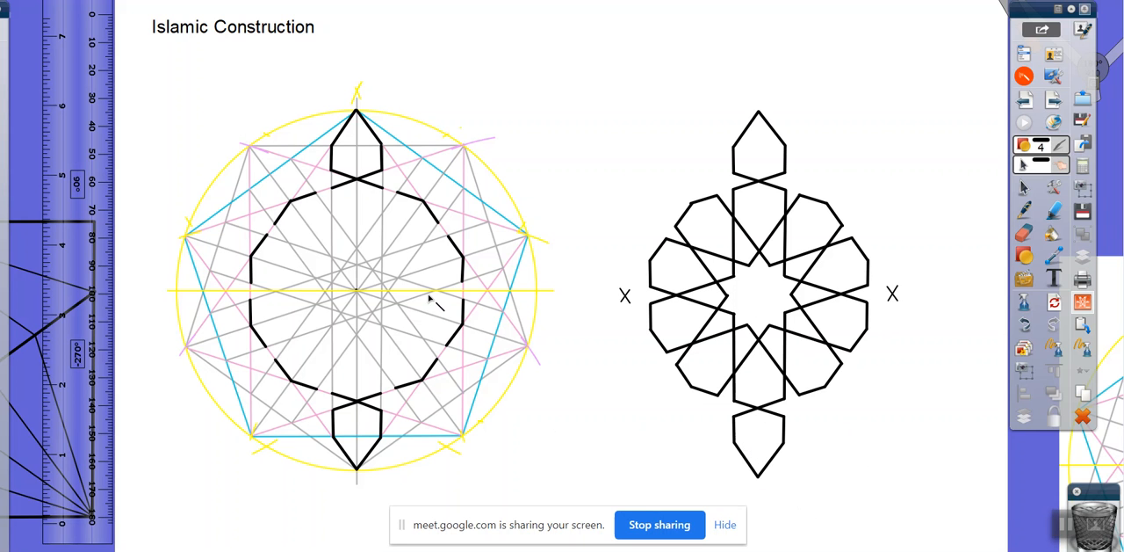
mouse_move(731, 216)
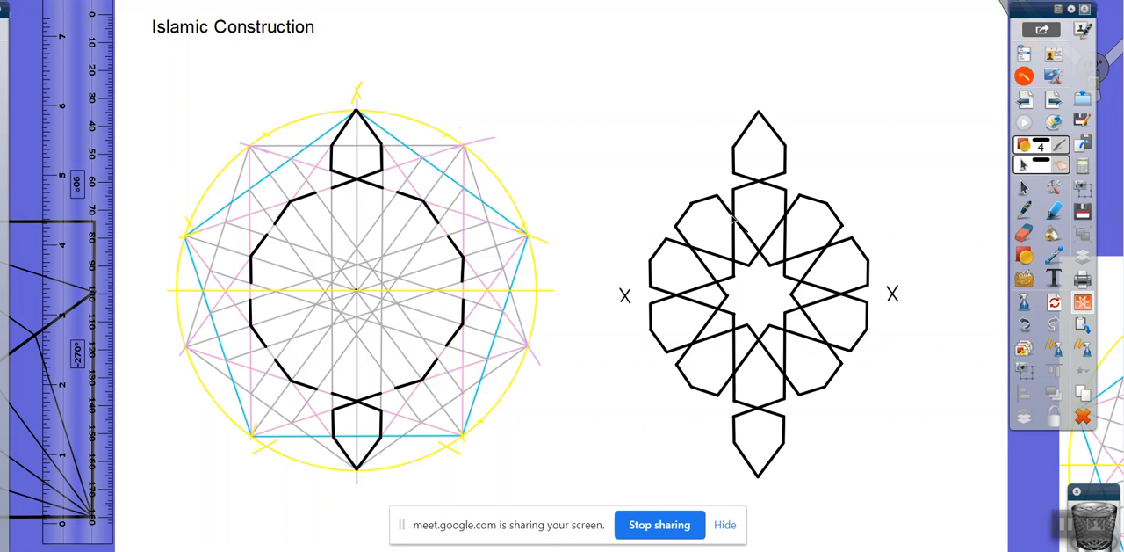
mouse_move(344, 253)
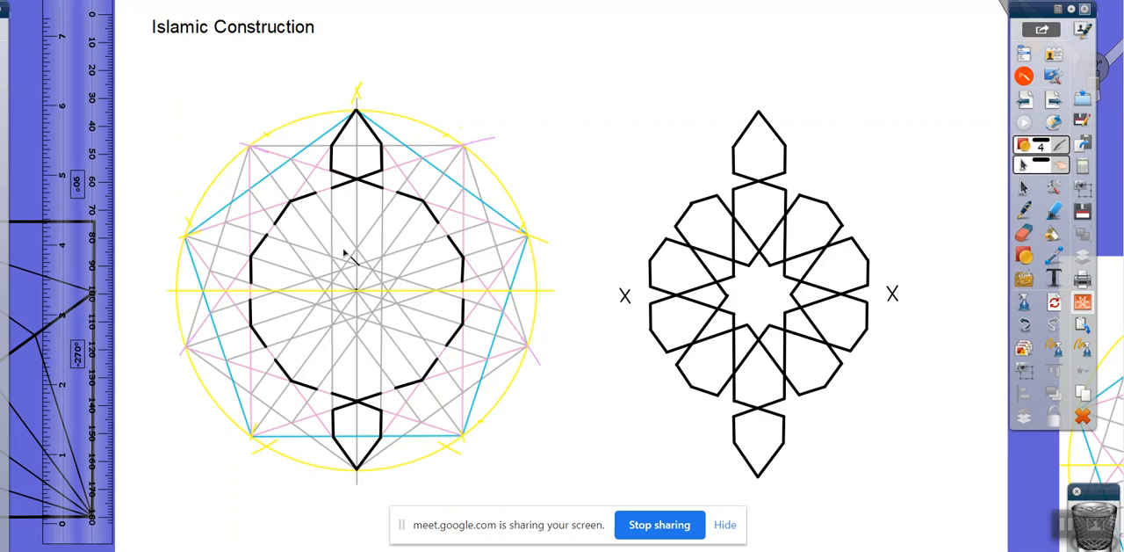
mouse_move(706, 250)
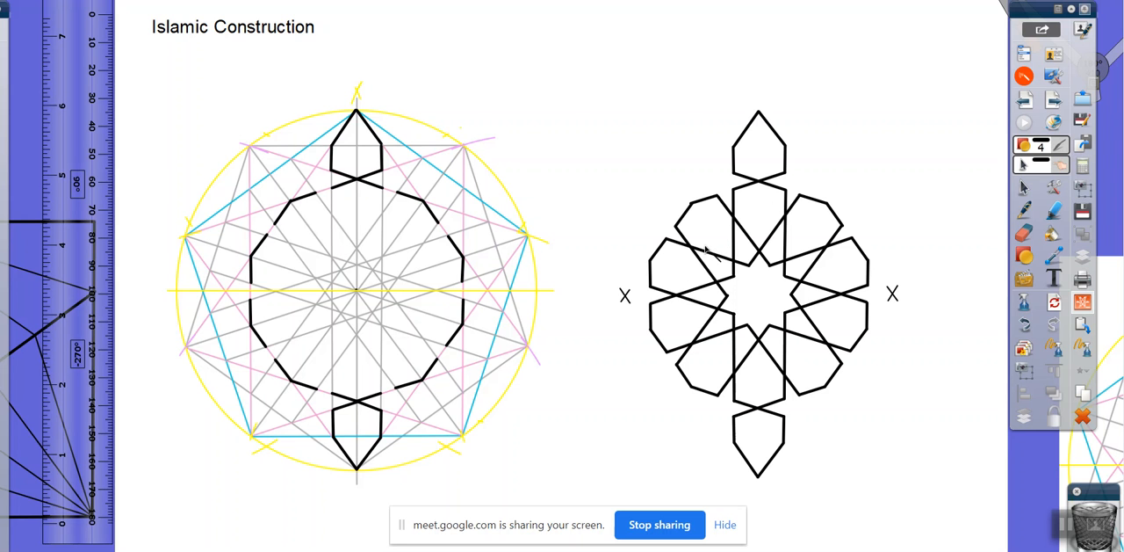
mouse_move(735, 341)
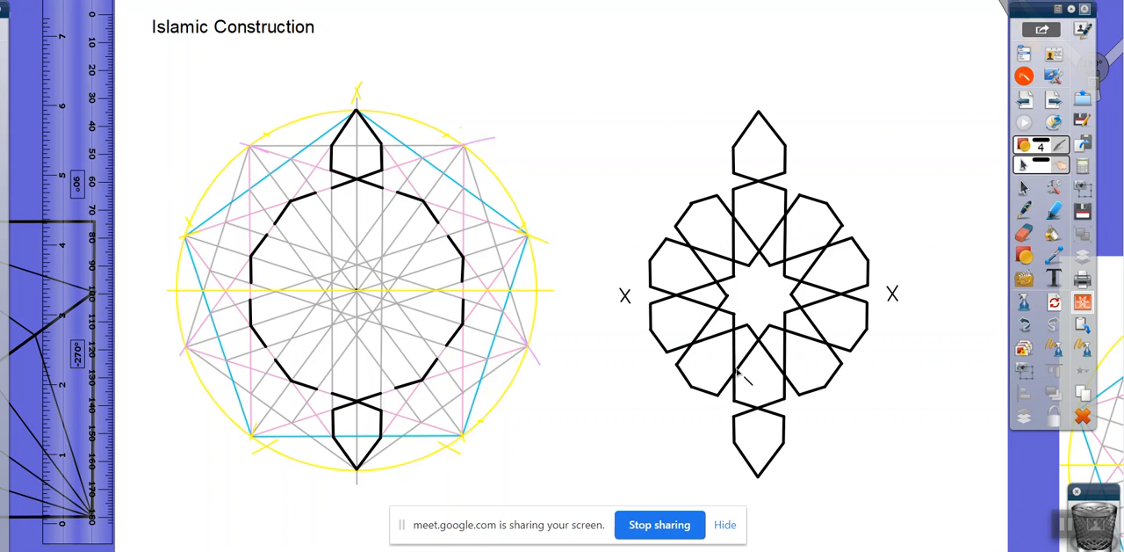
mouse_move(773, 327)
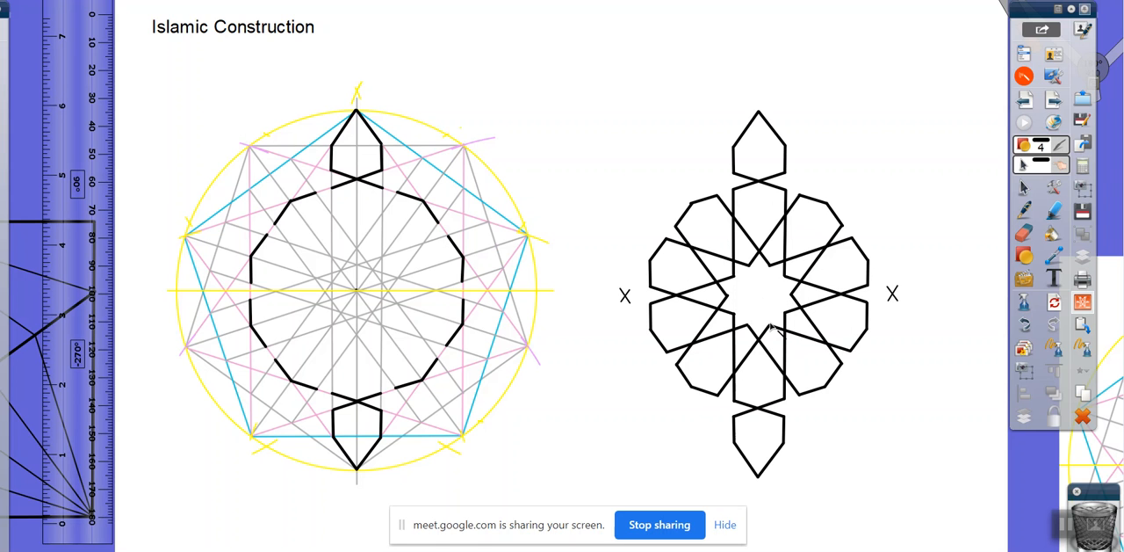
mouse_move(780, 337)
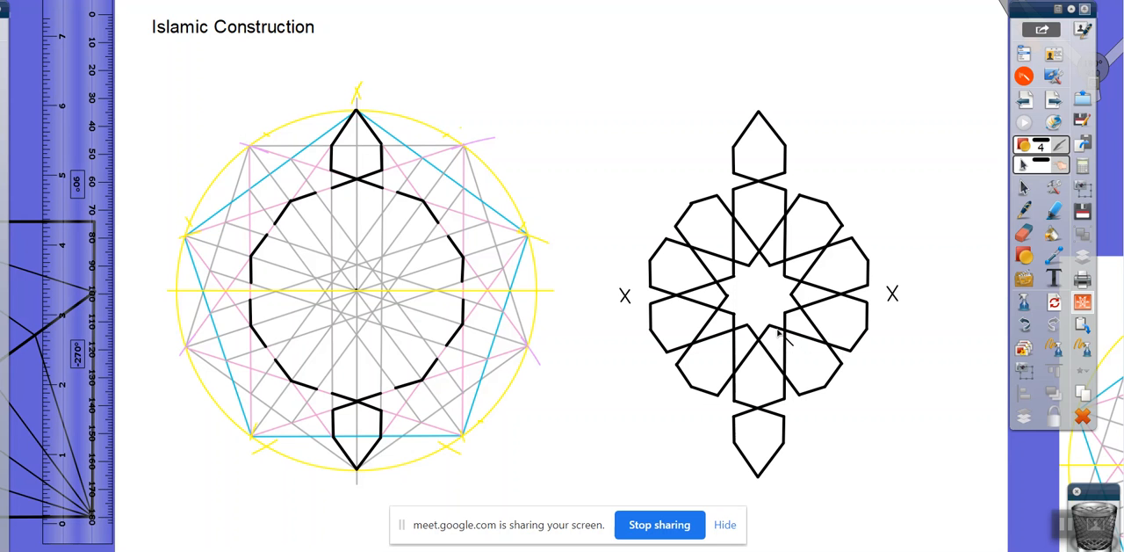
mouse_move(794, 289)
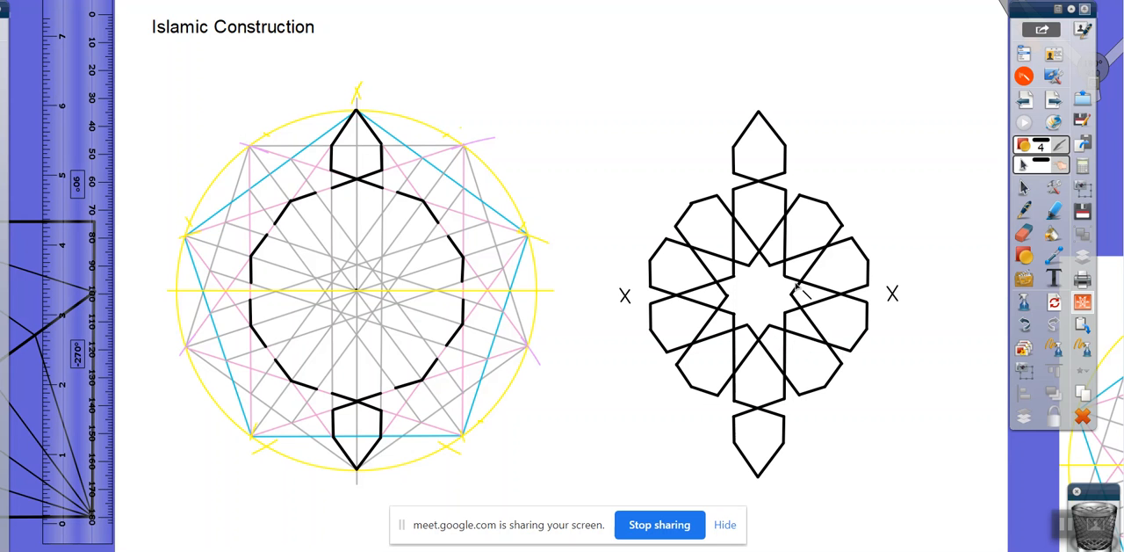
mouse_move(400, 249)
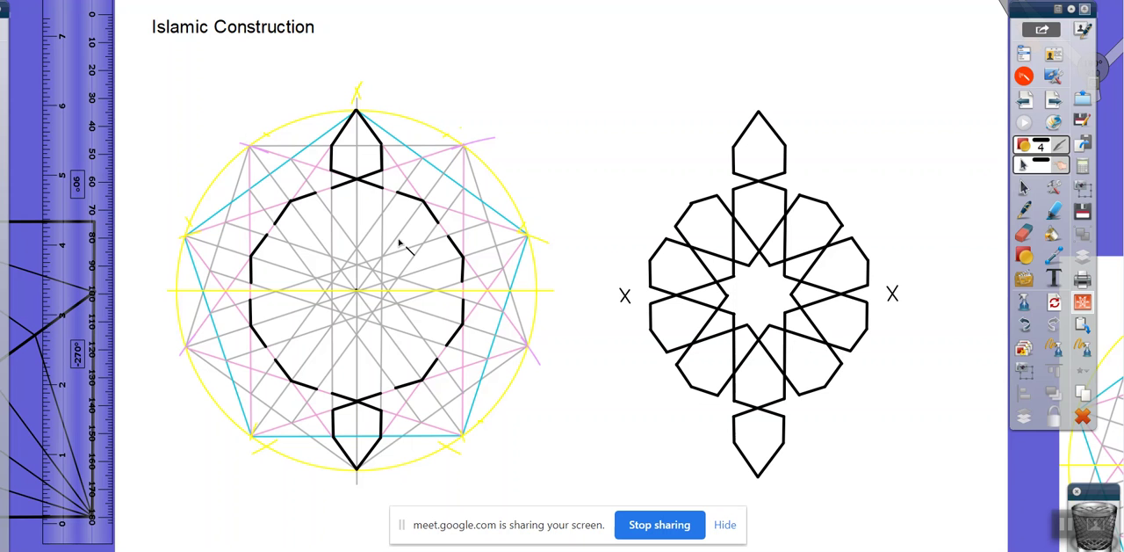
mouse_move(383, 206)
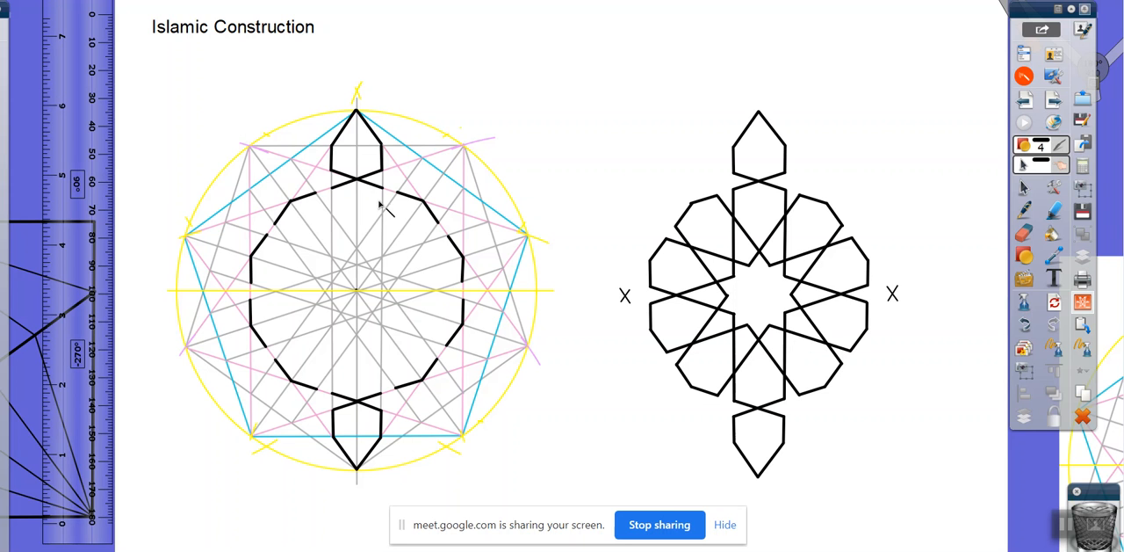
mouse_move(390, 197)
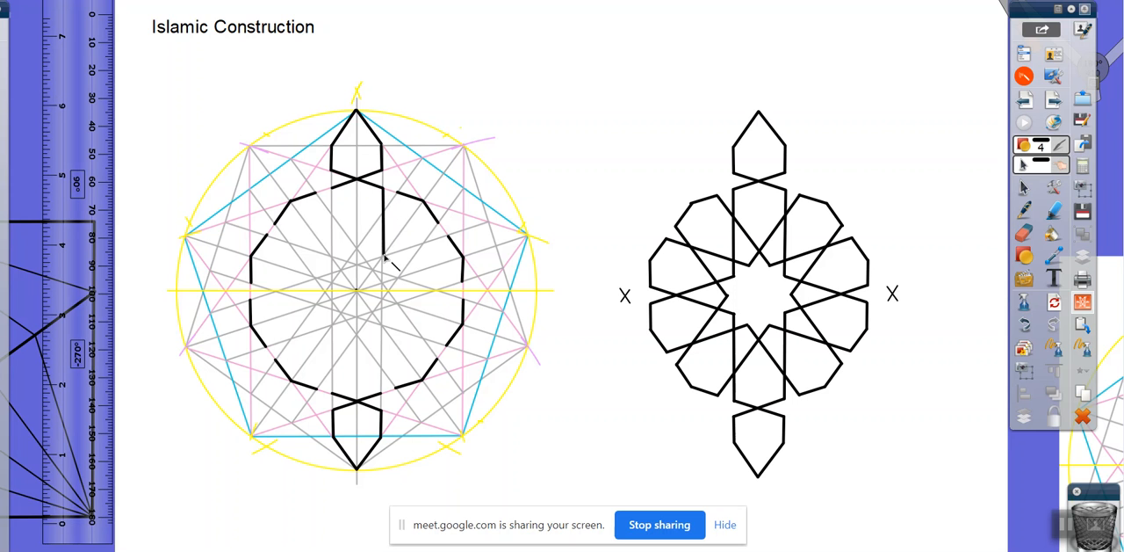
mouse_move(386, 286)
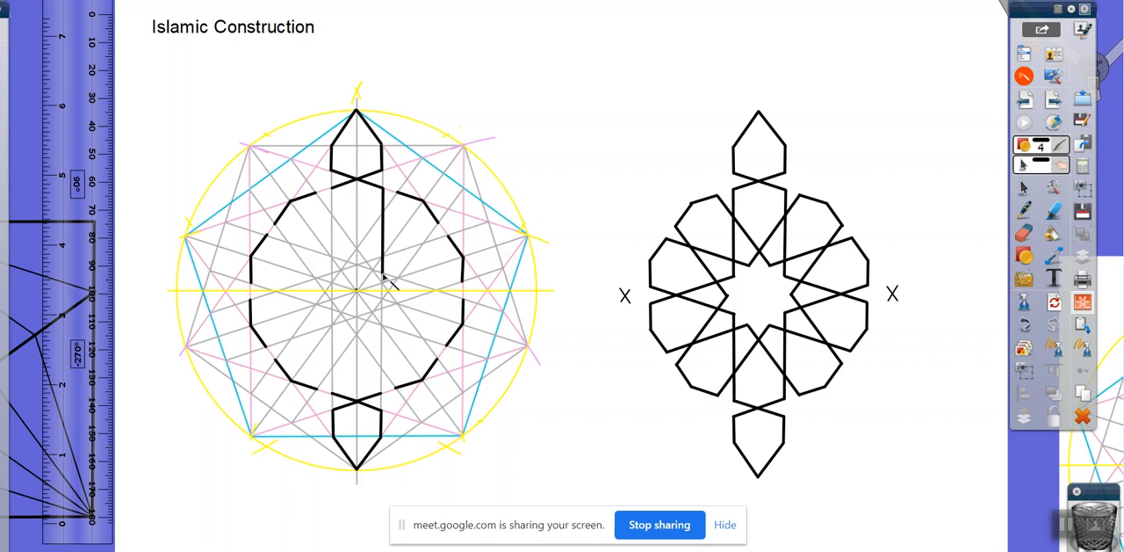
mouse_move(572, 356)
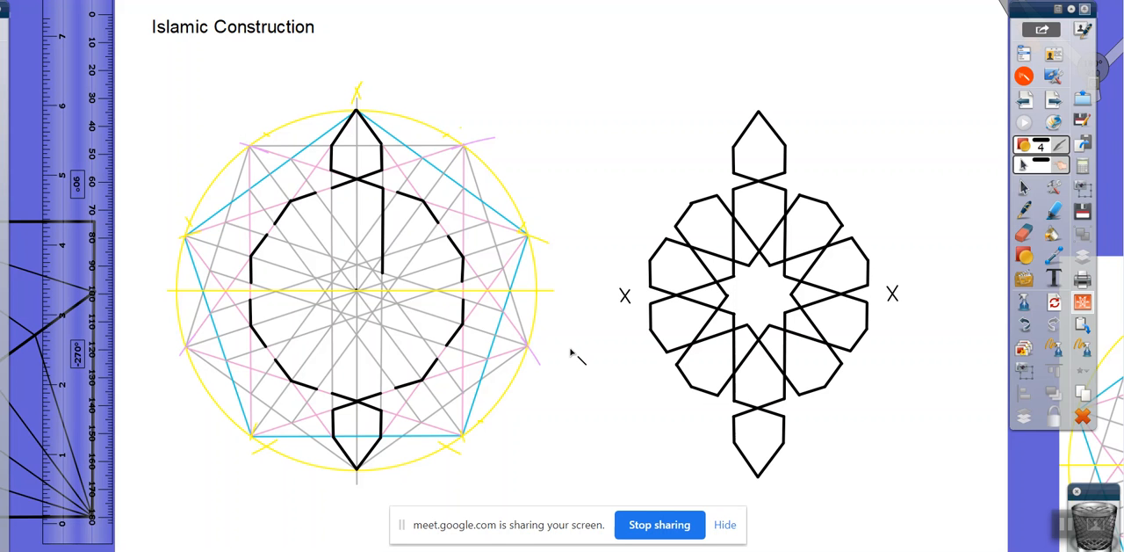
mouse_move(388, 193)
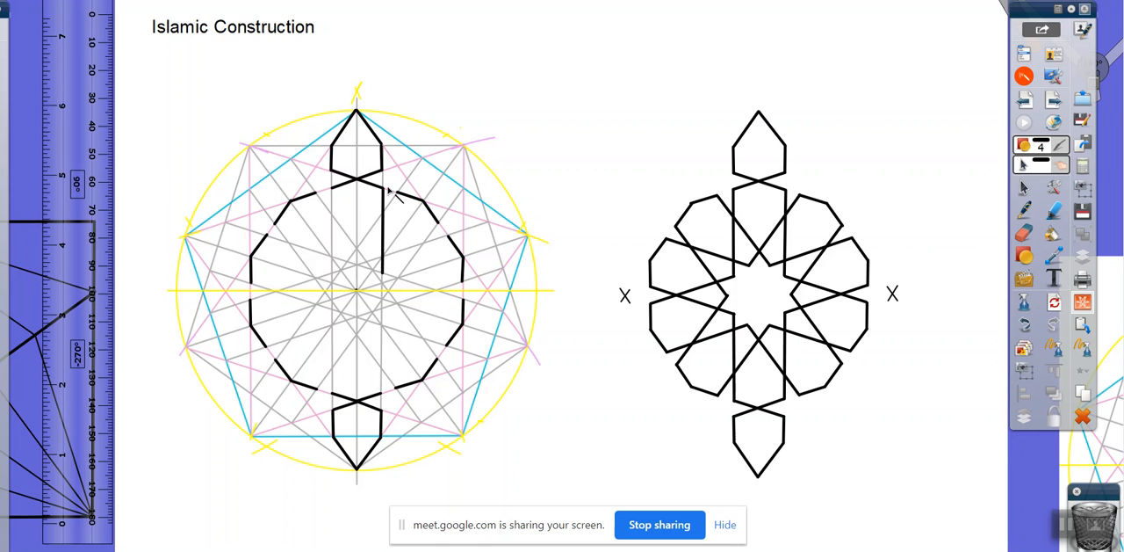
mouse_move(383, 198)
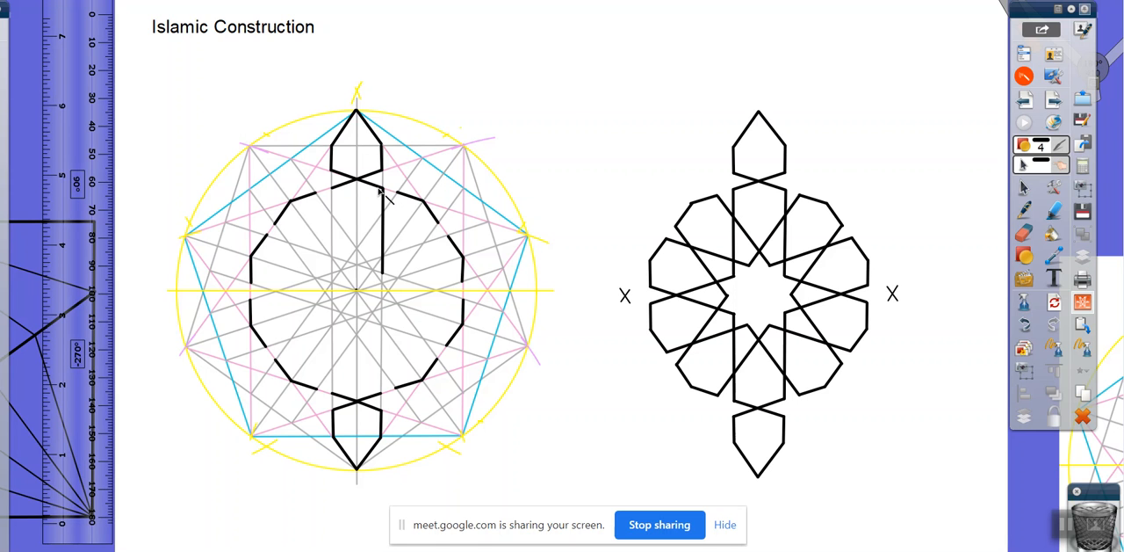
mouse_move(390, 220)
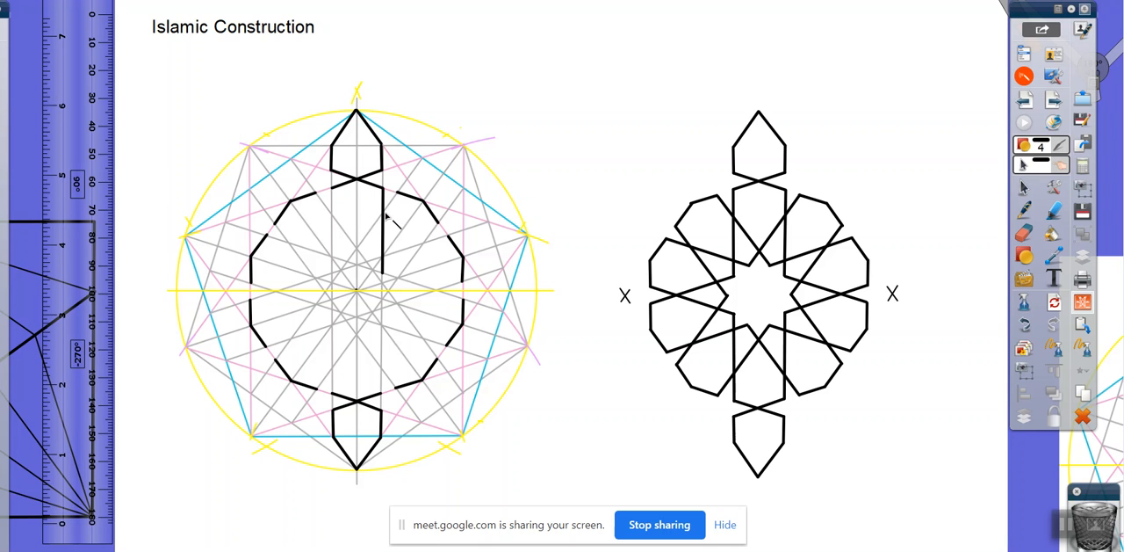
mouse_move(386, 271)
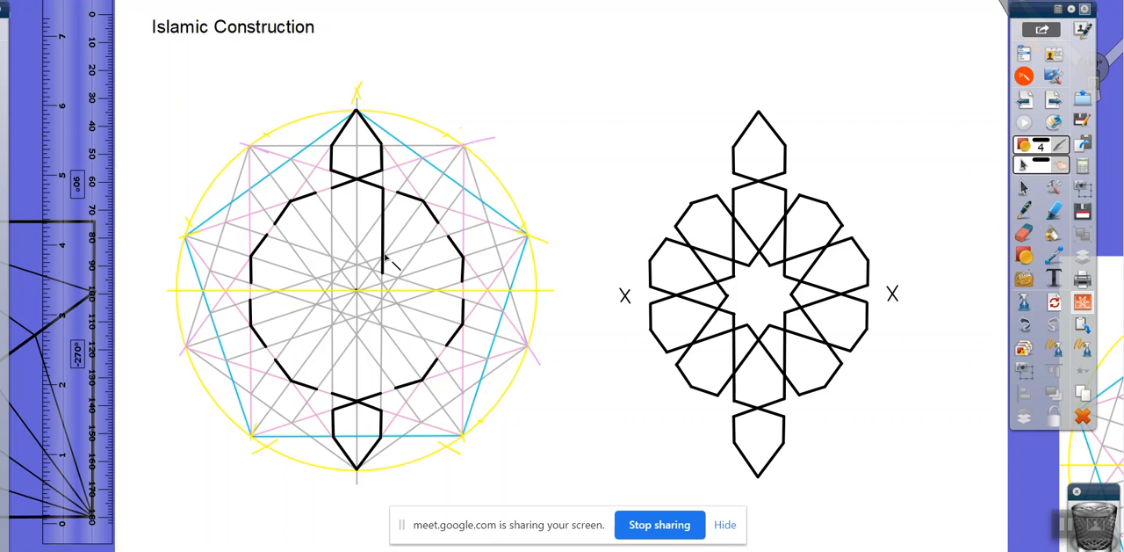
mouse_move(388, 279)
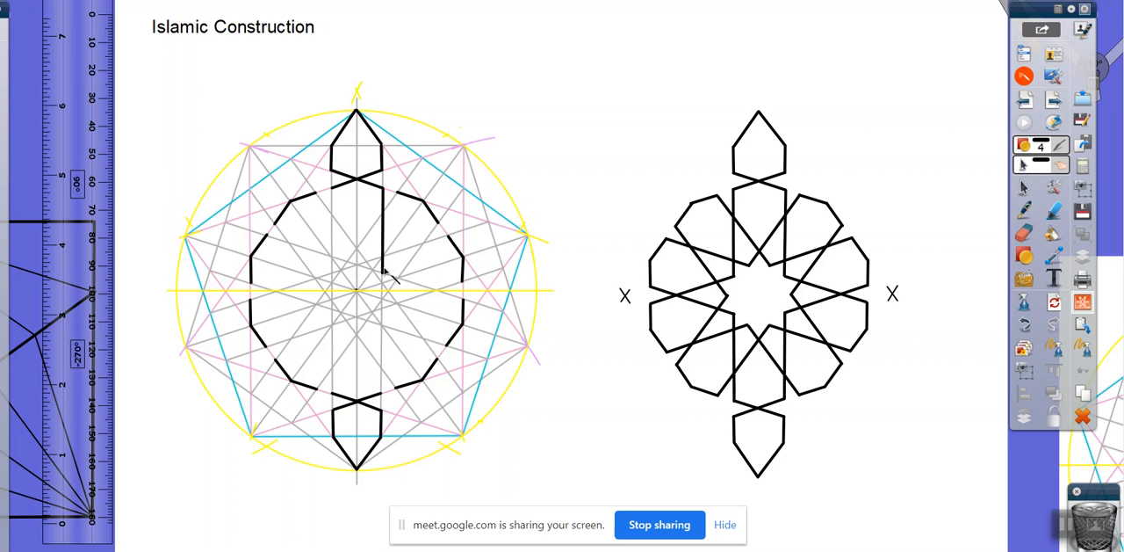
mouse_move(387, 284)
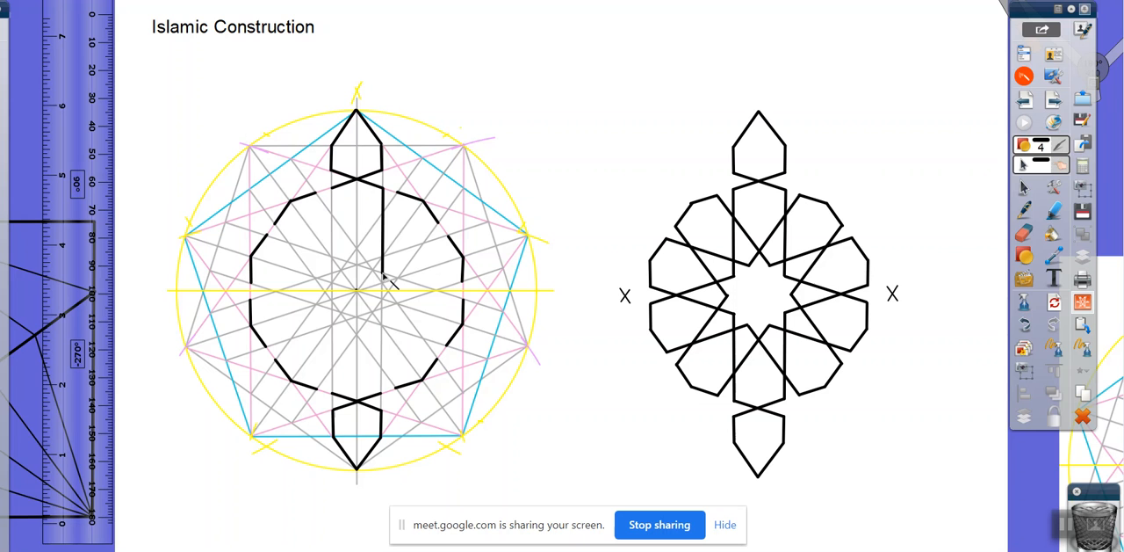
mouse_move(393, 227)
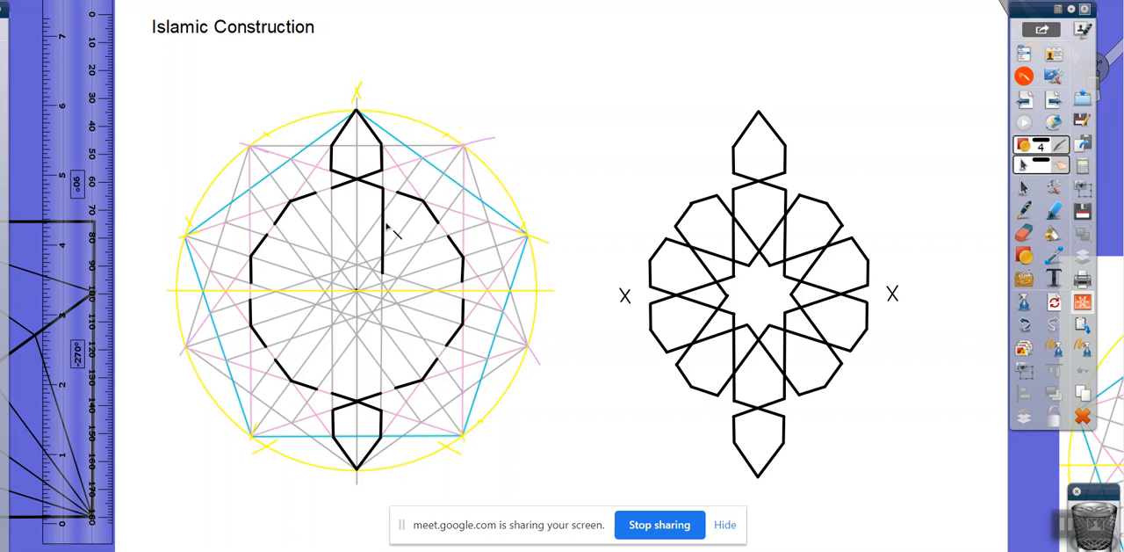
mouse_move(387, 278)
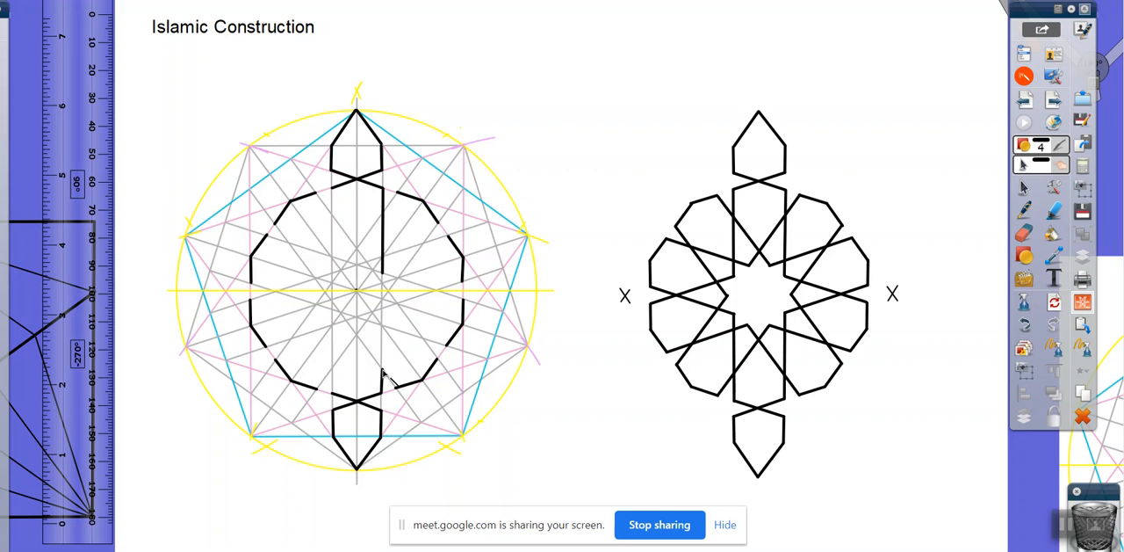
mouse_move(385, 330)
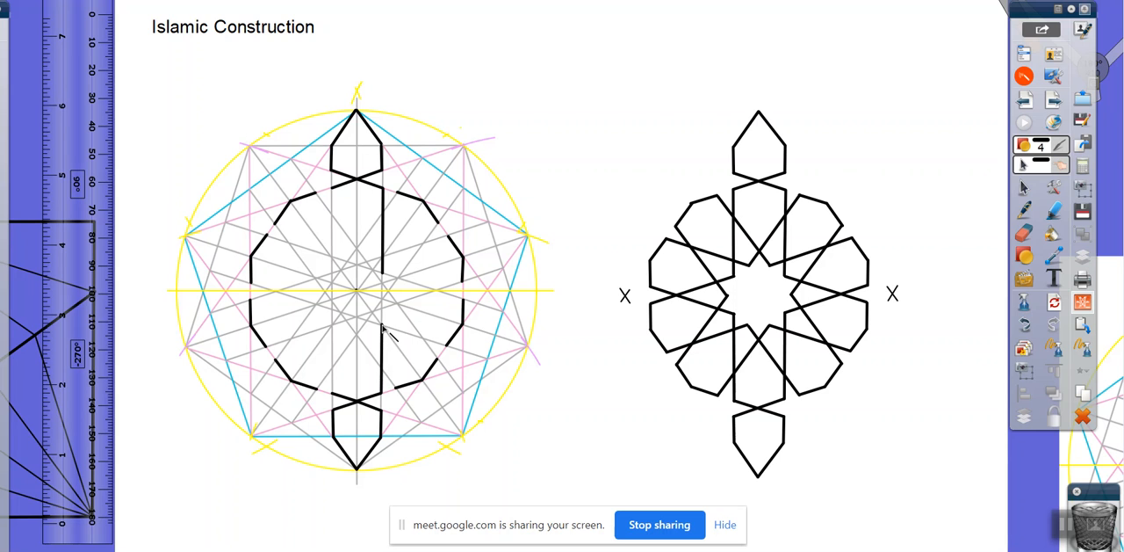
mouse_move(386, 316)
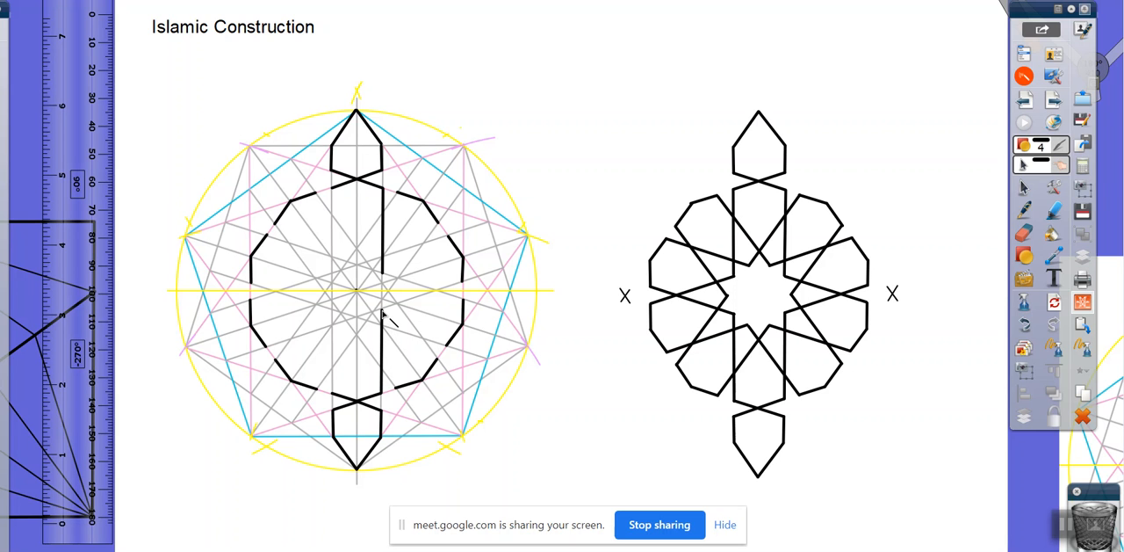
mouse_move(390, 332)
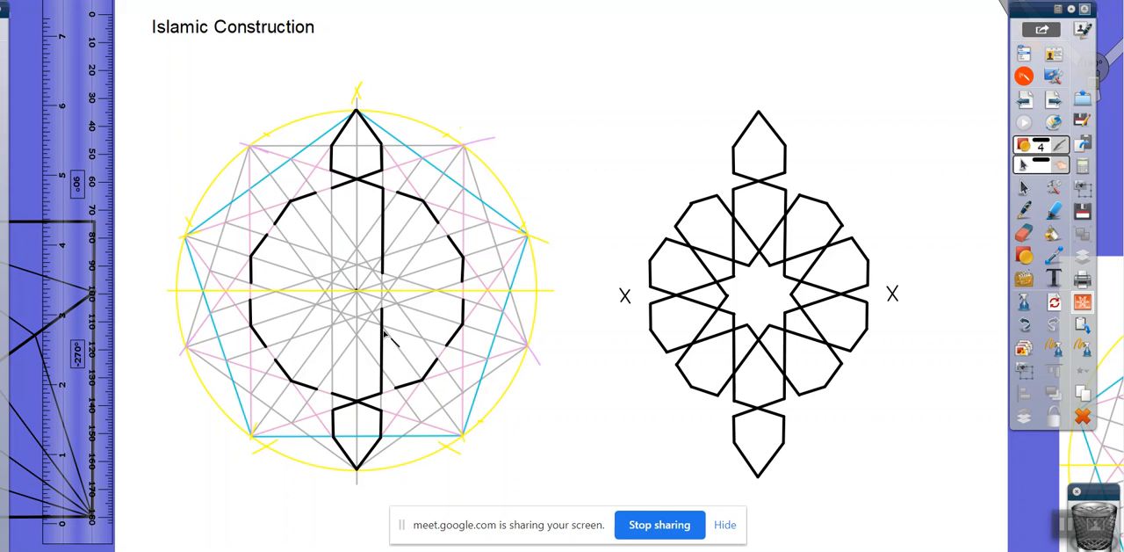
mouse_move(412, 372)
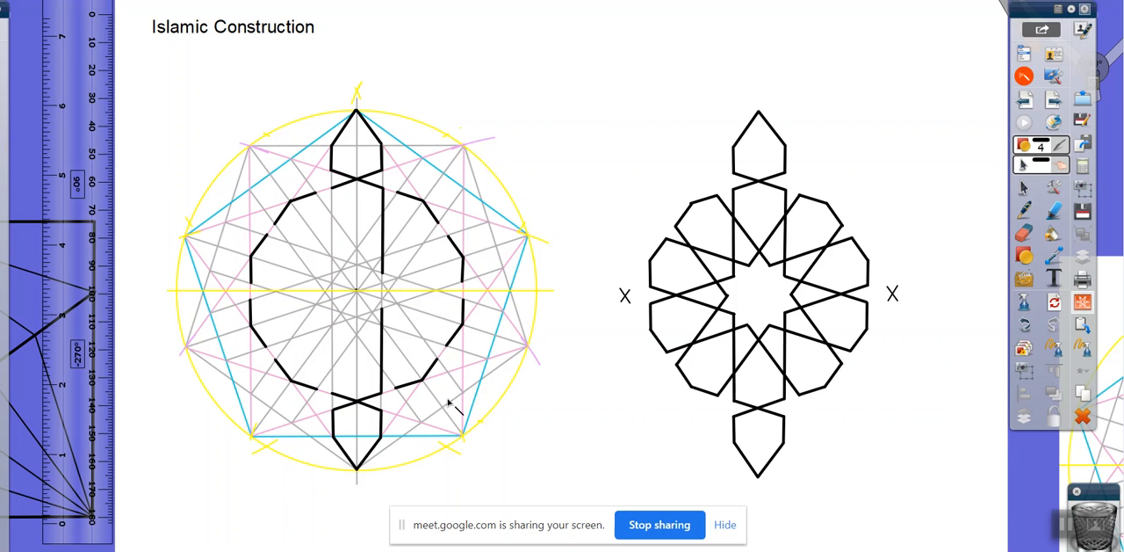
mouse_move(688, 411)
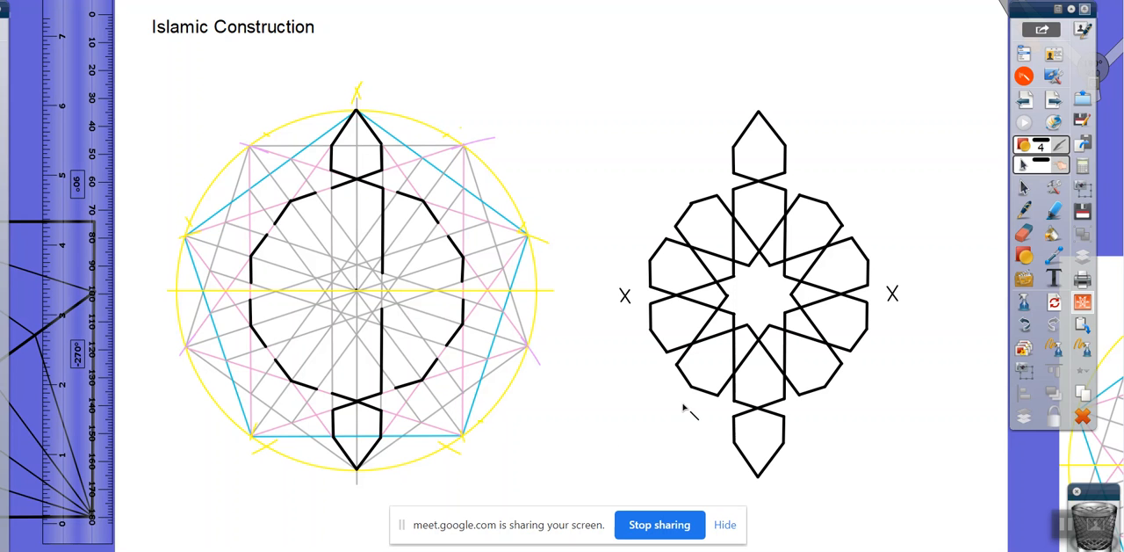
mouse_move(348, 185)
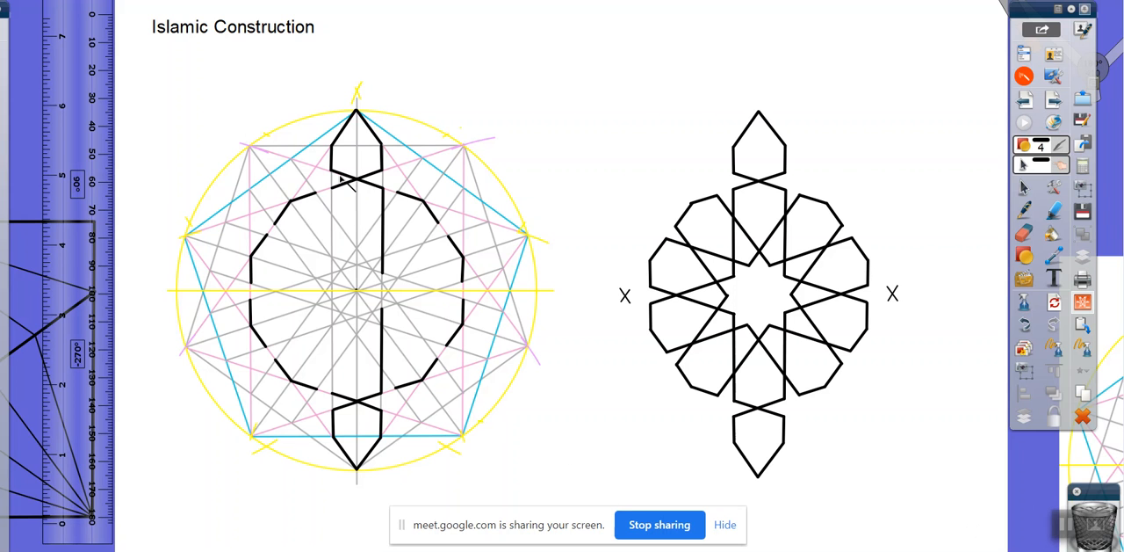
mouse_move(338, 204)
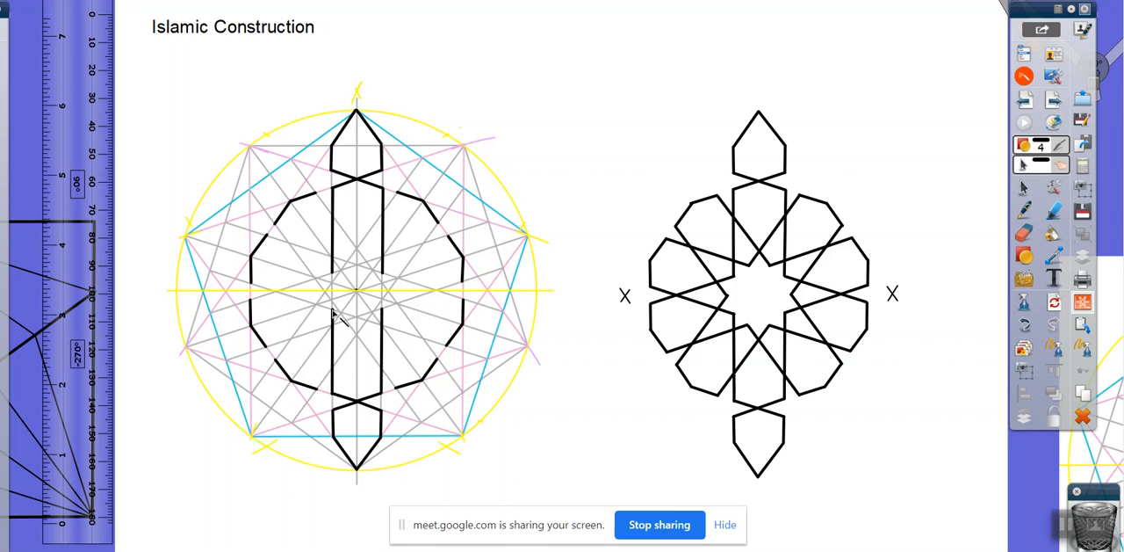
mouse_move(418, 302)
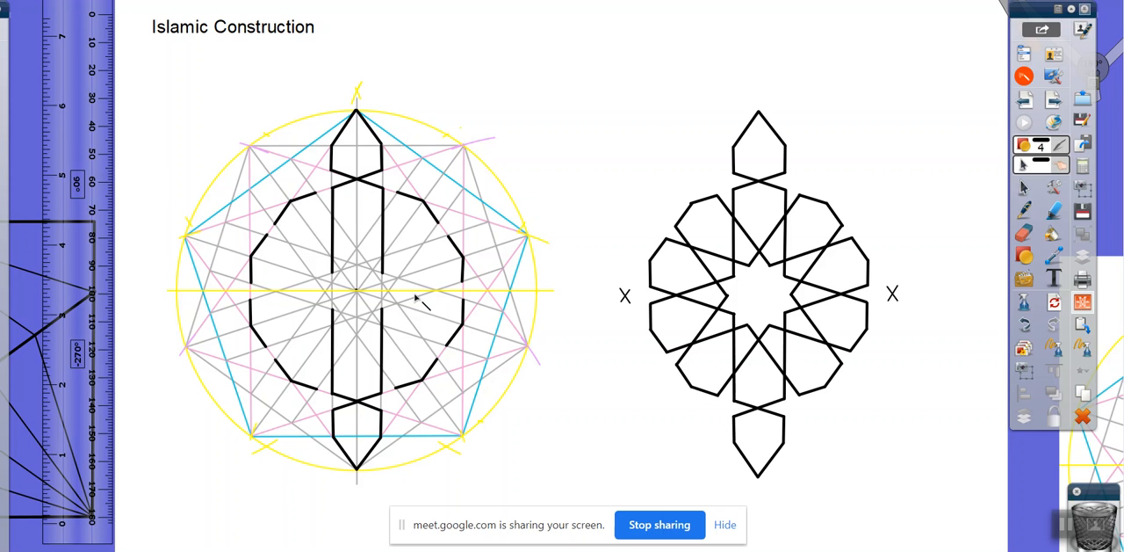
mouse_move(450, 298)
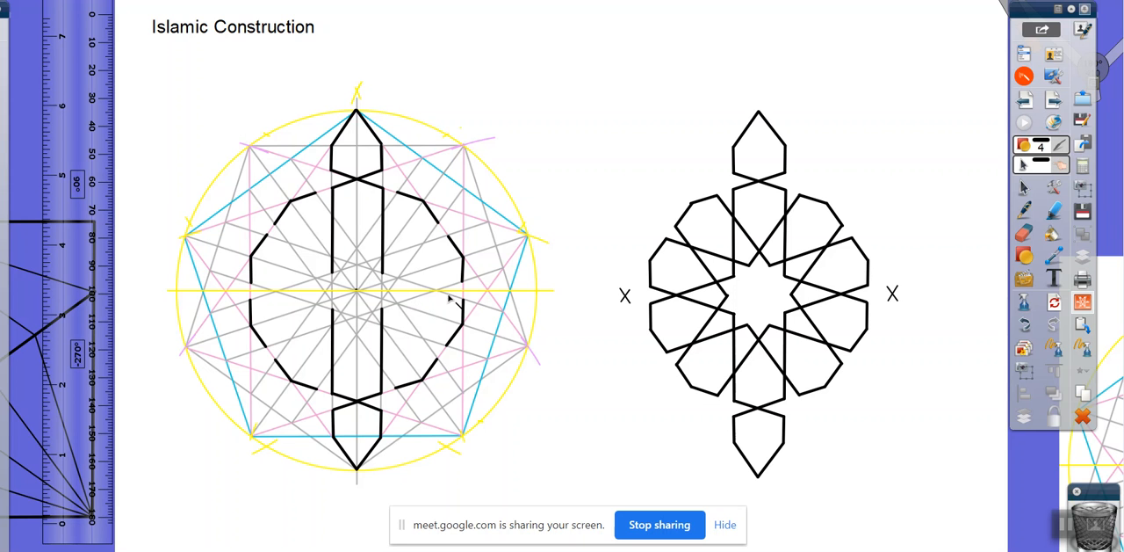
mouse_move(441, 249)
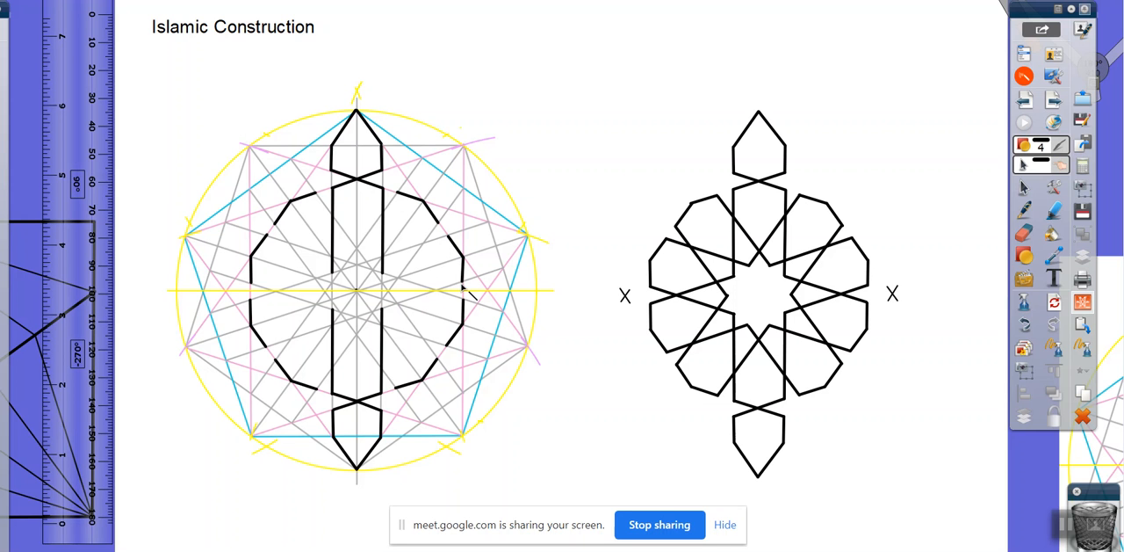
mouse_move(464, 277)
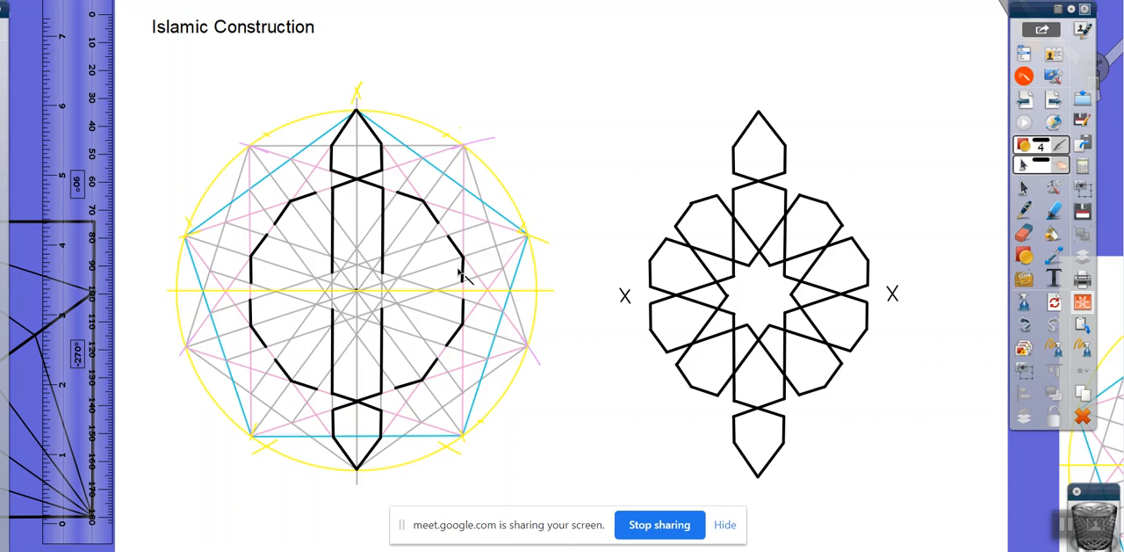
mouse_move(471, 286)
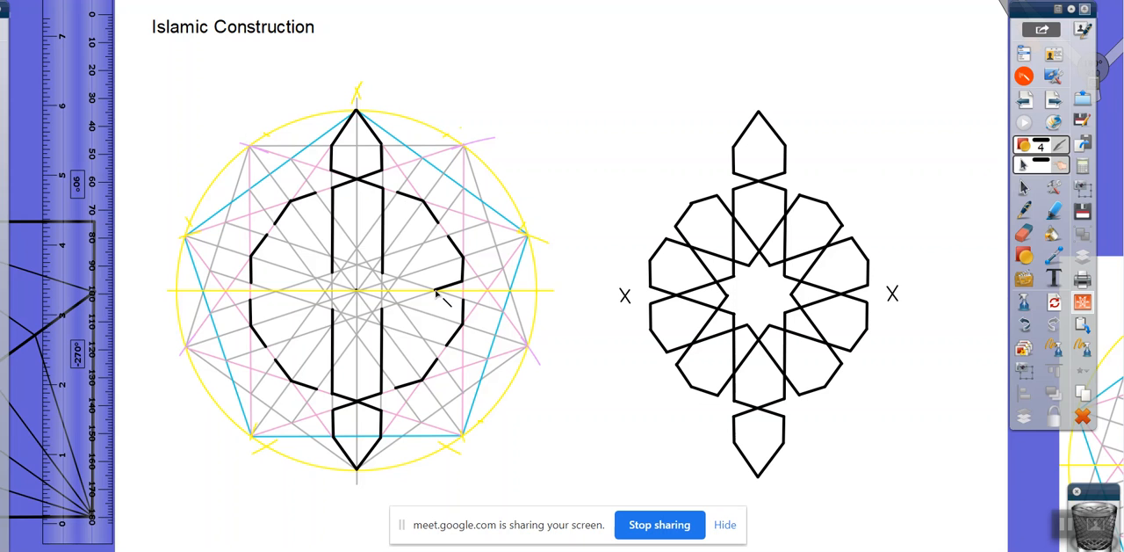
mouse_move(386, 325)
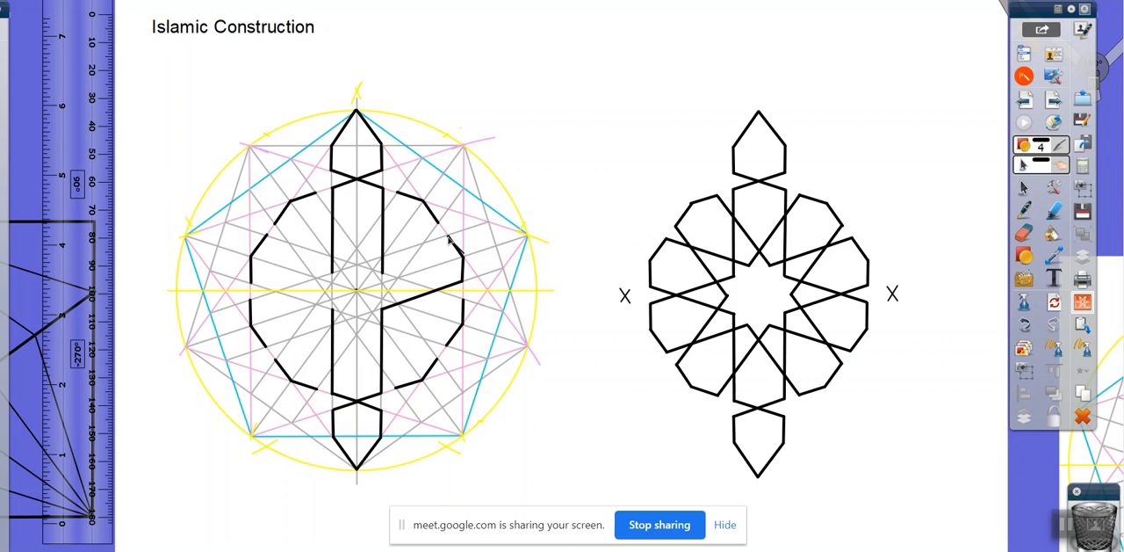
mouse_move(386, 270)
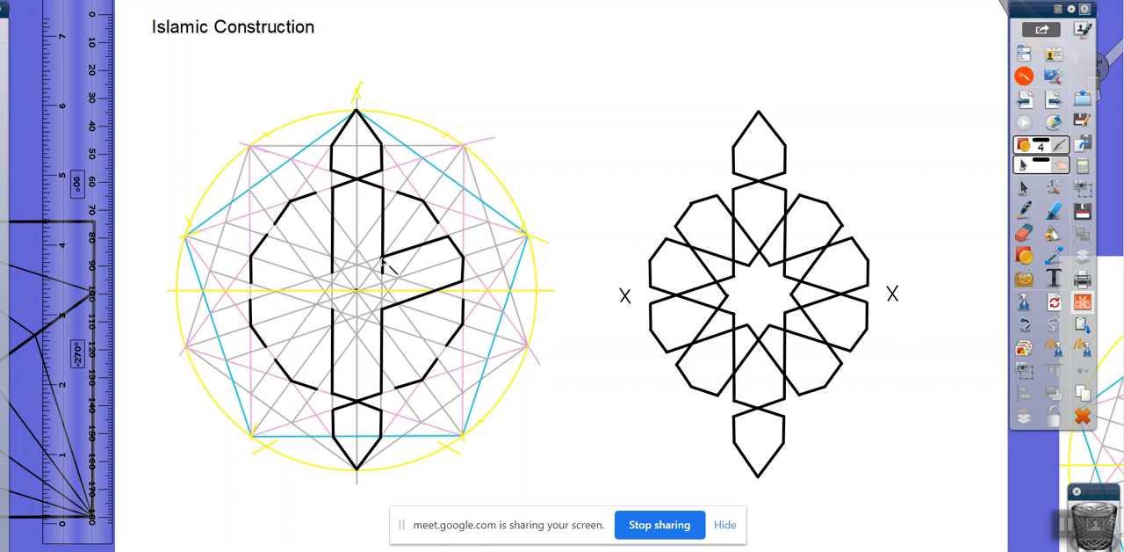
mouse_move(369, 267)
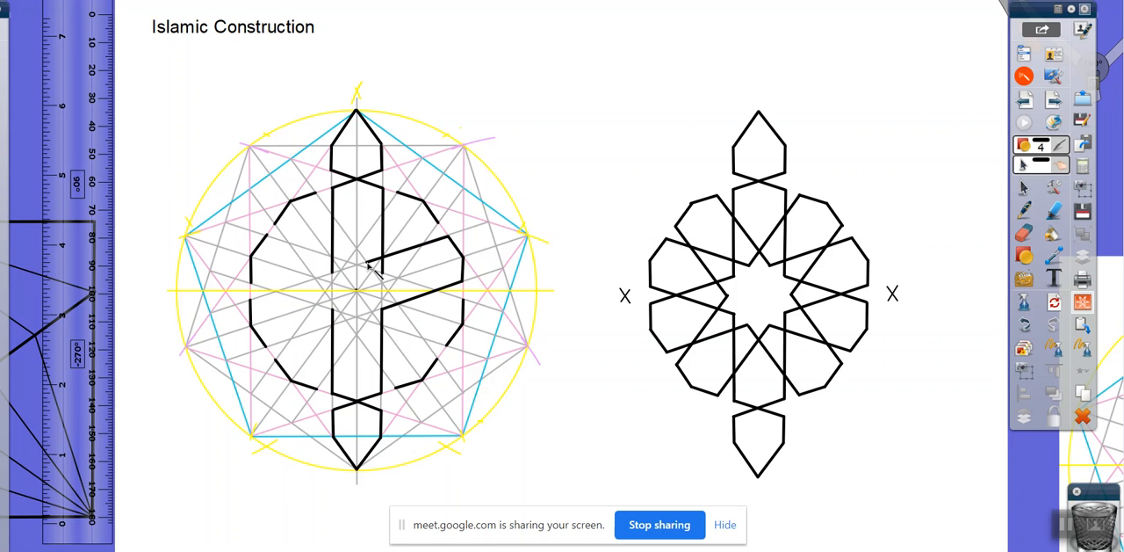
mouse_move(358, 327)
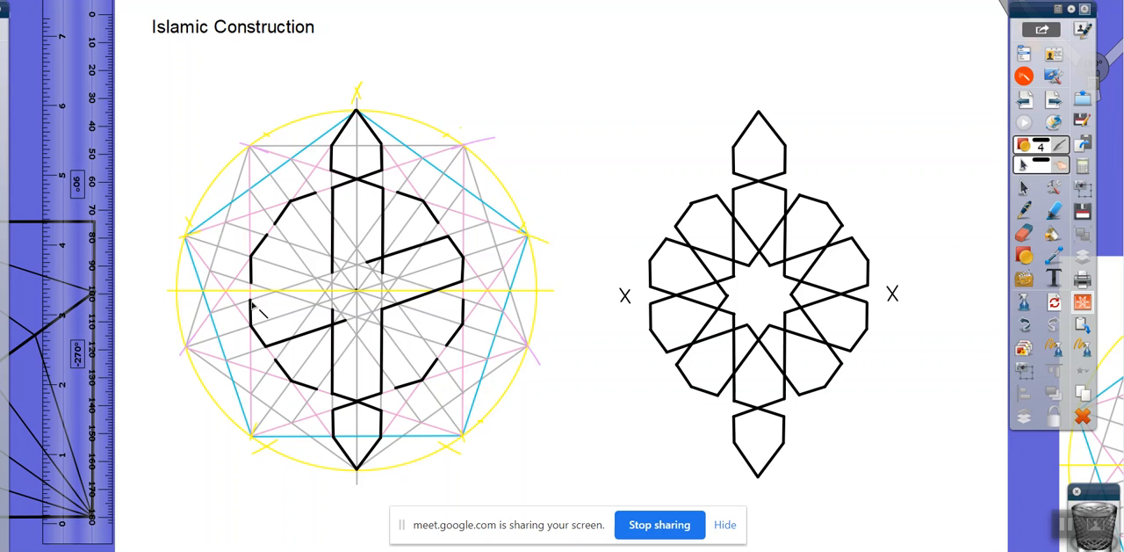
mouse_move(267, 305)
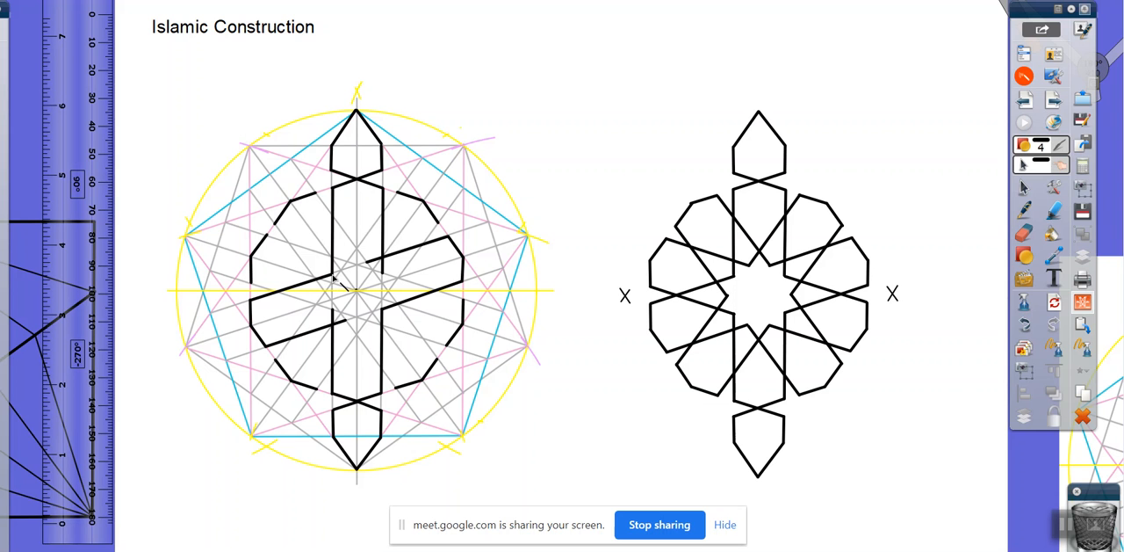
mouse_move(538, 446)
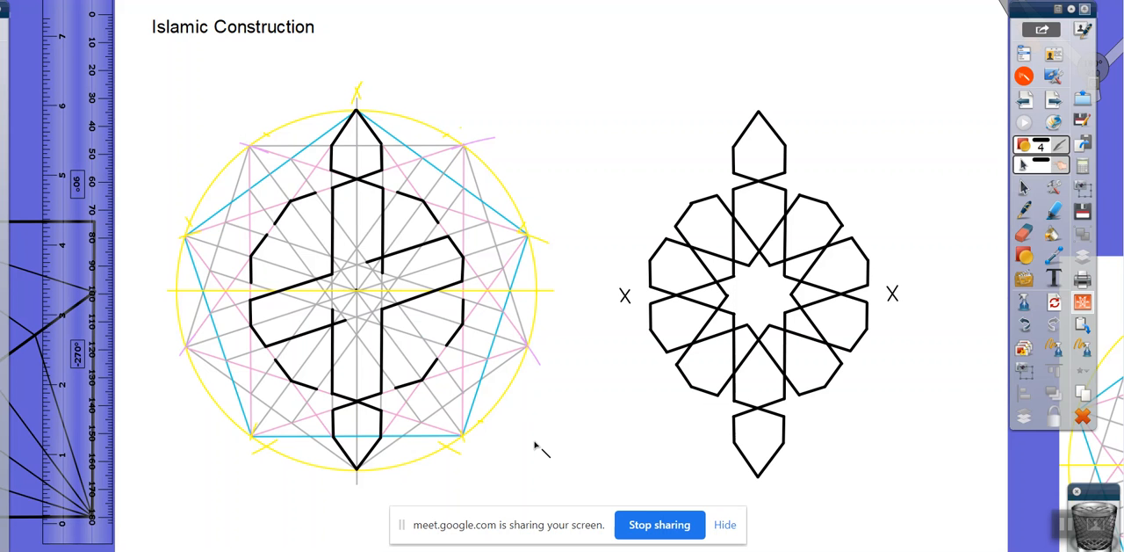
mouse_move(344, 253)
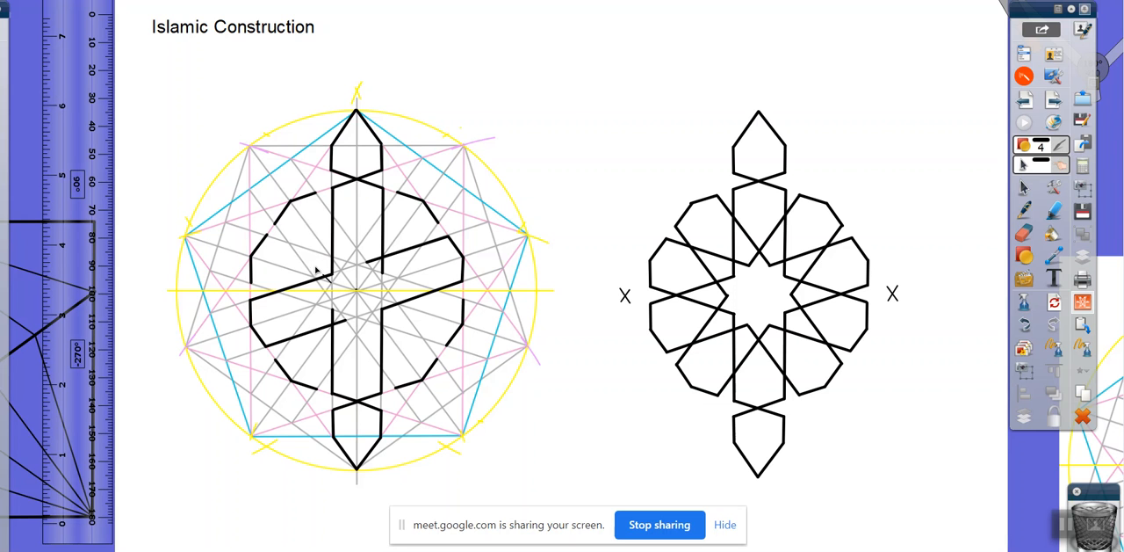
mouse_move(373, 299)
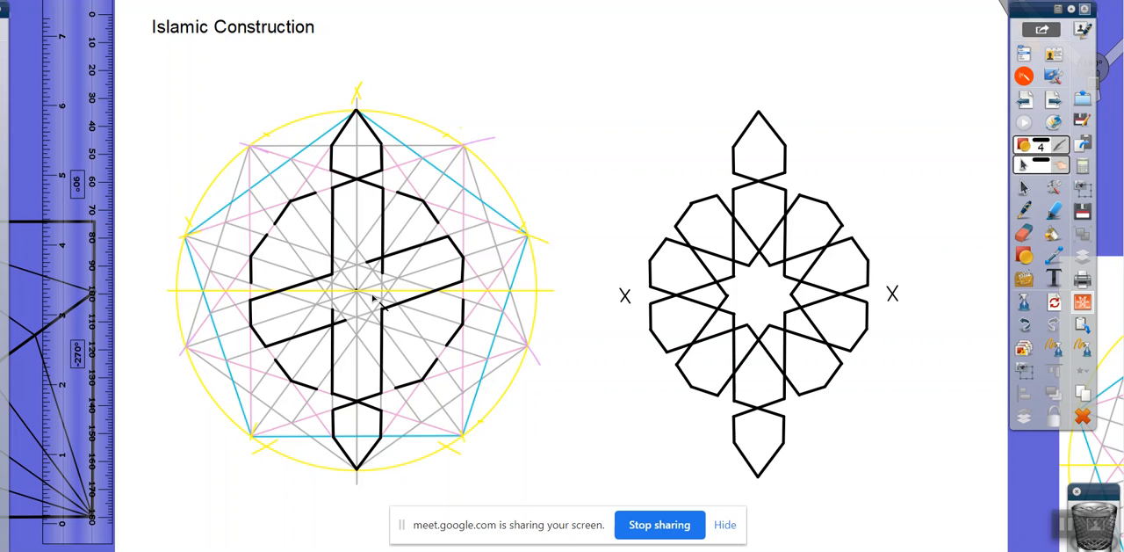
mouse_move(389, 331)
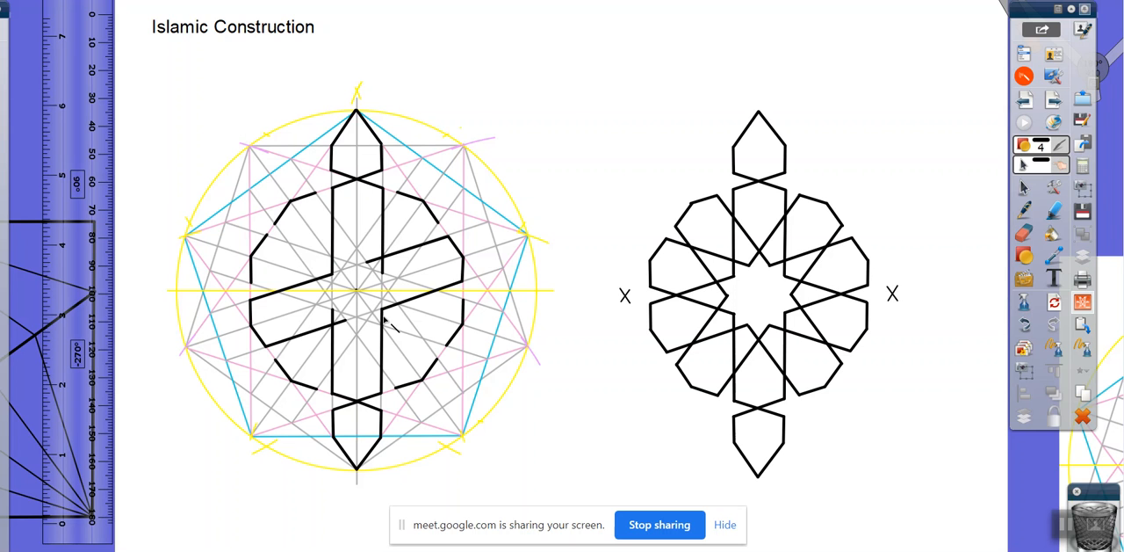
mouse_move(390, 317)
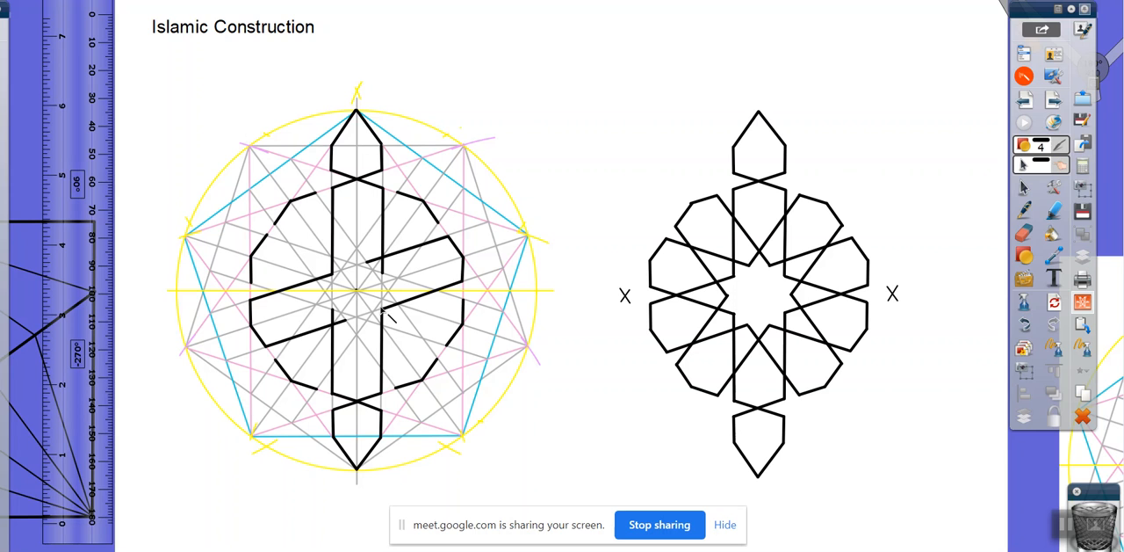
mouse_move(426, 334)
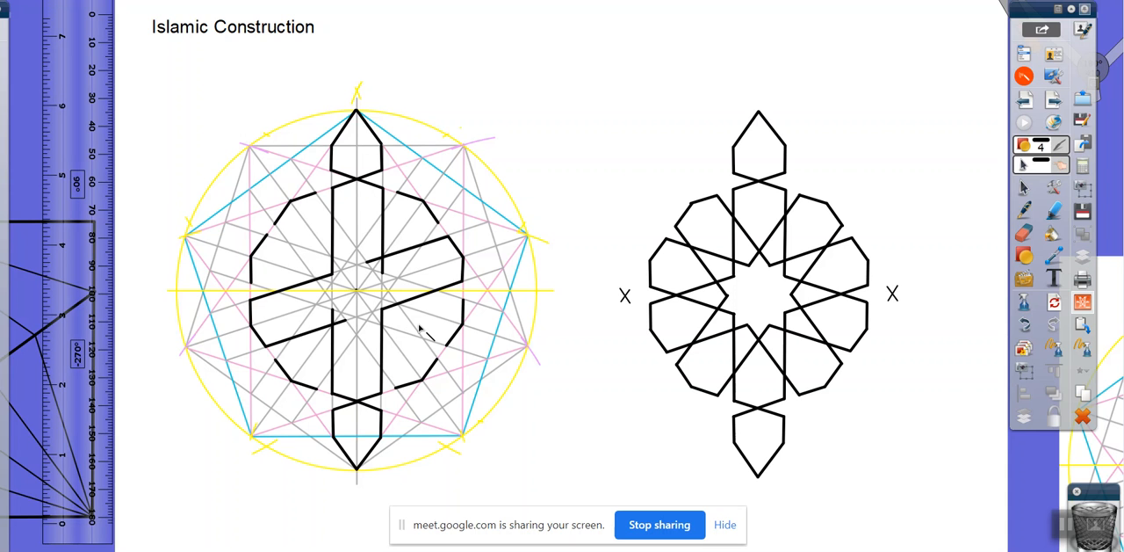
mouse_move(378, 279)
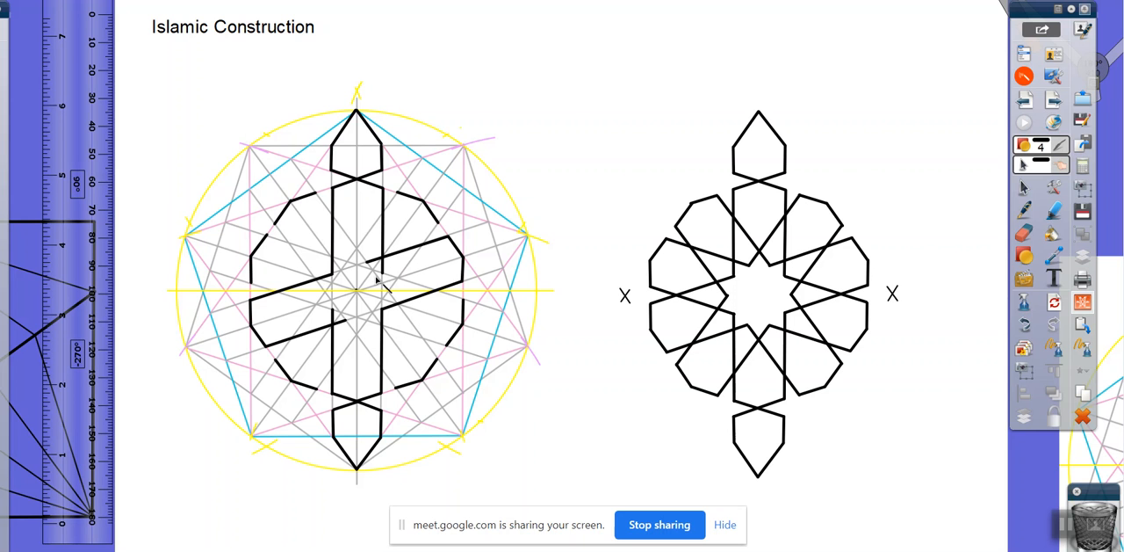
mouse_move(352, 309)
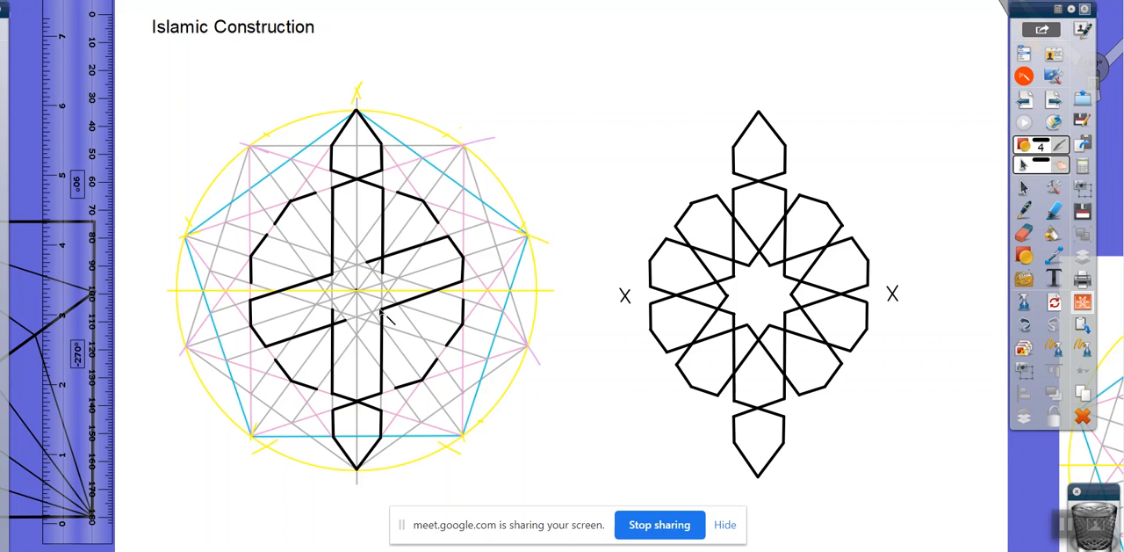
mouse_move(338, 325)
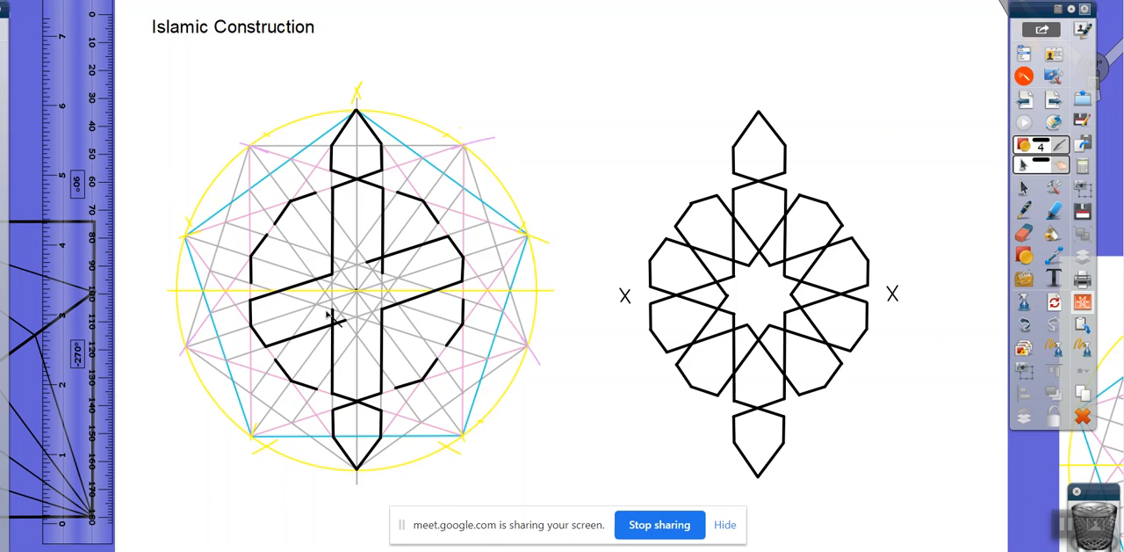
mouse_move(355, 300)
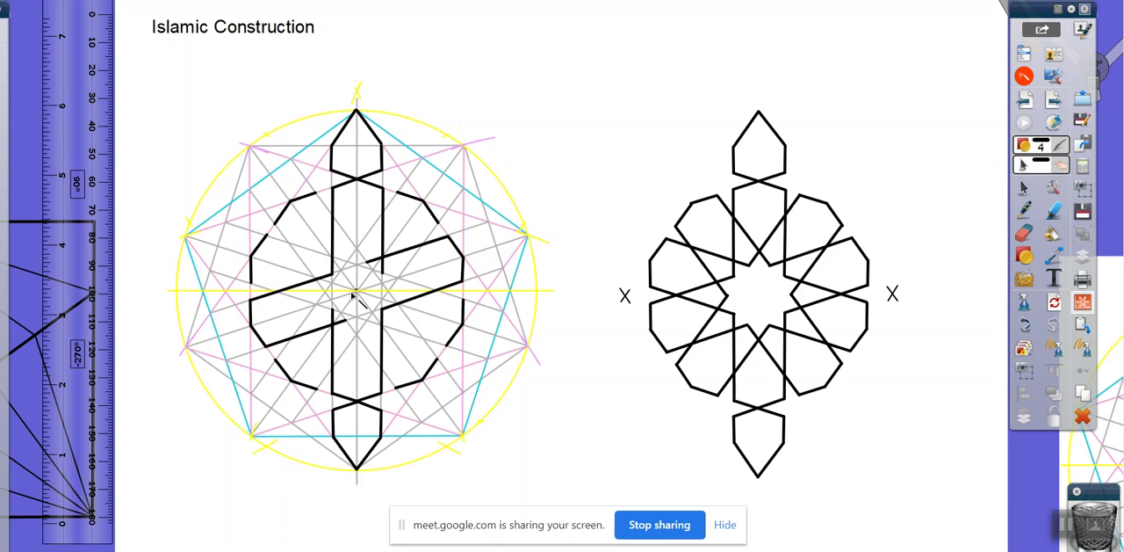
mouse_move(376, 260)
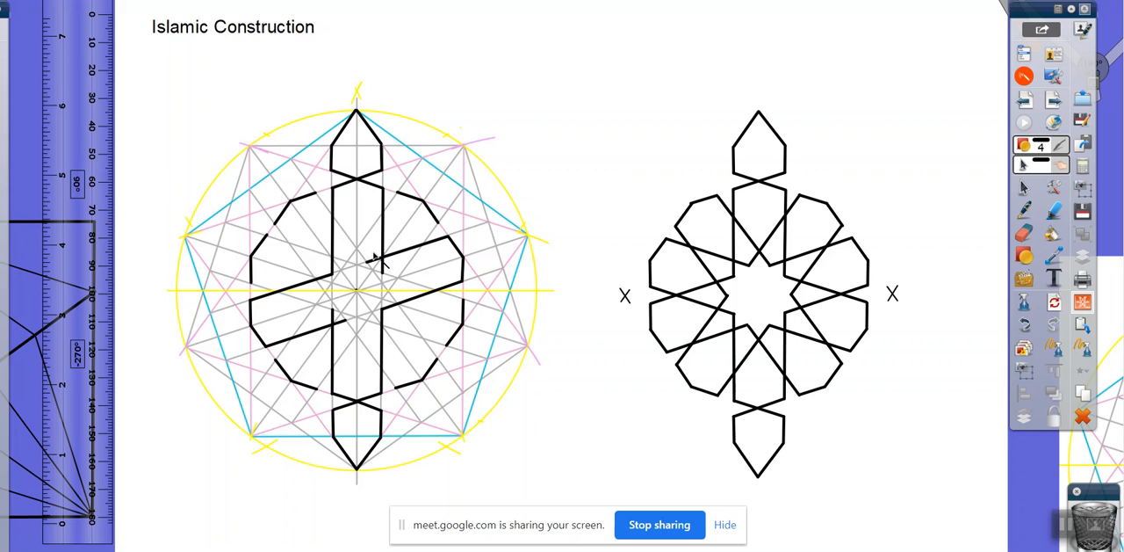
mouse_move(364, 222)
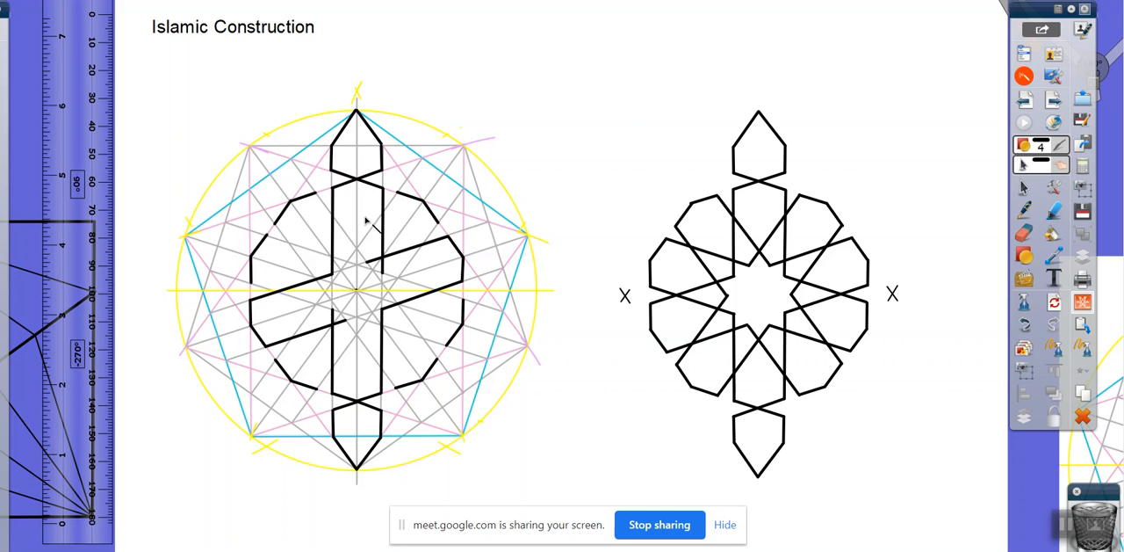
mouse_move(395, 195)
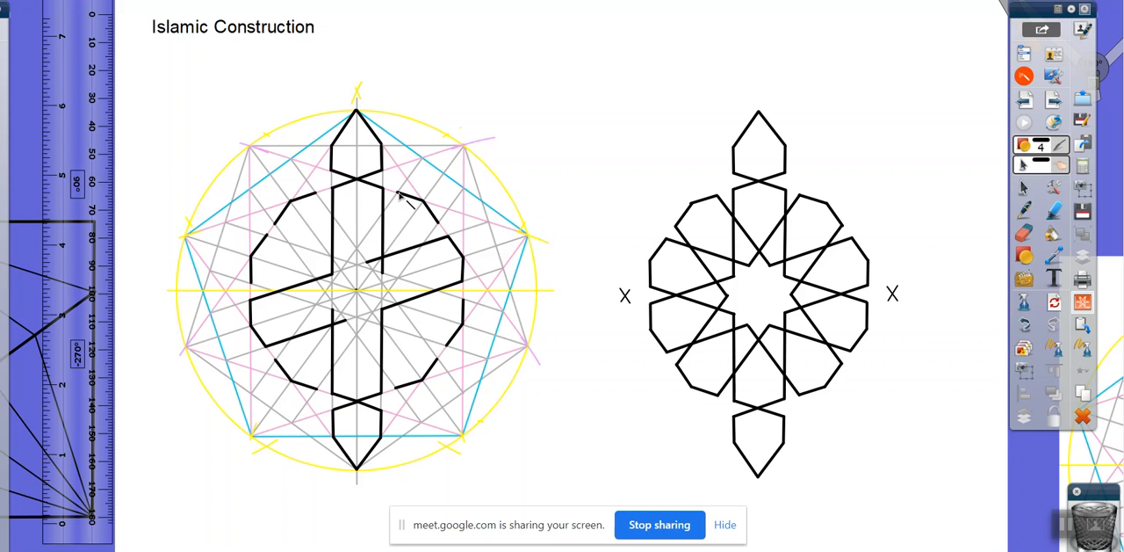
mouse_move(366, 244)
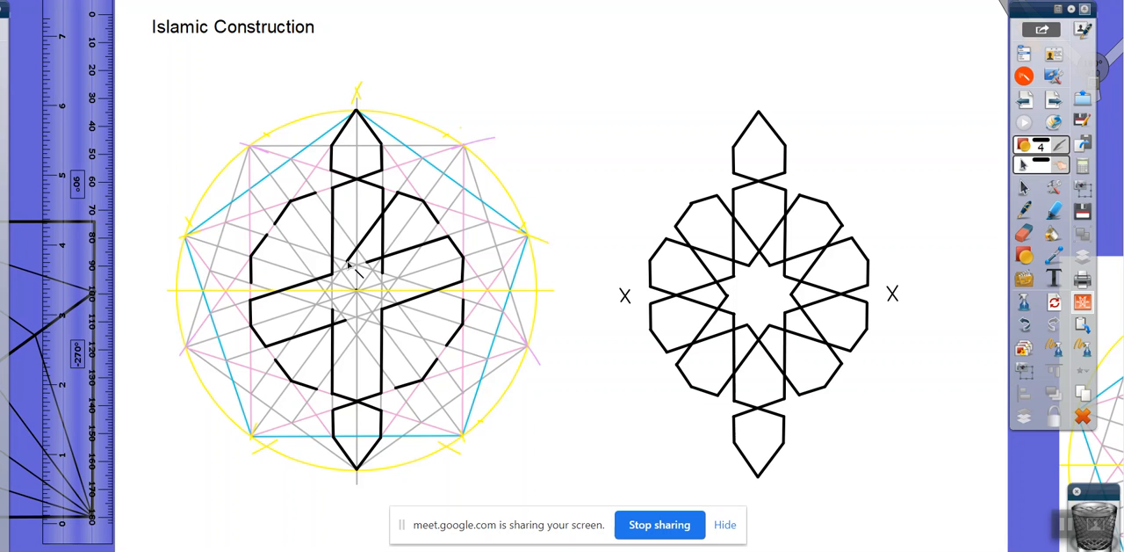
mouse_move(435, 230)
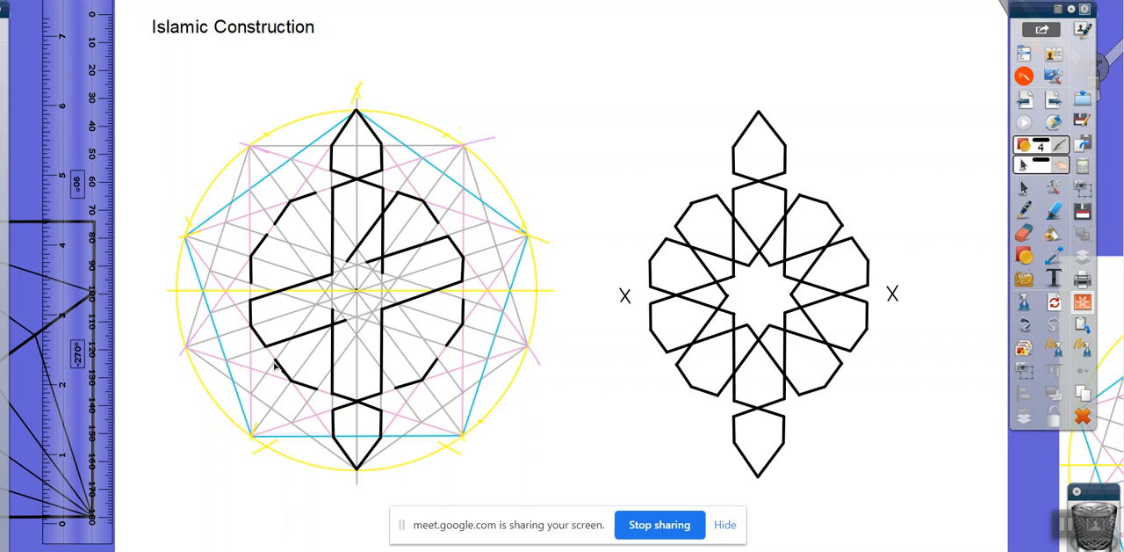
mouse_move(295, 348)
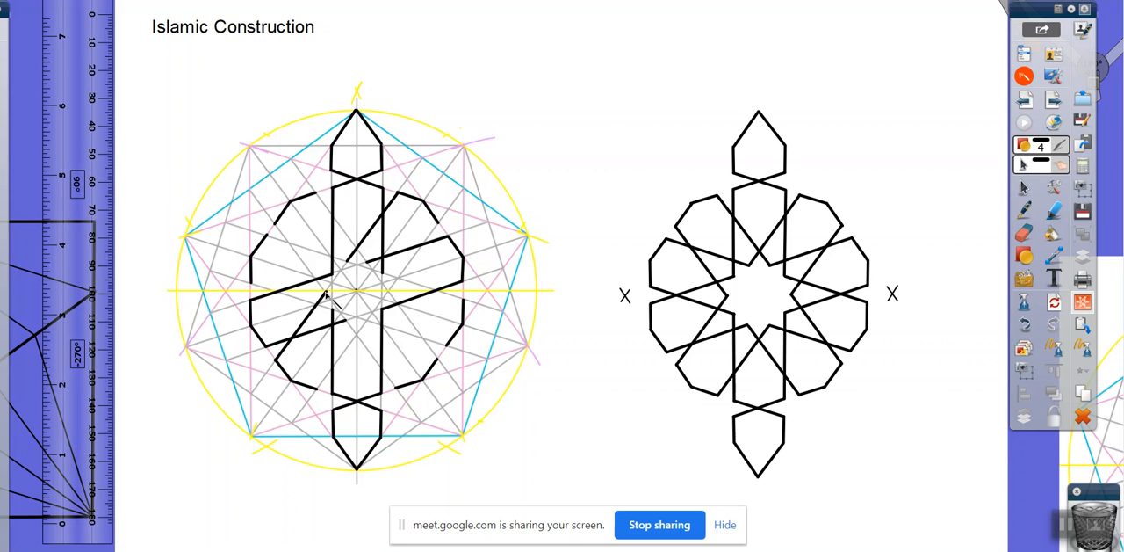
mouse_move(432, 227)
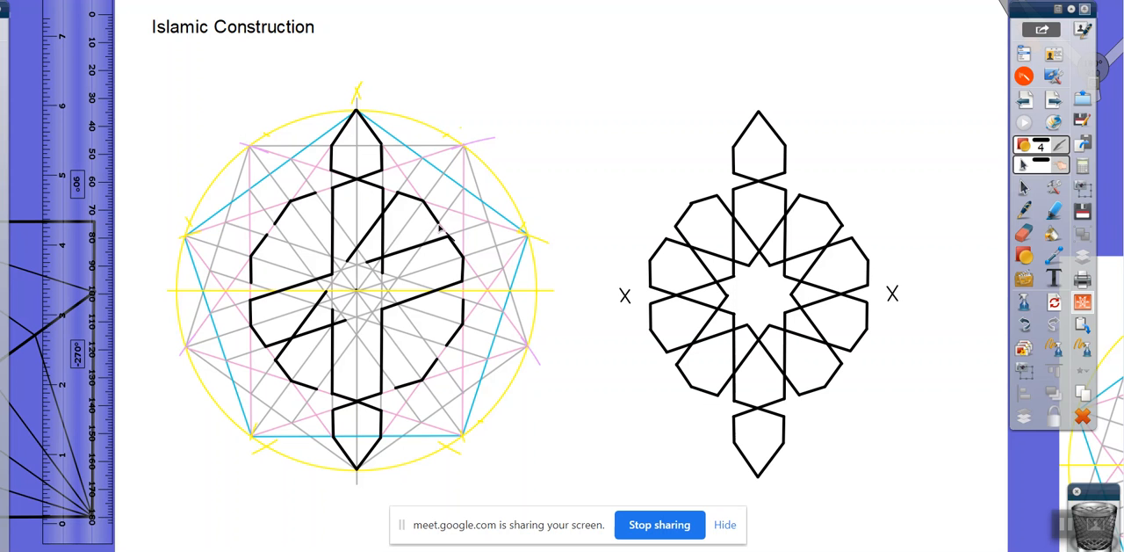
mouse_move(421, 253)
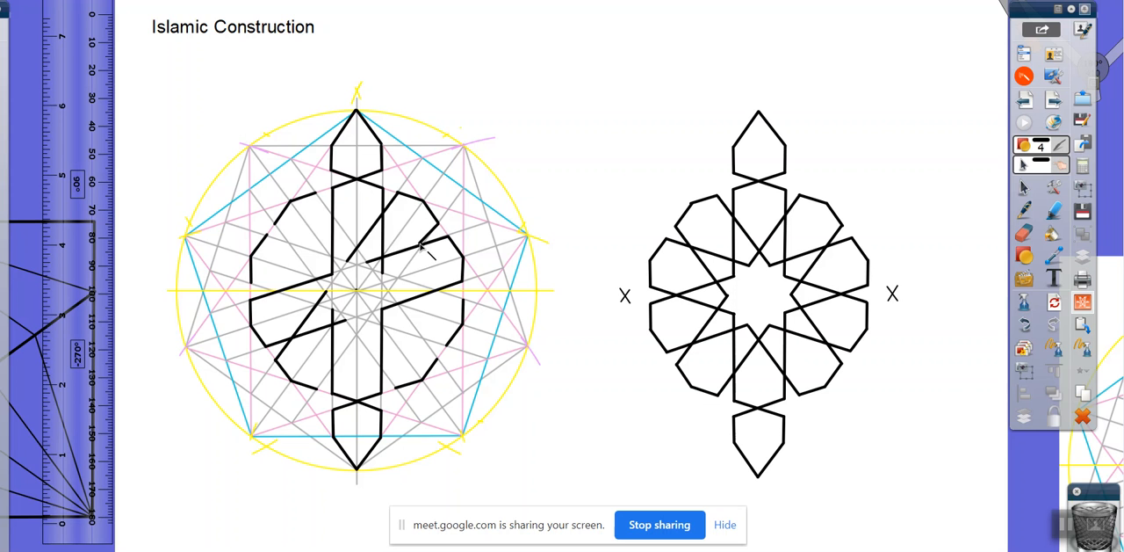
mouse_move(401, 281)
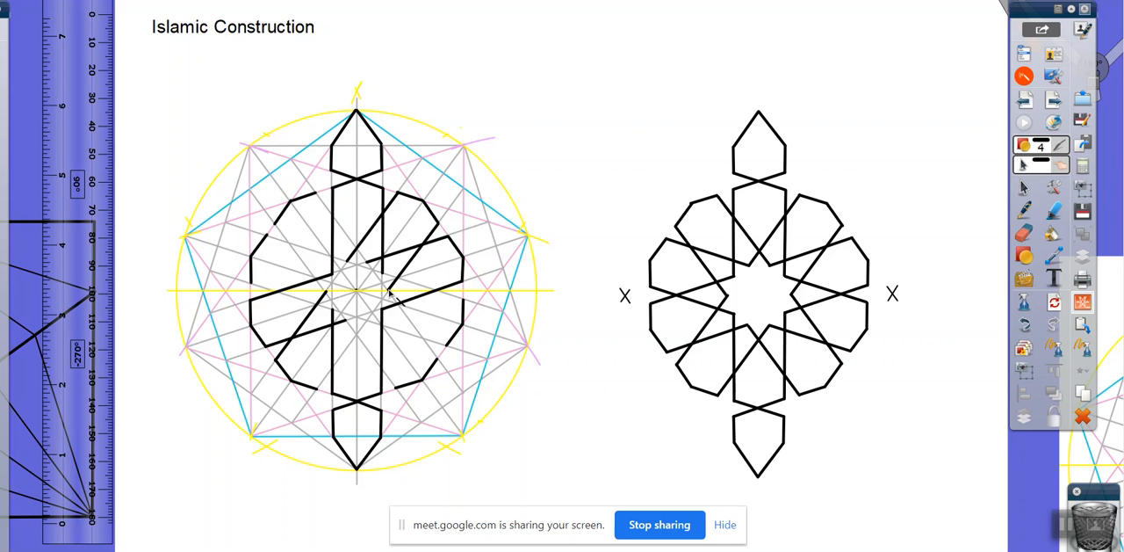
mouse_move(320, 395)
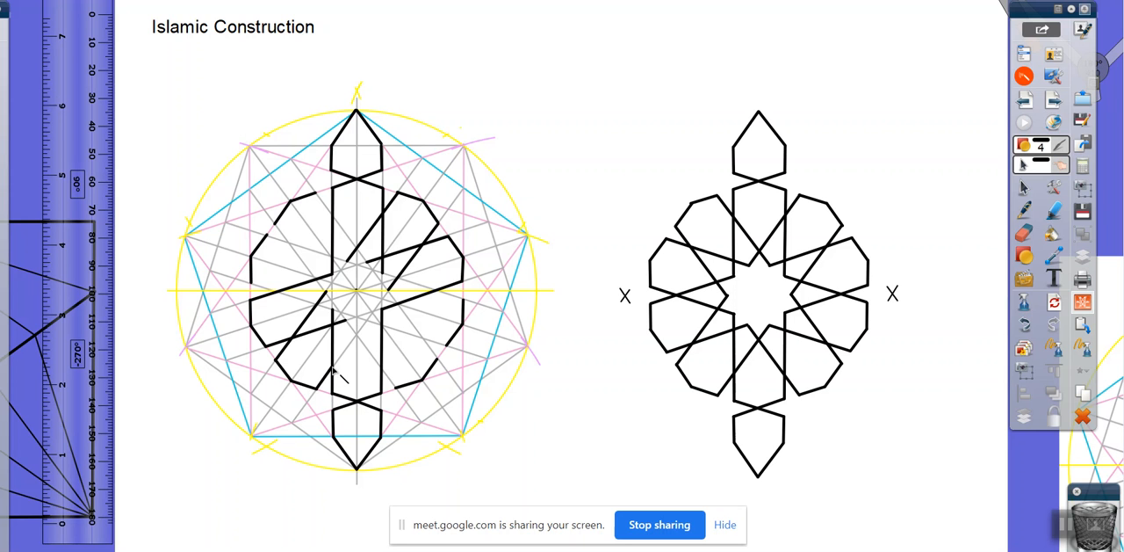
mouse_move(366, 325)
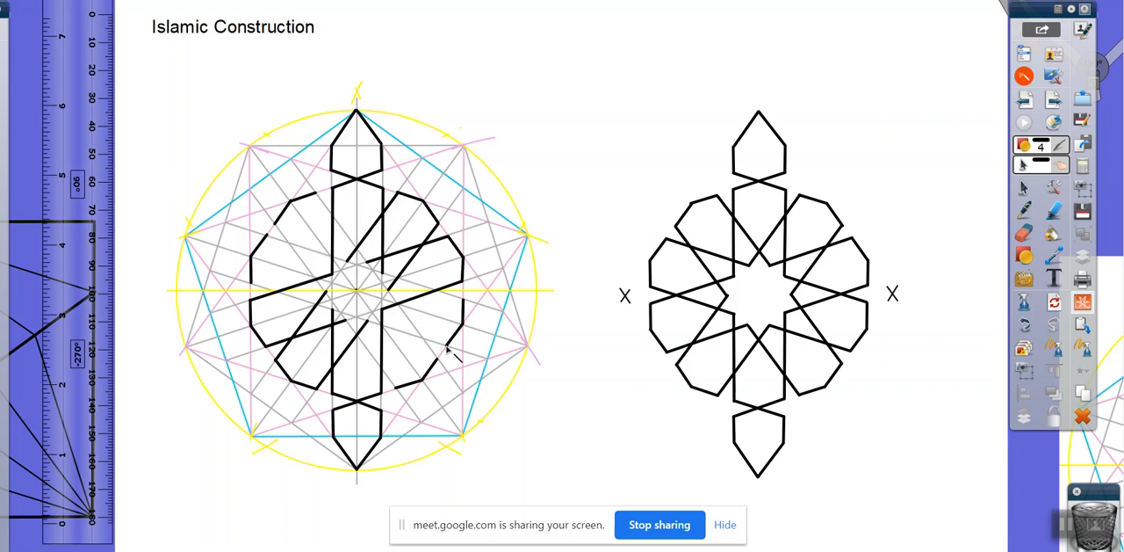
mouse_move(387, 341)
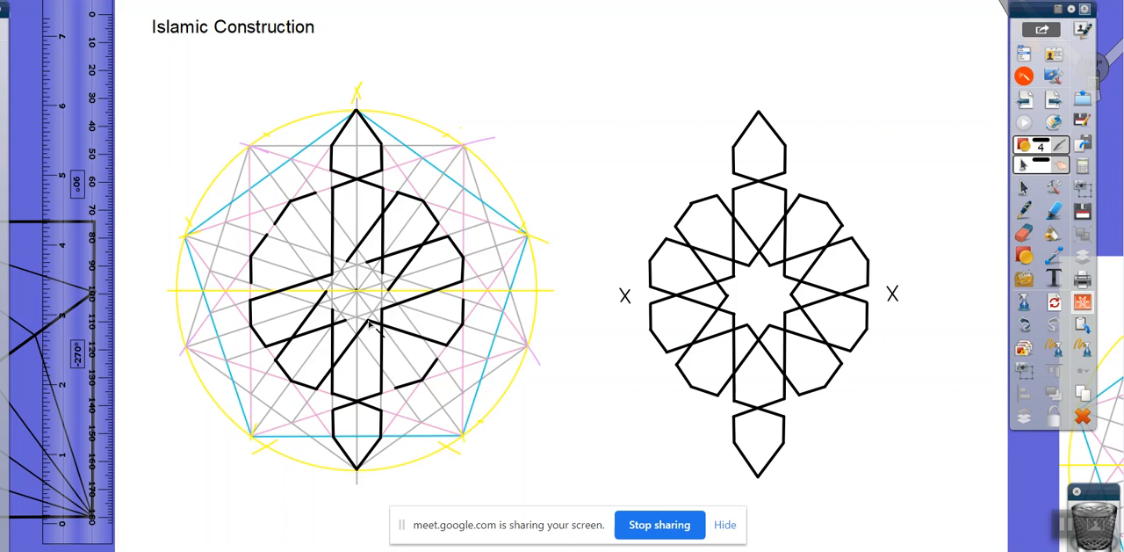
mouse_move(337, 318)
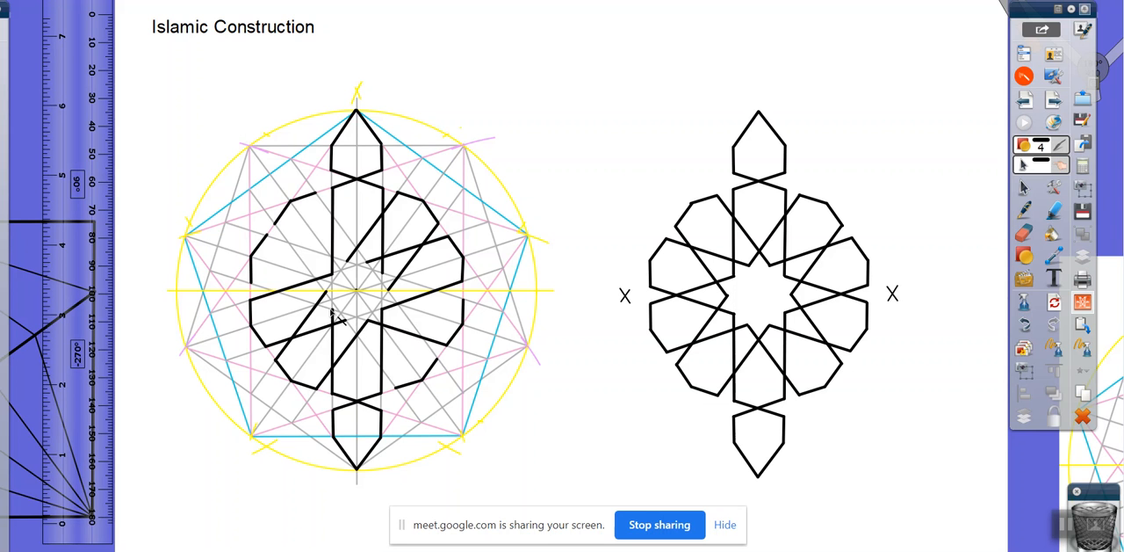
mouse_move(257, 293)
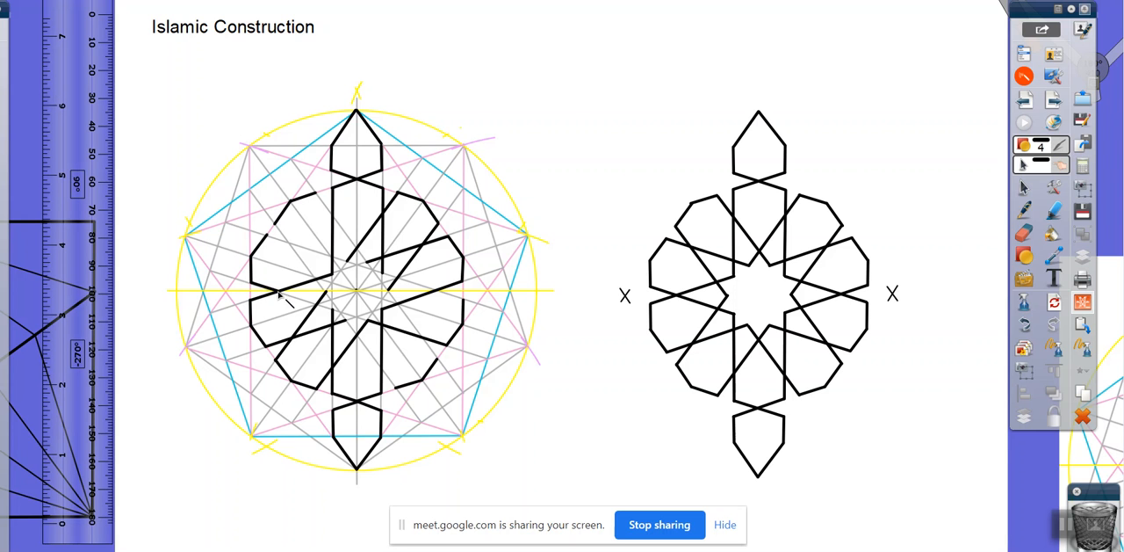
mouse_move(320, 306)
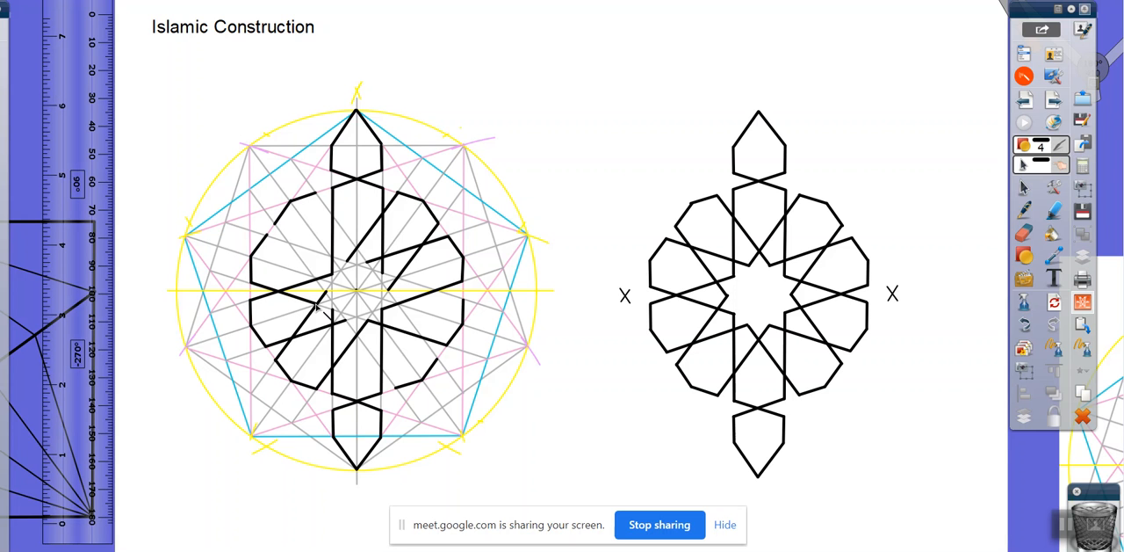
mouse_move(339, 320)
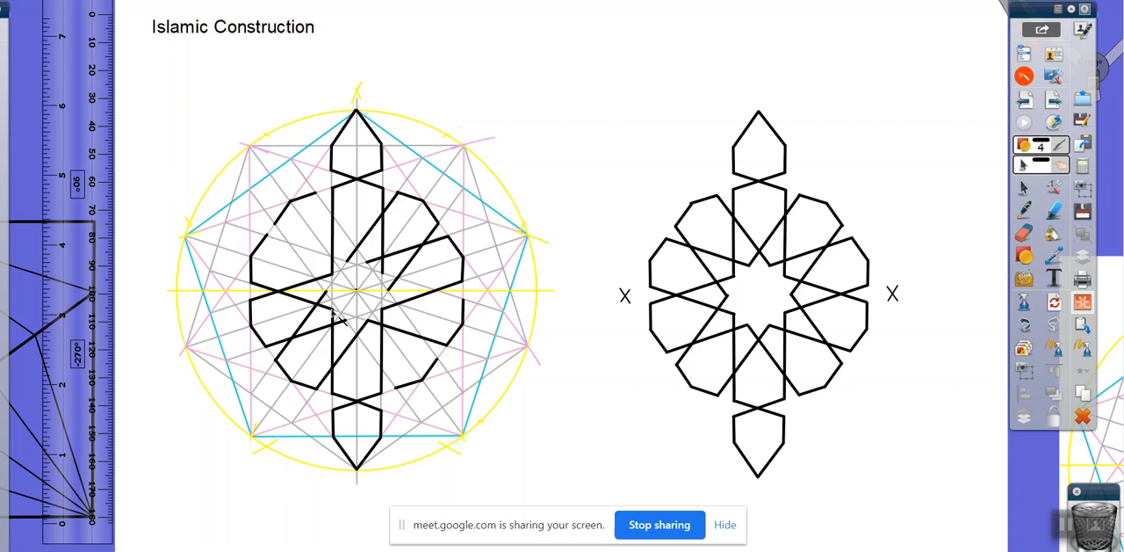
mouse_move(466, 303)
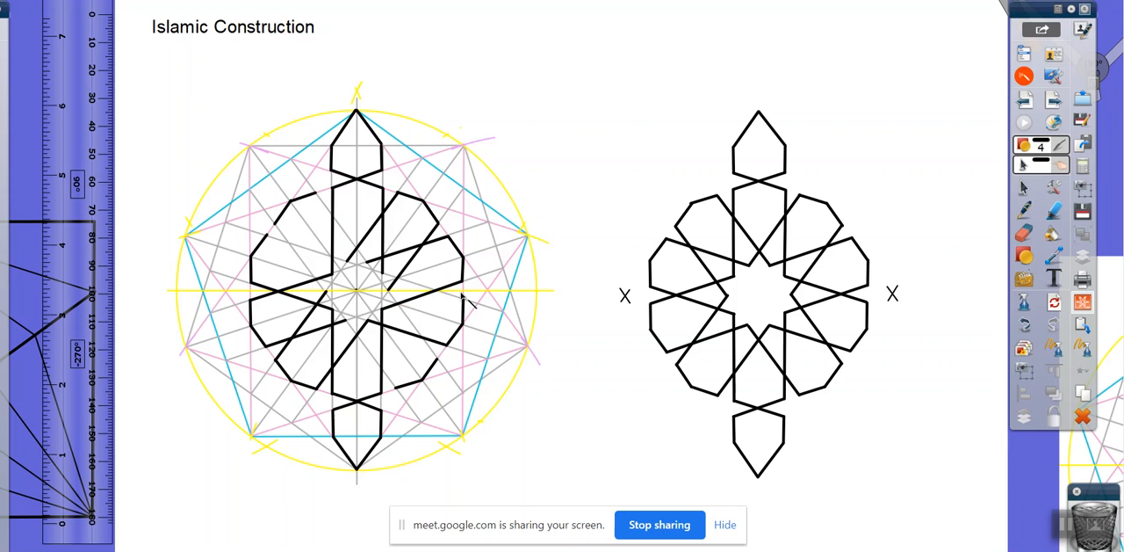
mouse_move(448, 302)
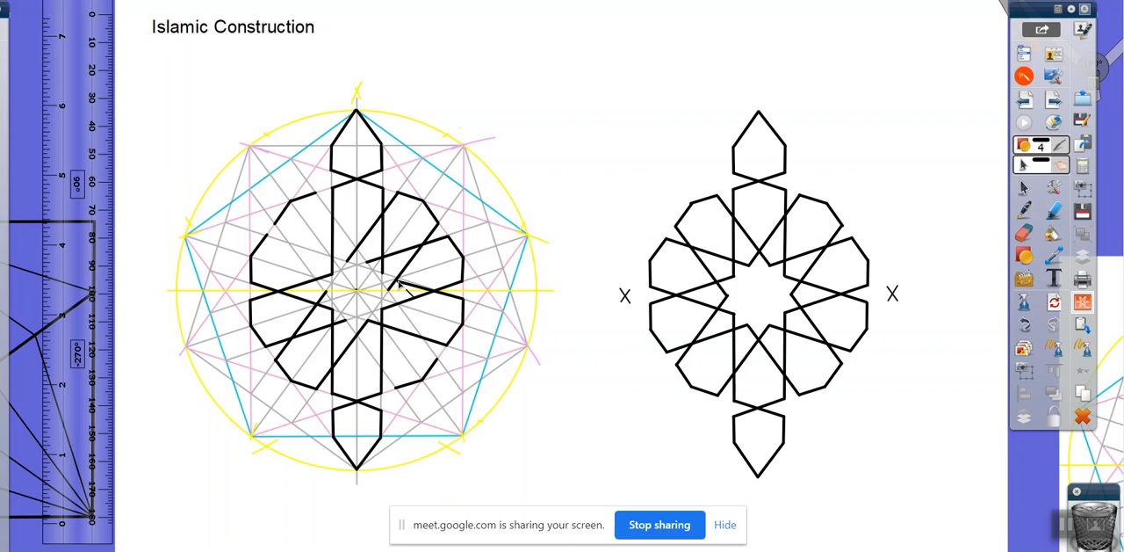
mouse_move(387, 281)
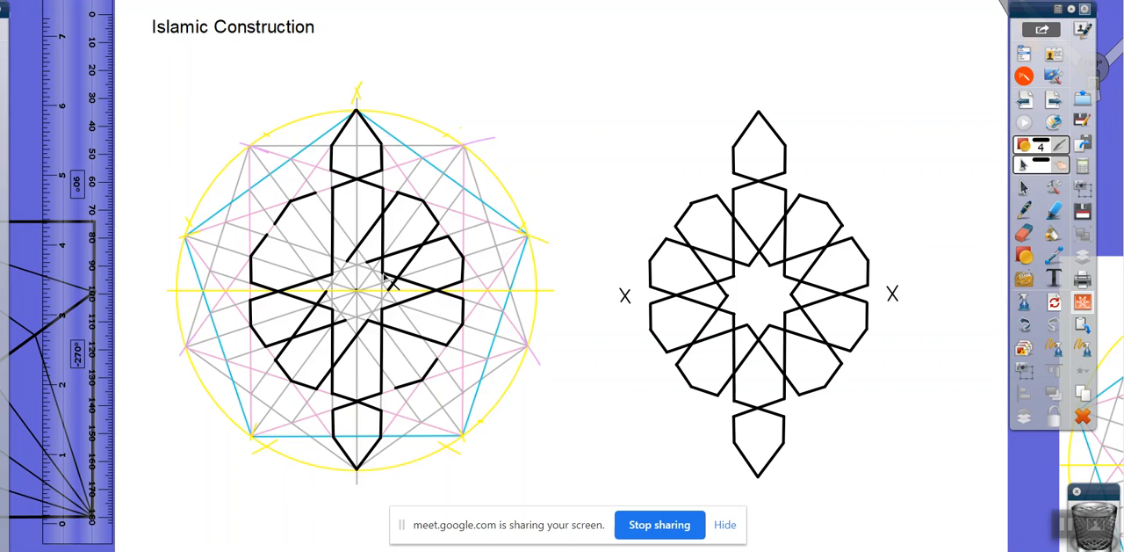
mouse_move(280, 246)
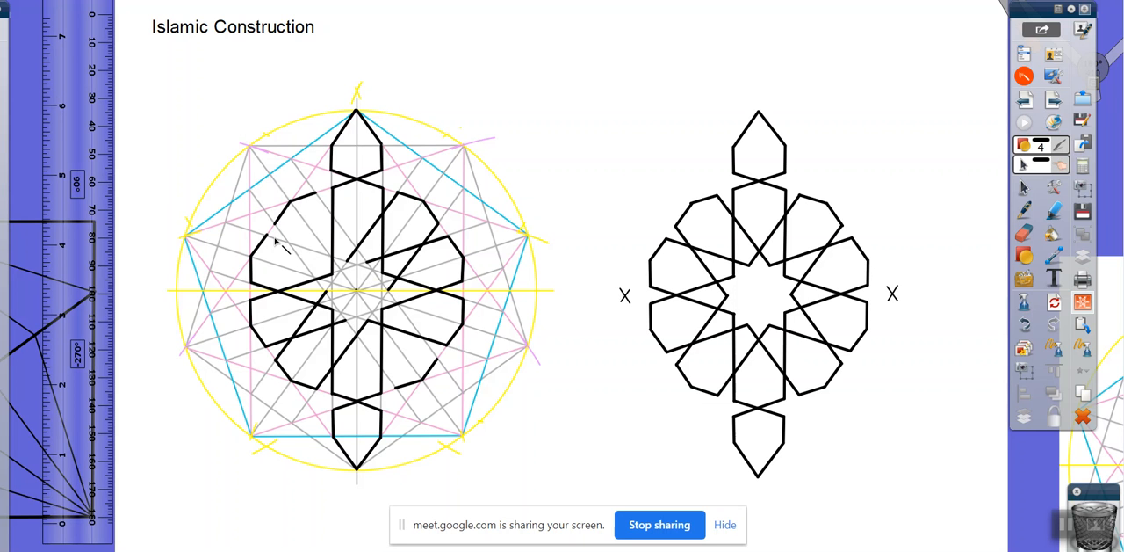
mouse_move(299, 253)
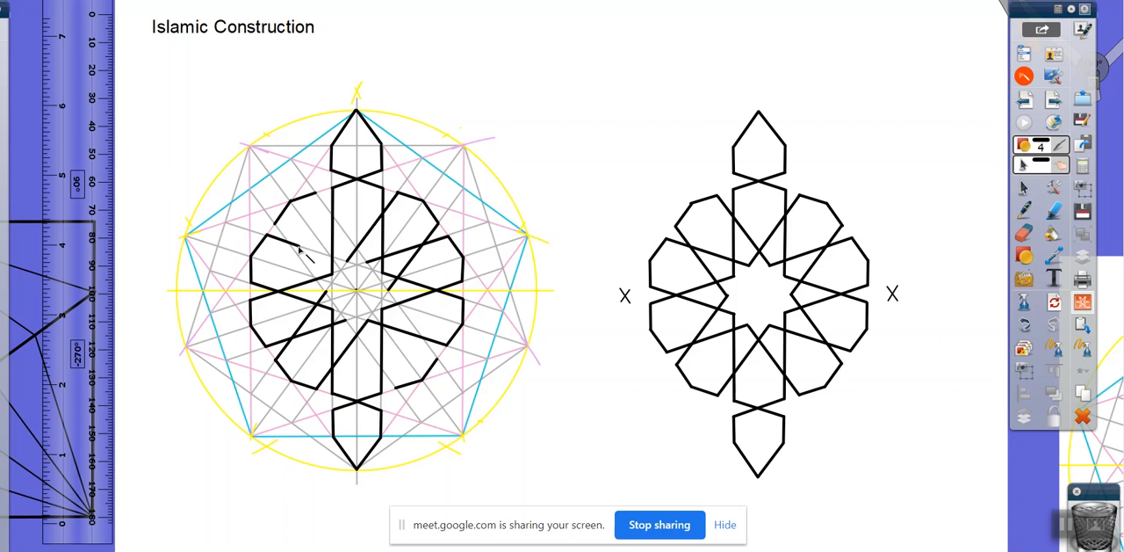
mouse_move(351, 271)
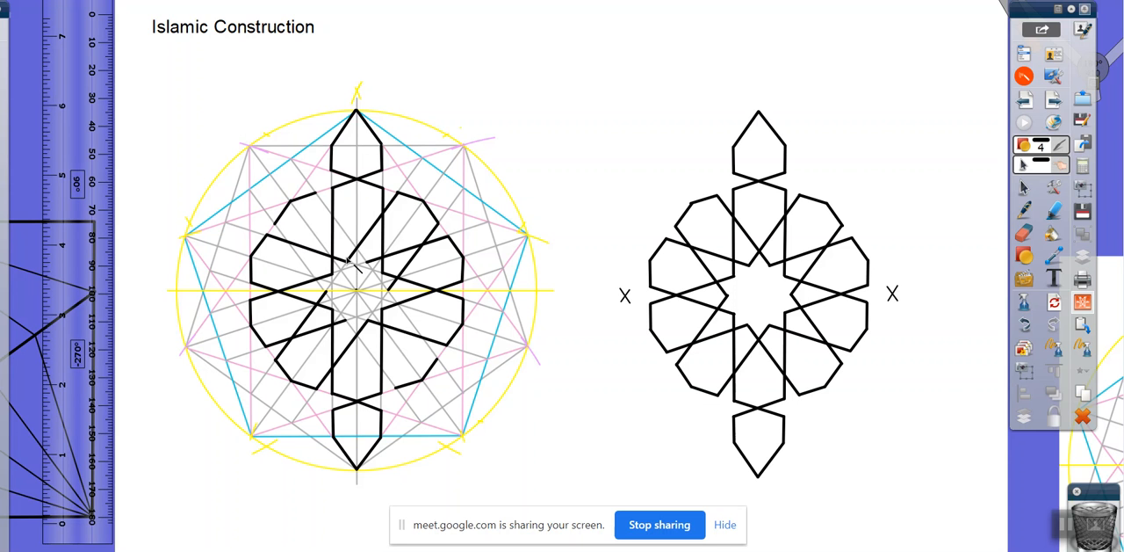
mouse_move(407, 186)
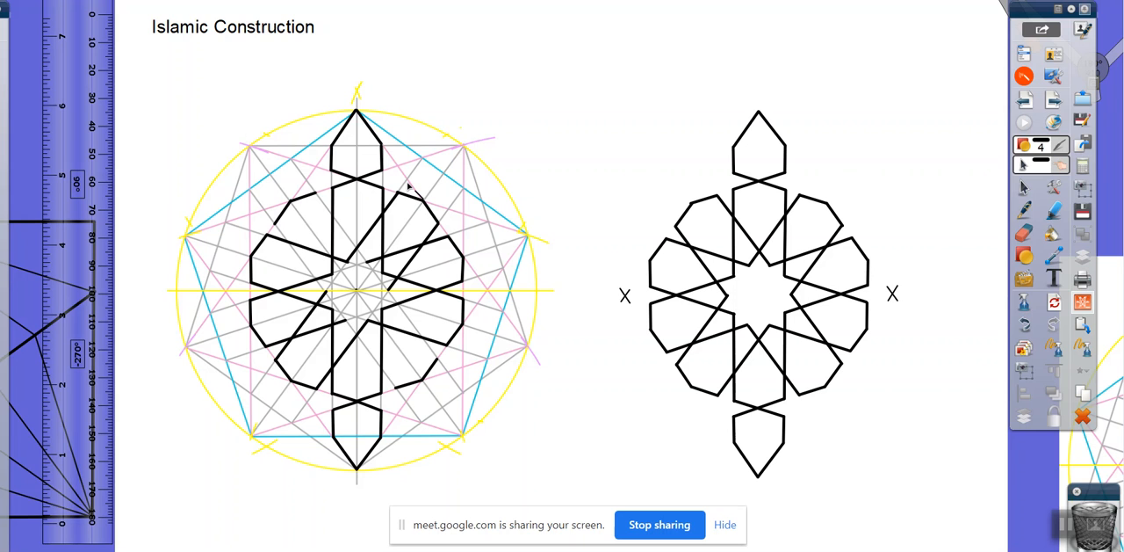
mouse_move(316, 204)
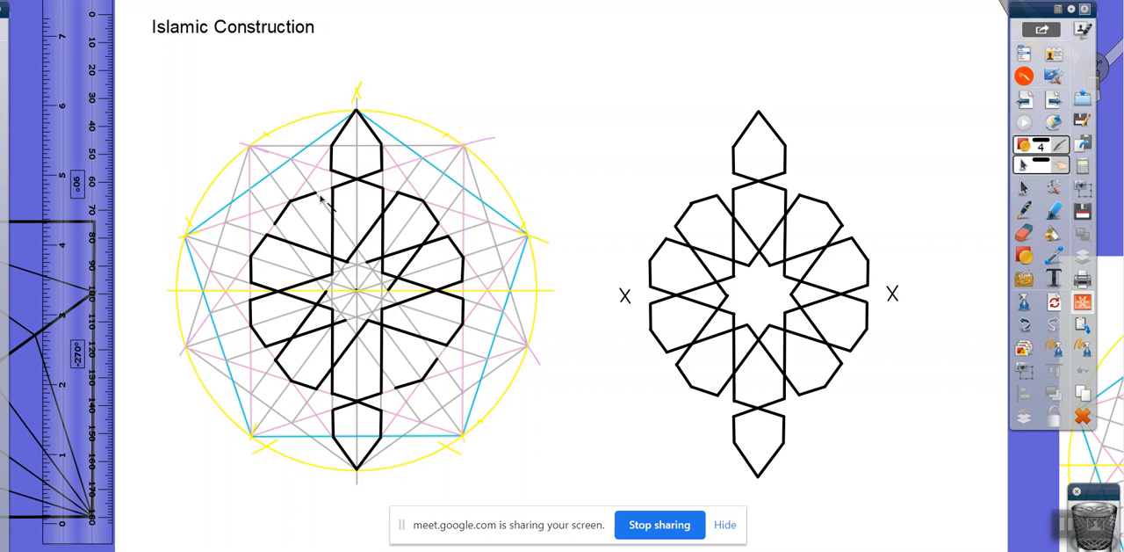
mouse_move(341, 220)
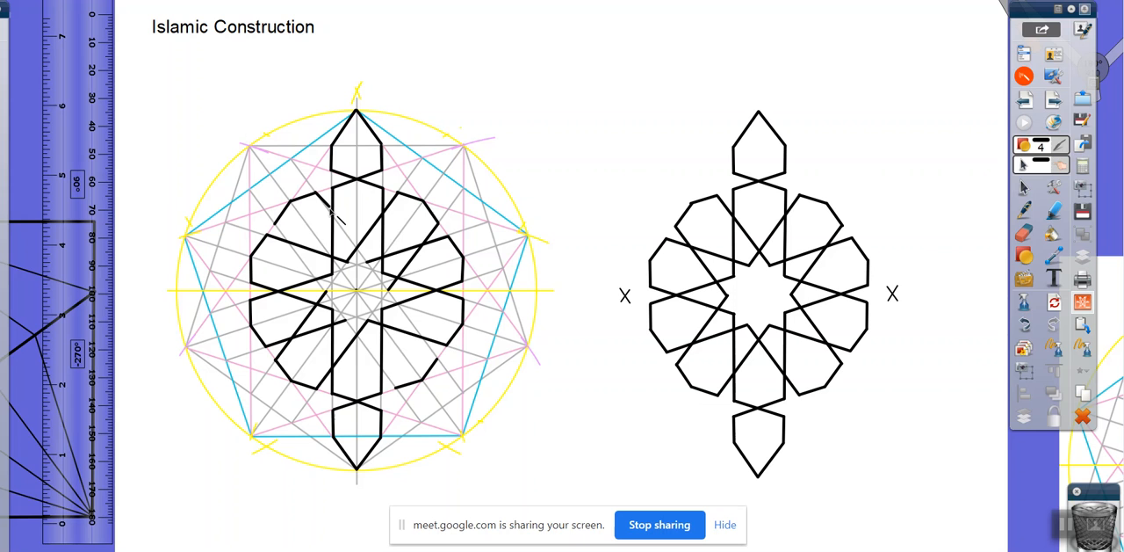
mouse_move(362, 257)
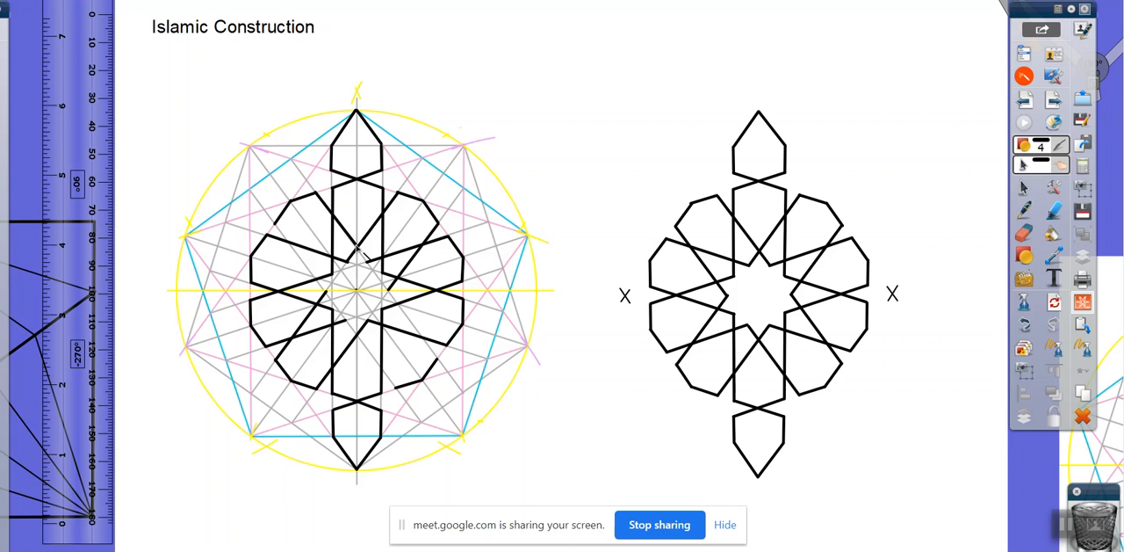
mouse_move(367, 267)
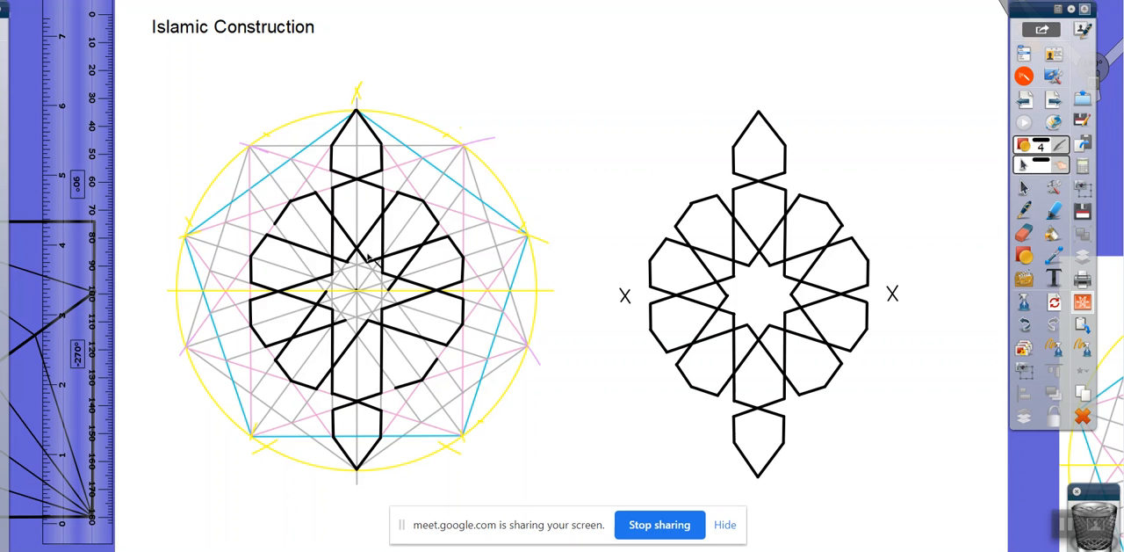
mouse_move(272, 243)
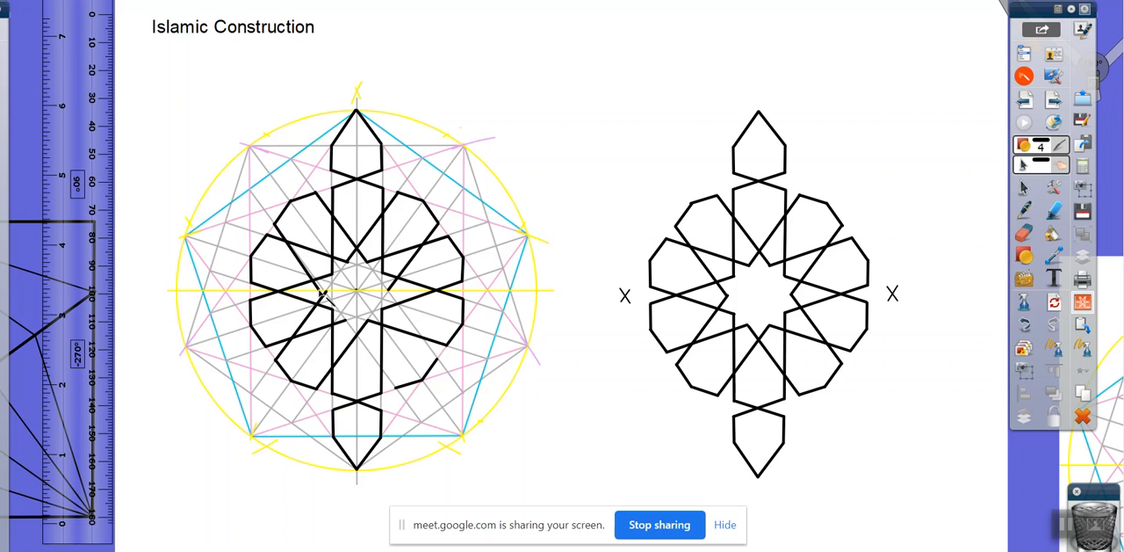
mouse_move(341, 303)
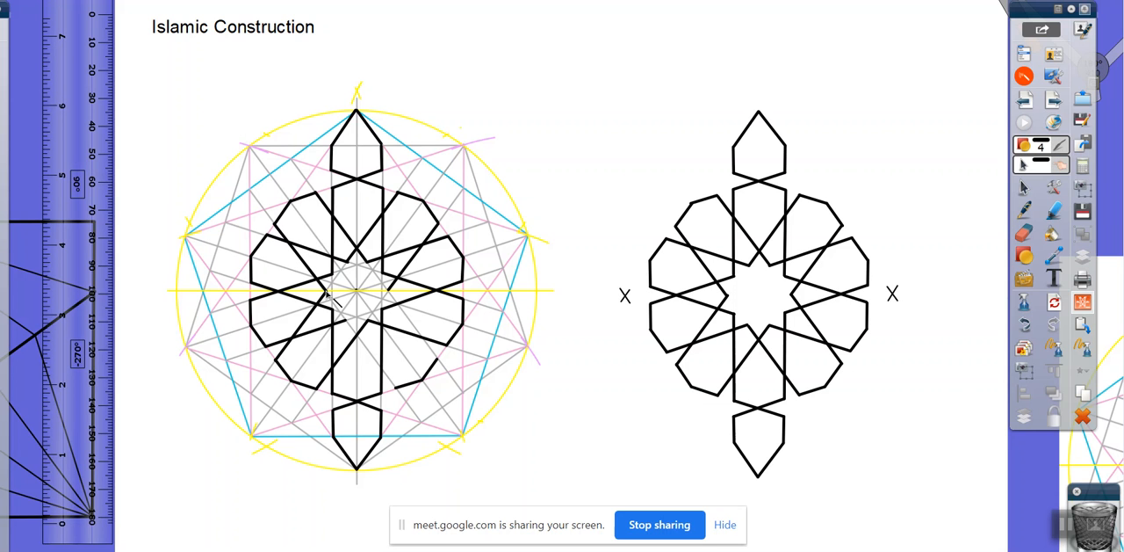
mouse_move(439, 373)
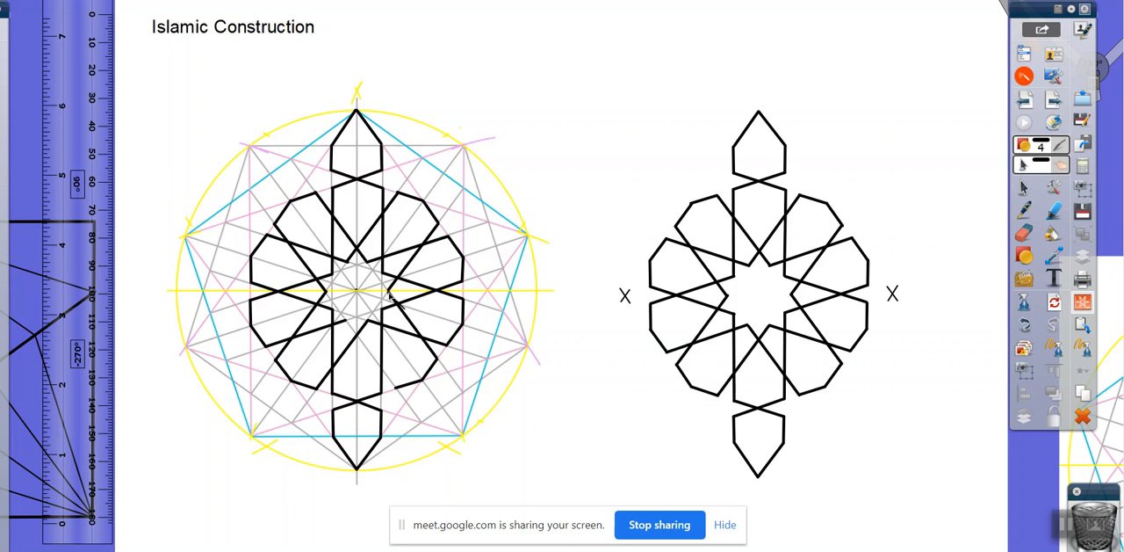
mouse_move(400, 397)
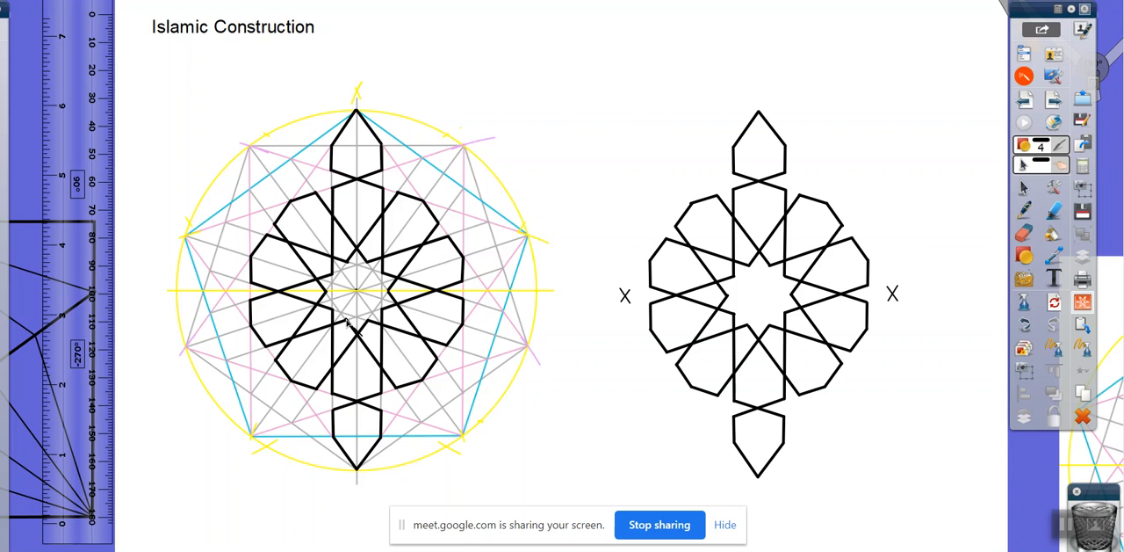
mouse_move(537, 436)
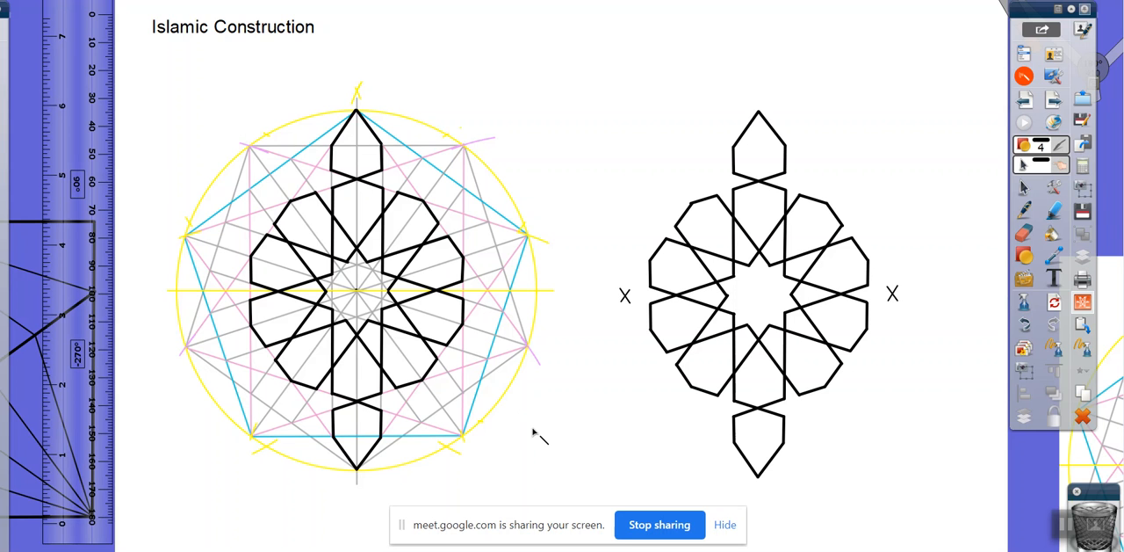
mouse_move(1043, 478)
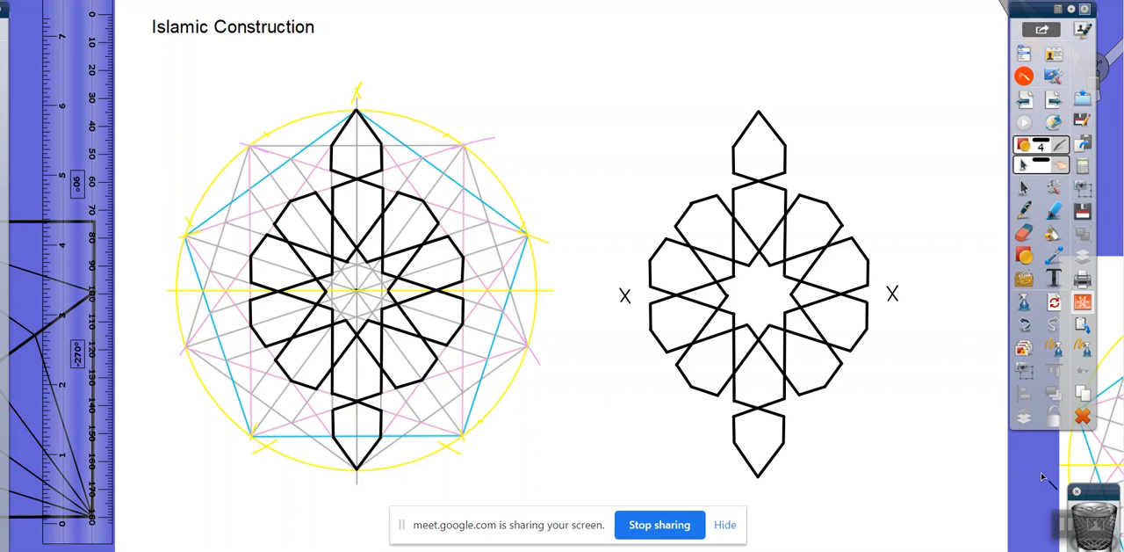
mouse_move(611, 518)
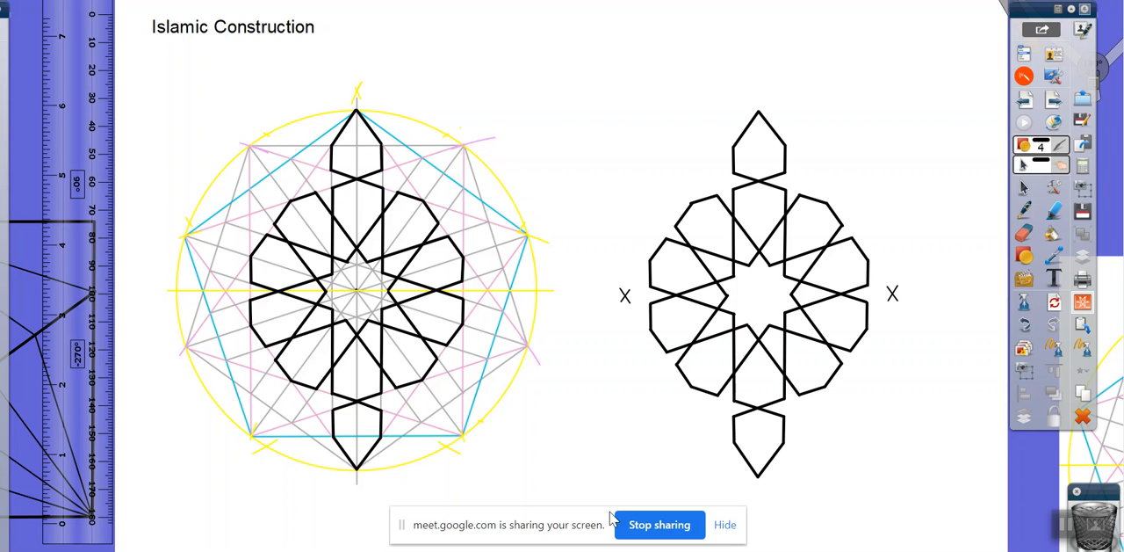
mouse_move(773, 320)
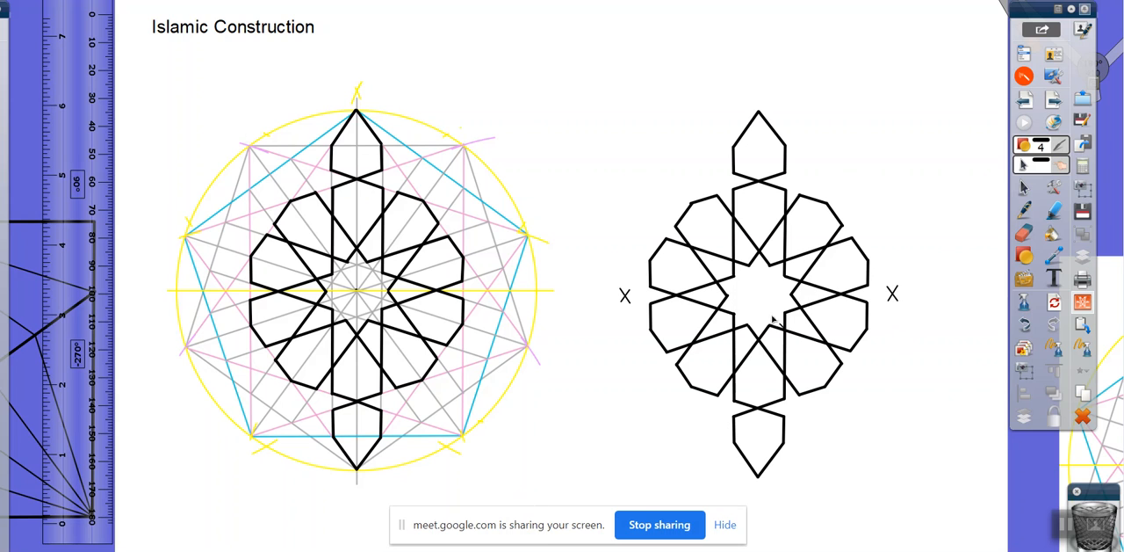
mouse_move(432, 355)
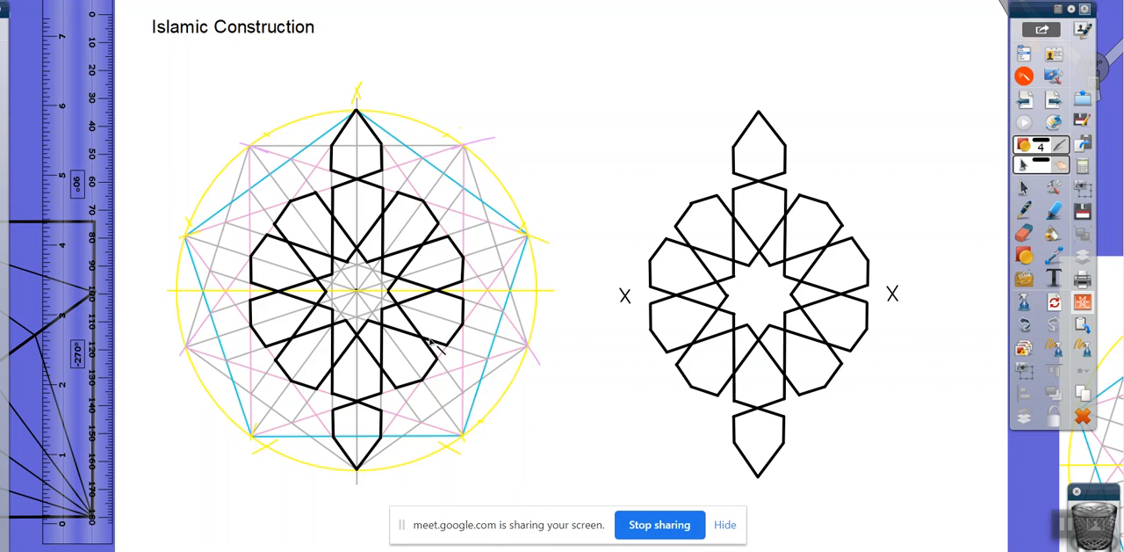
mouse_move(953, 249)
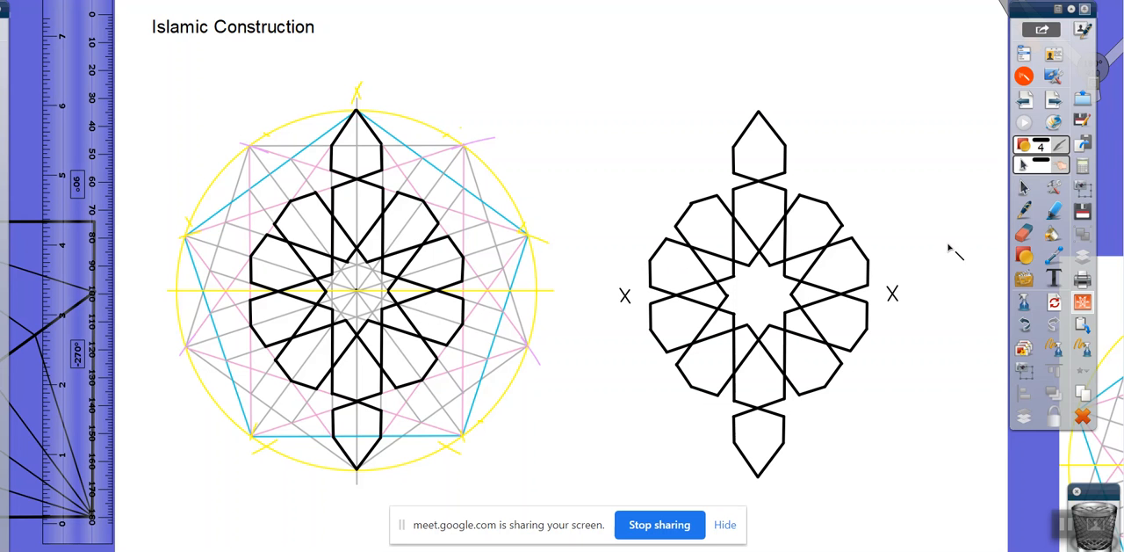
mouse_move(639, 302)
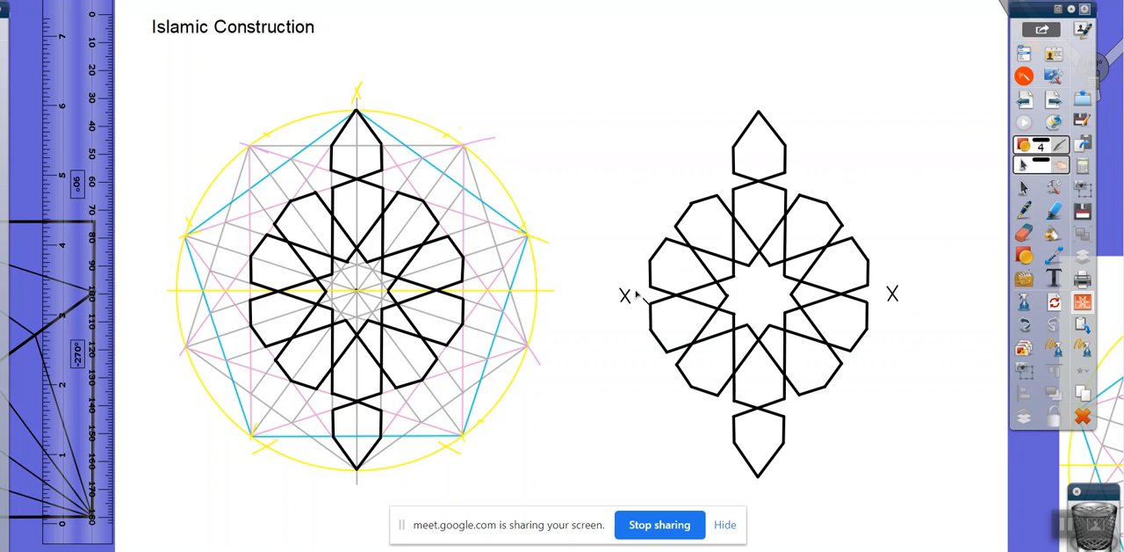
mouse_move(892, 303)
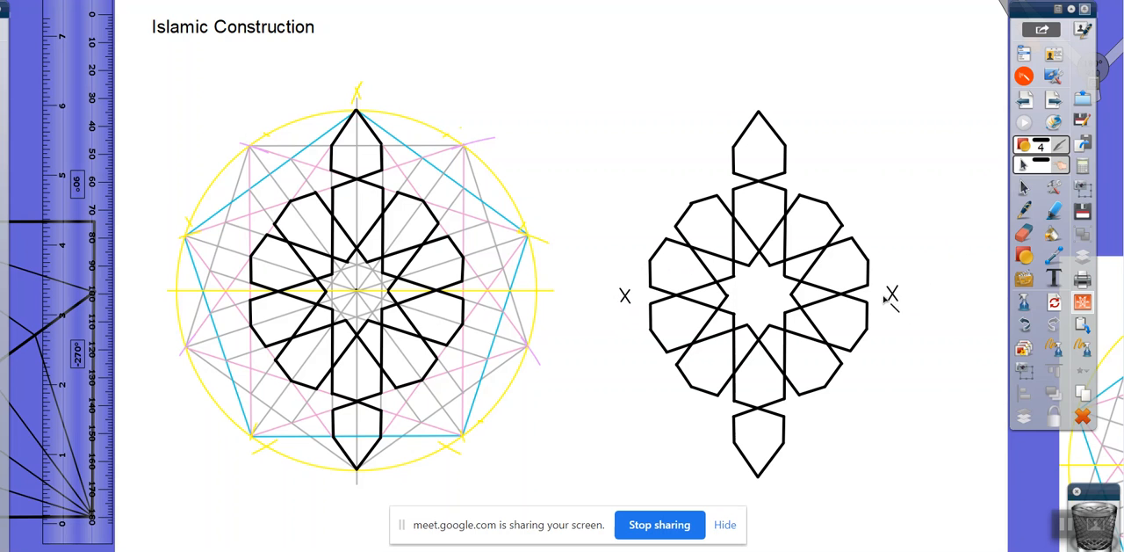
mouse_move(898, 290)
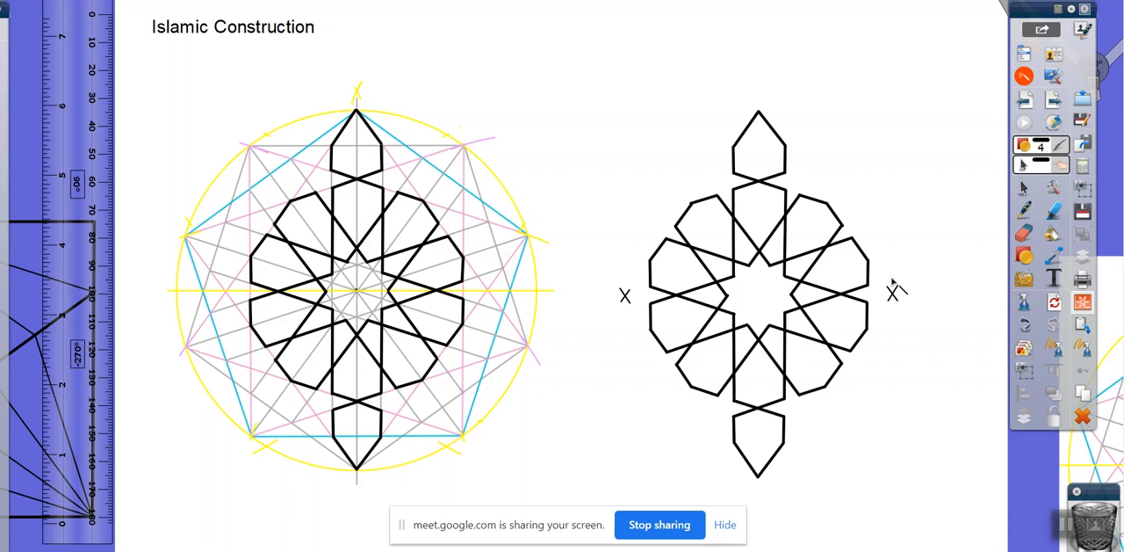
mouse_move(893, 299)
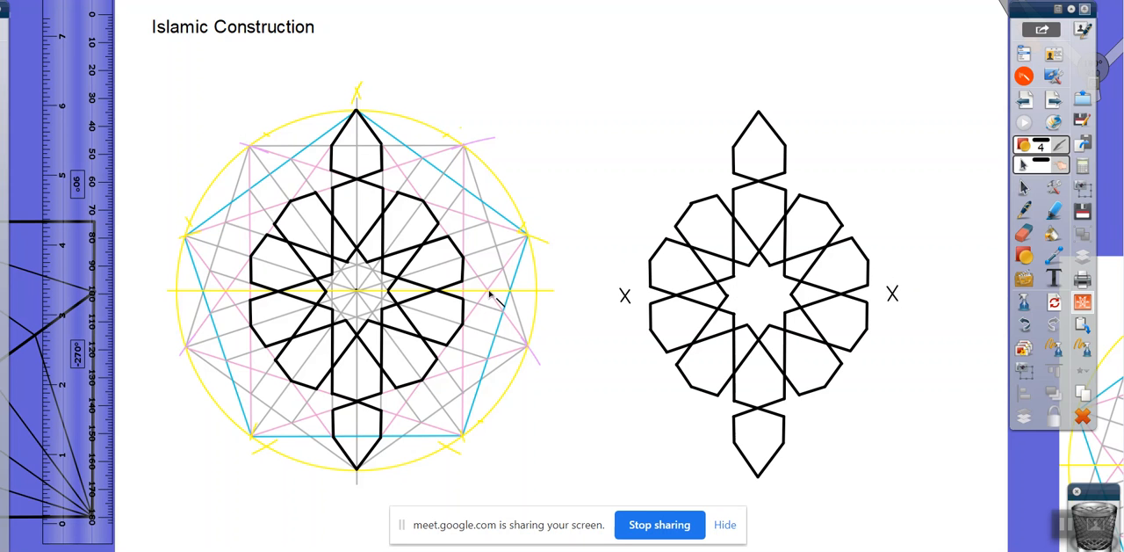
mouse_move(502, 290)
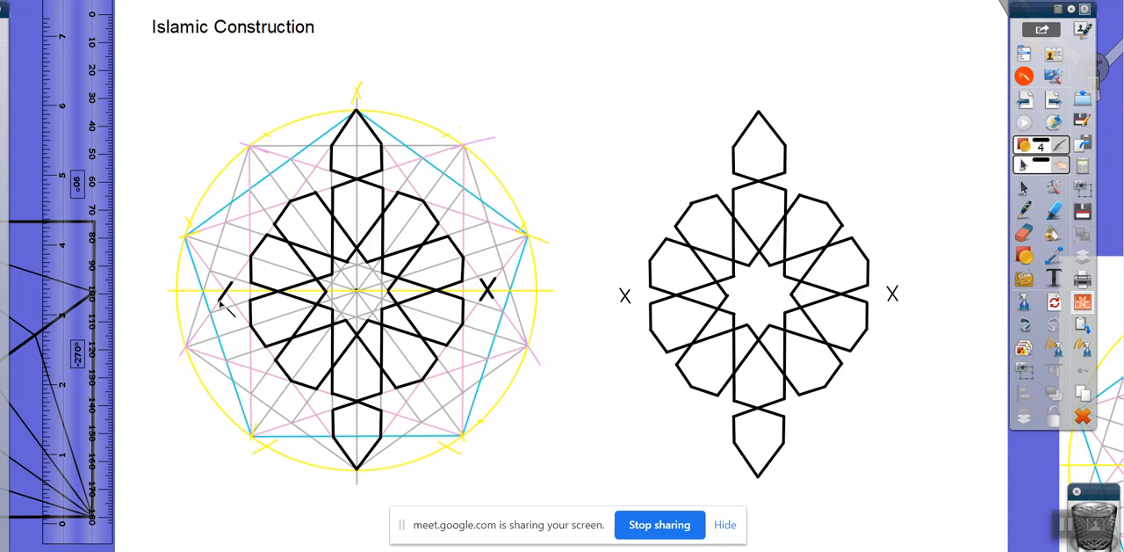
left_click(225, 294)
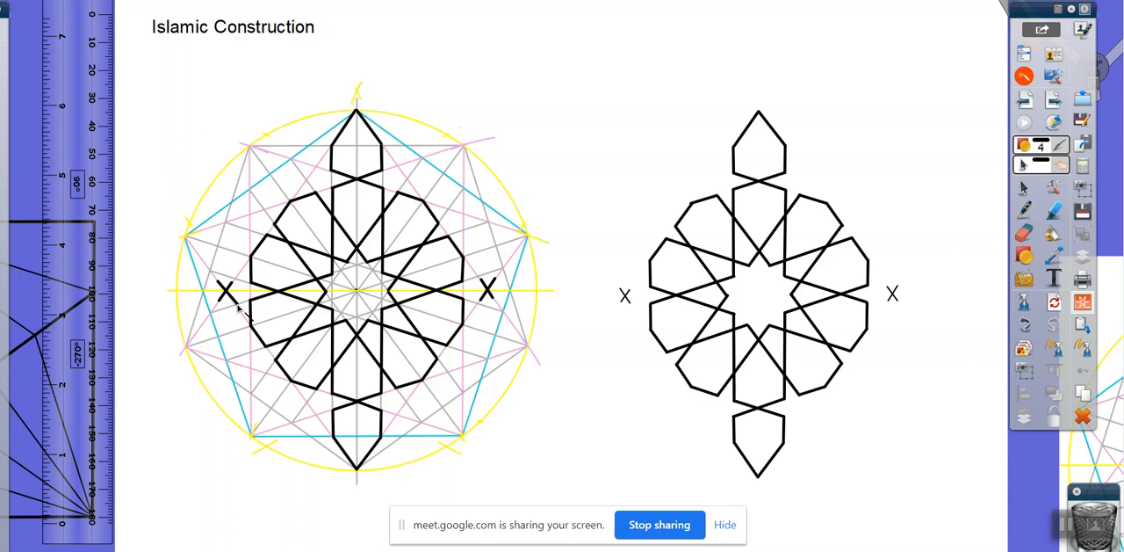
mouse_move(537, 371)
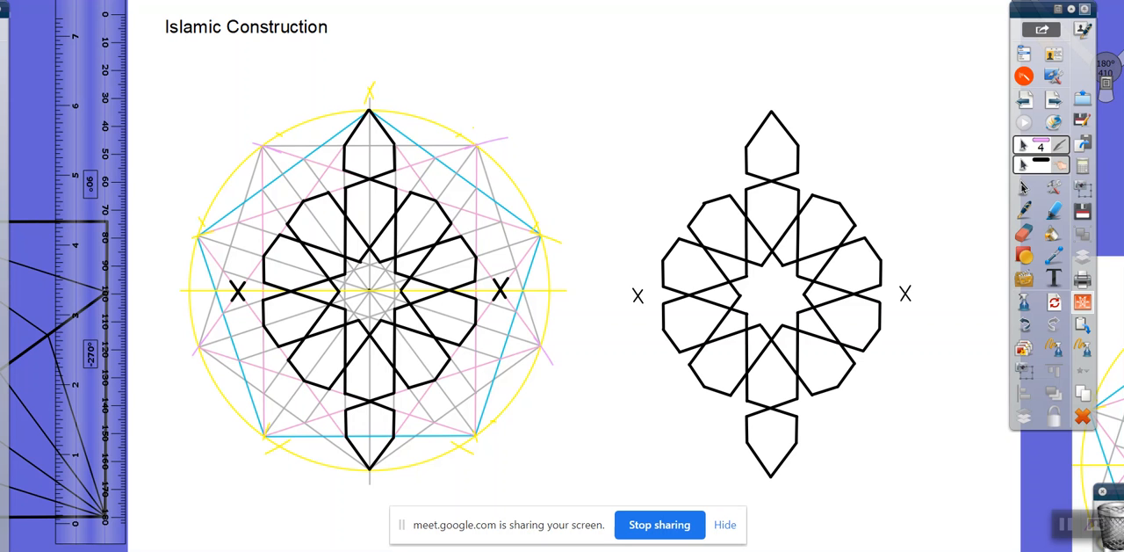
mouse_move(924, 263)
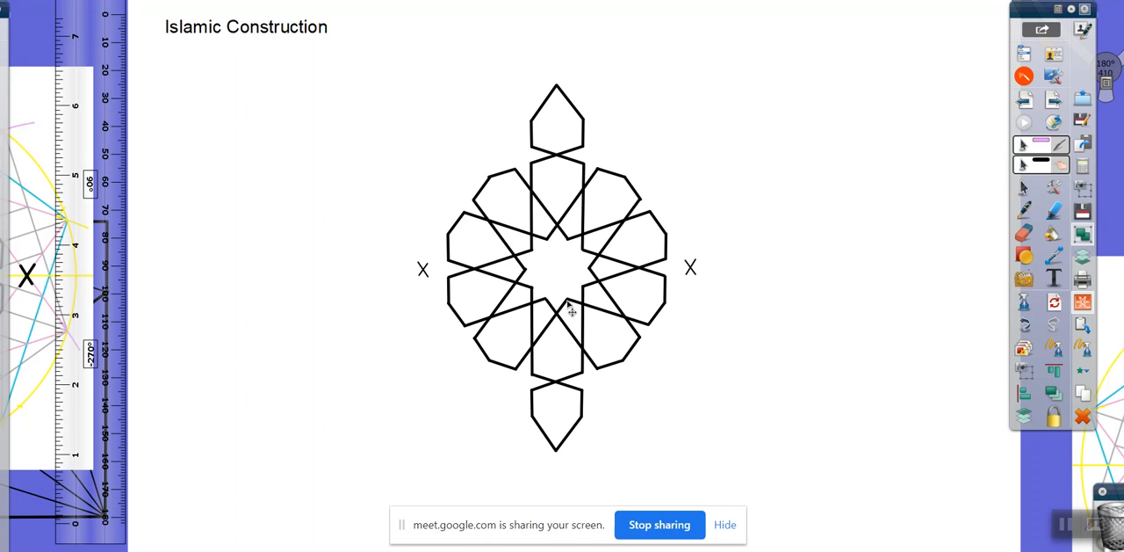
mouse_move(776, 295)
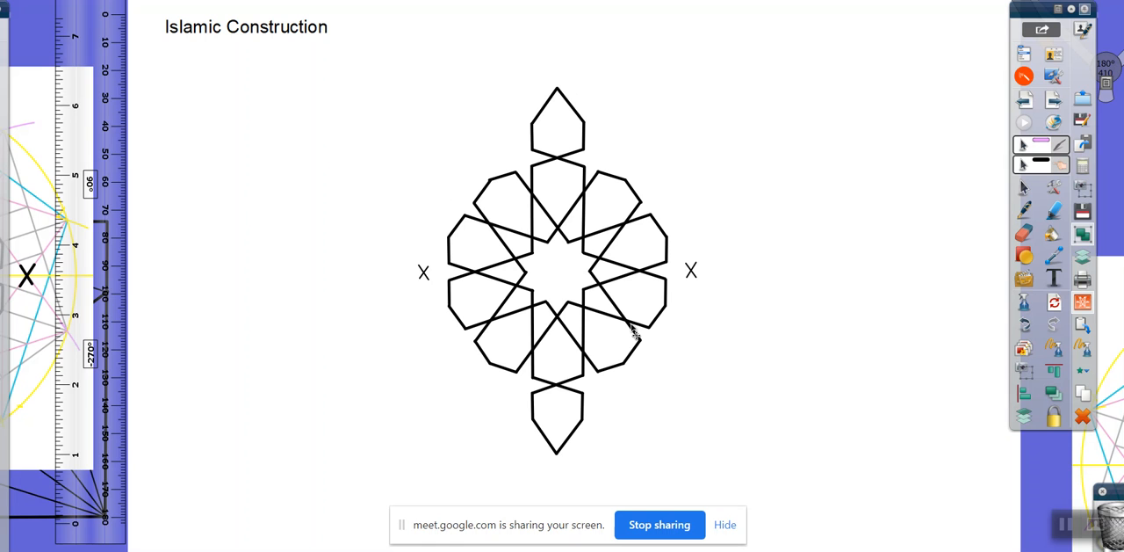
Duplicate the clean rosette and place the copy up-right with X marks aligned
left_click(629, 323)
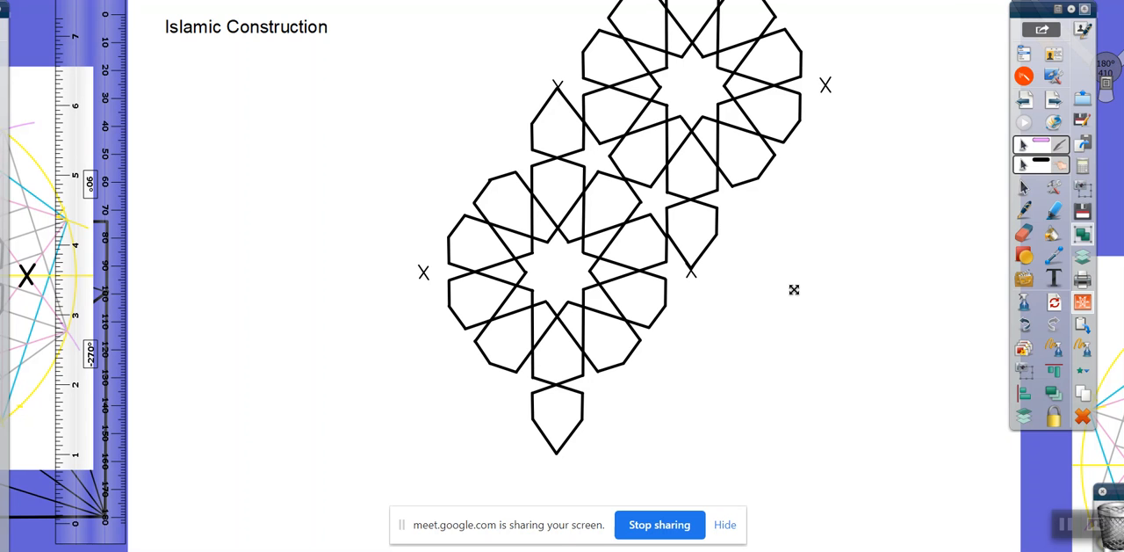
Duplicate rosettes repeatedly and position each copy by matching X marks into a tiled star pattern
left_click(664, 202)
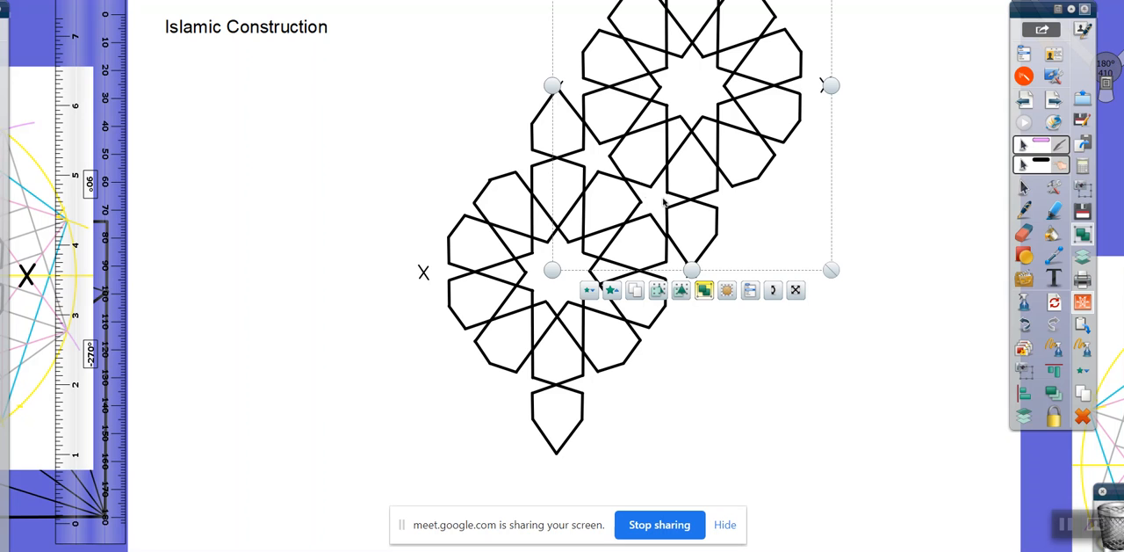
mouse_move(647, 175)
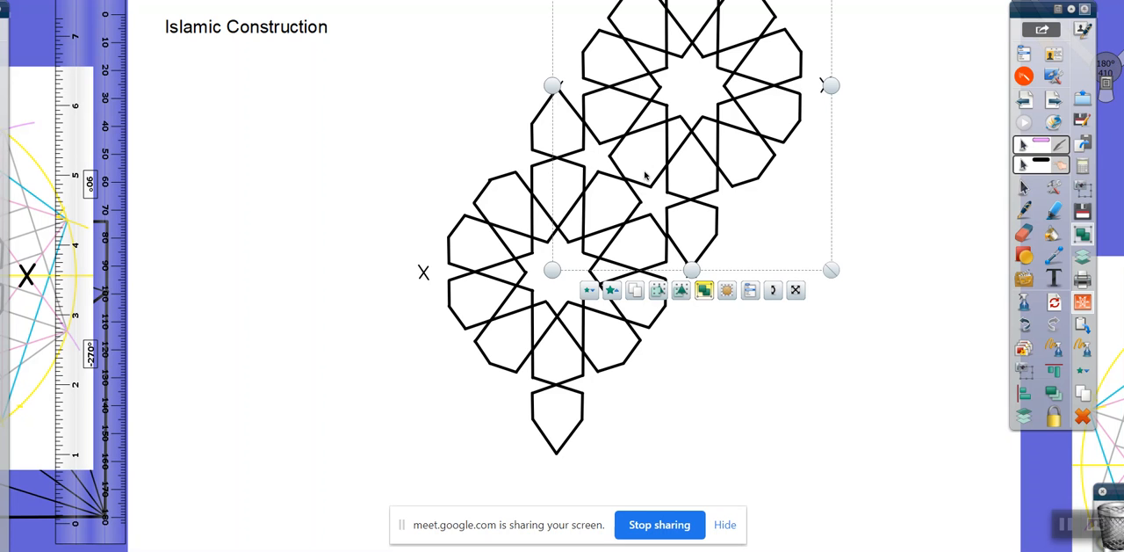
mouse_move(670, 130)
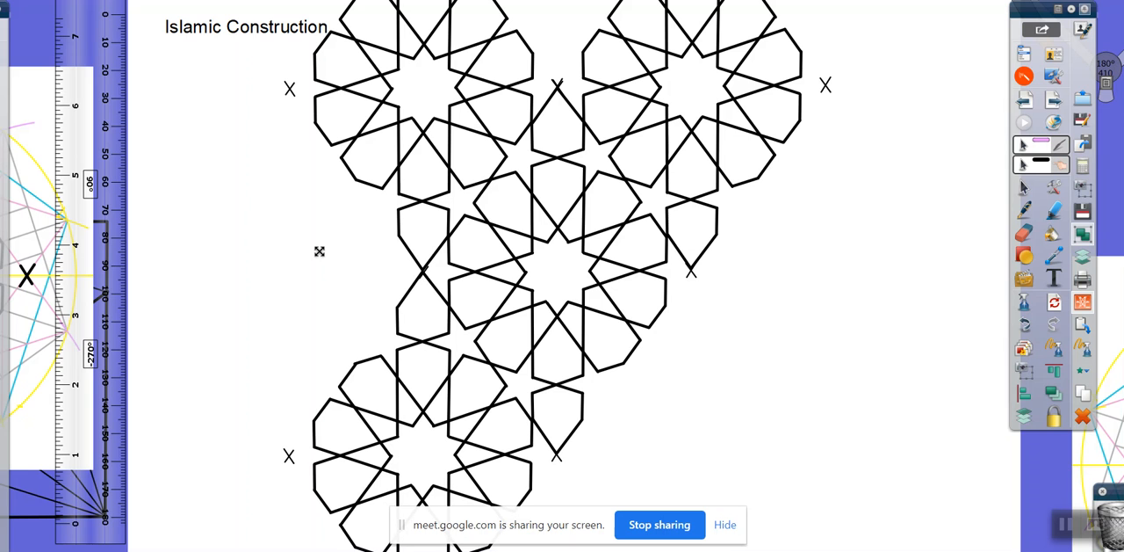
left_click(320, 253)
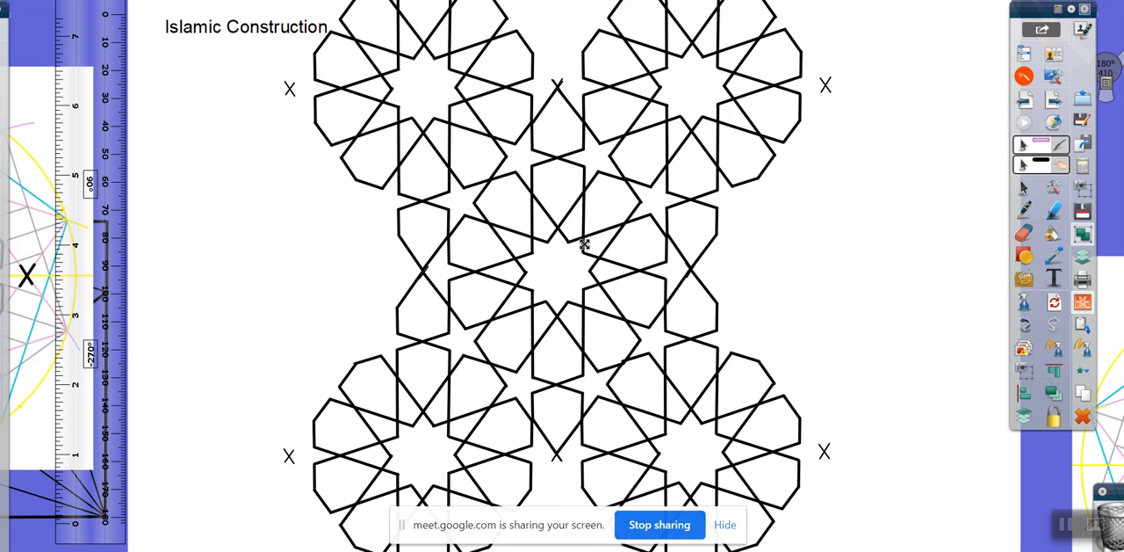
left_click(583, 244)
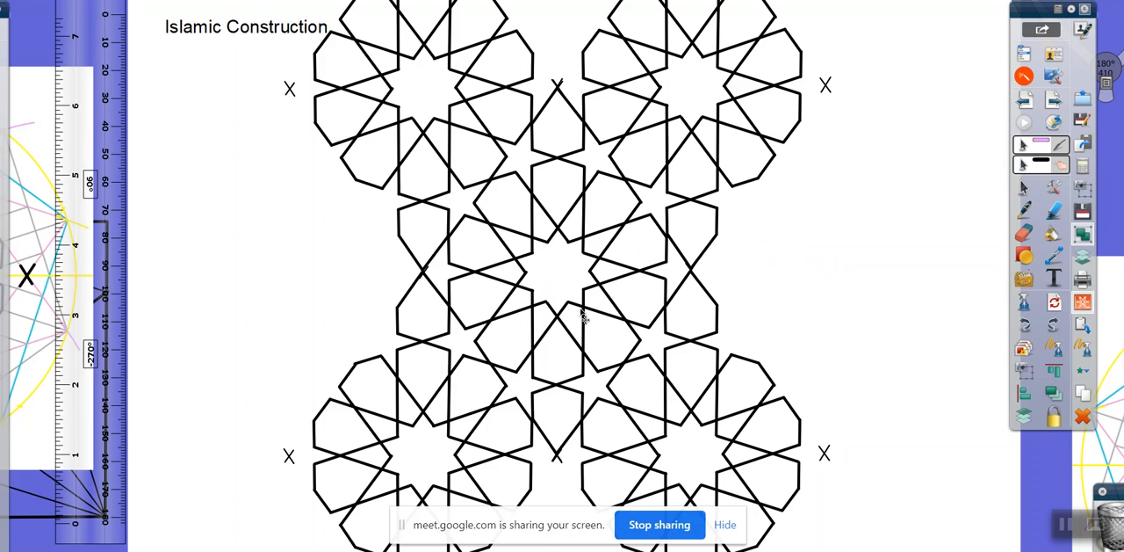
left_click(583, 320)
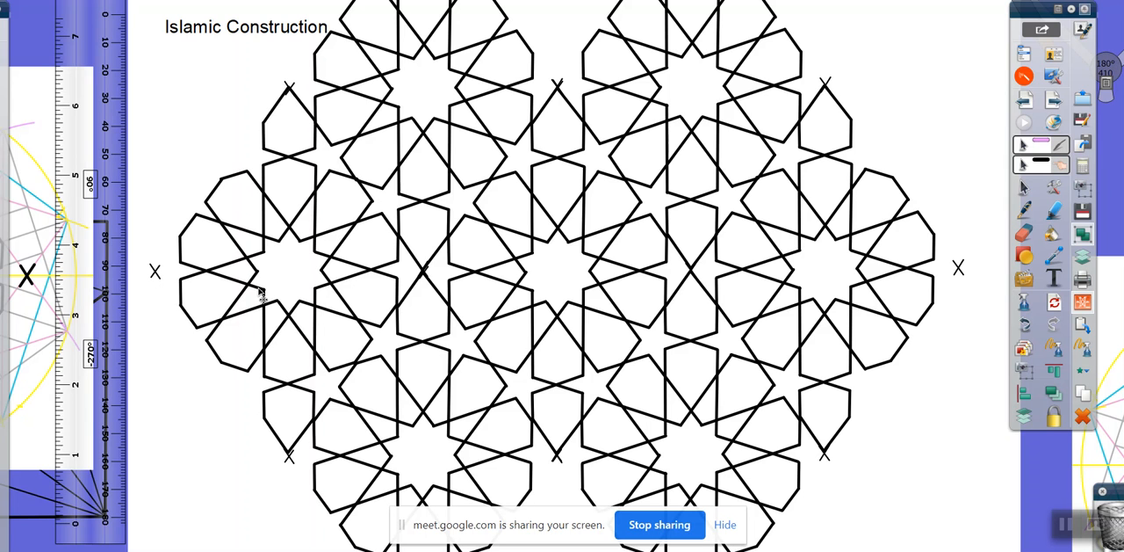
left_click(257, 295)
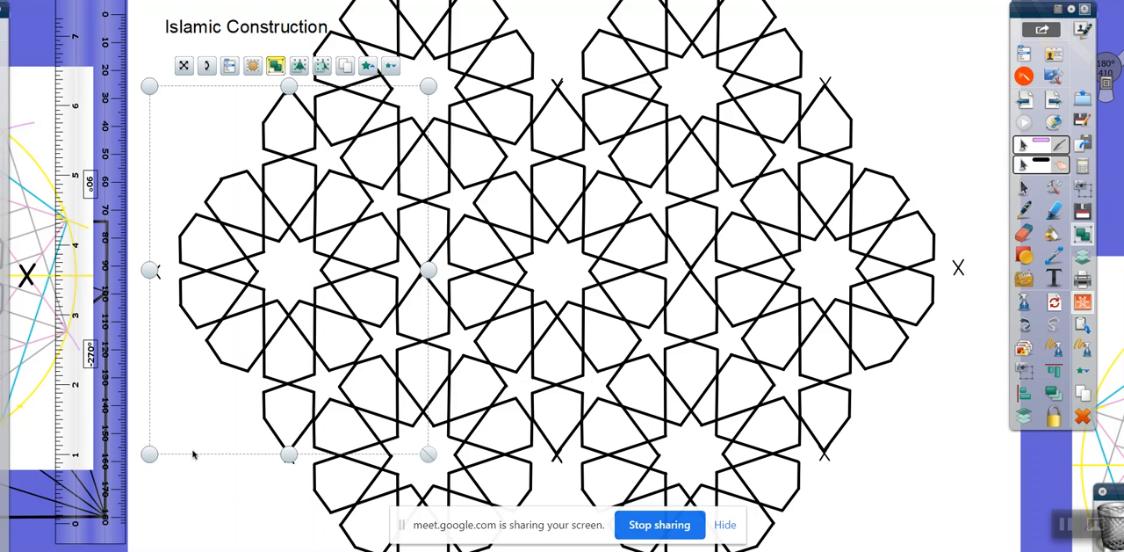